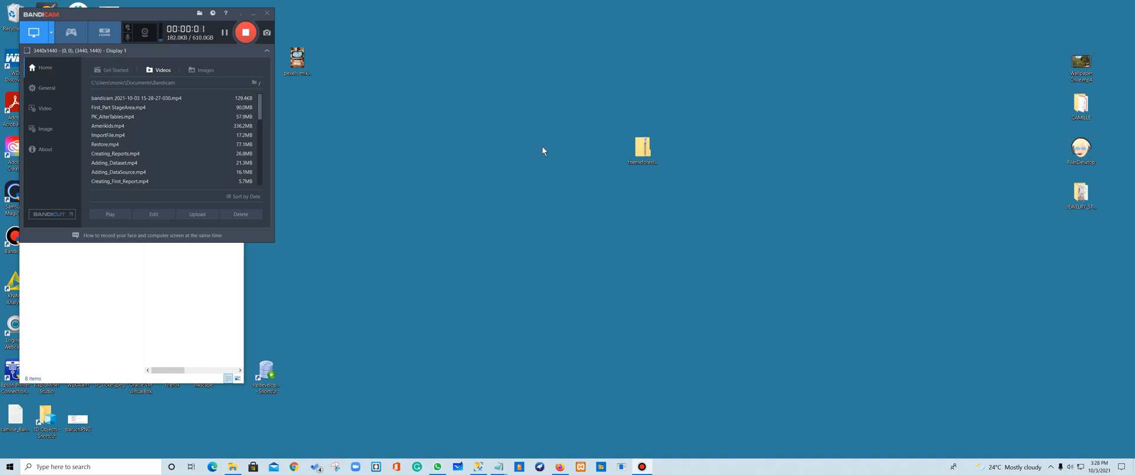
# Launch Visual Studio 2017 (SSDT) from the Start menu's program list.
pyautogui.click(10, 467)
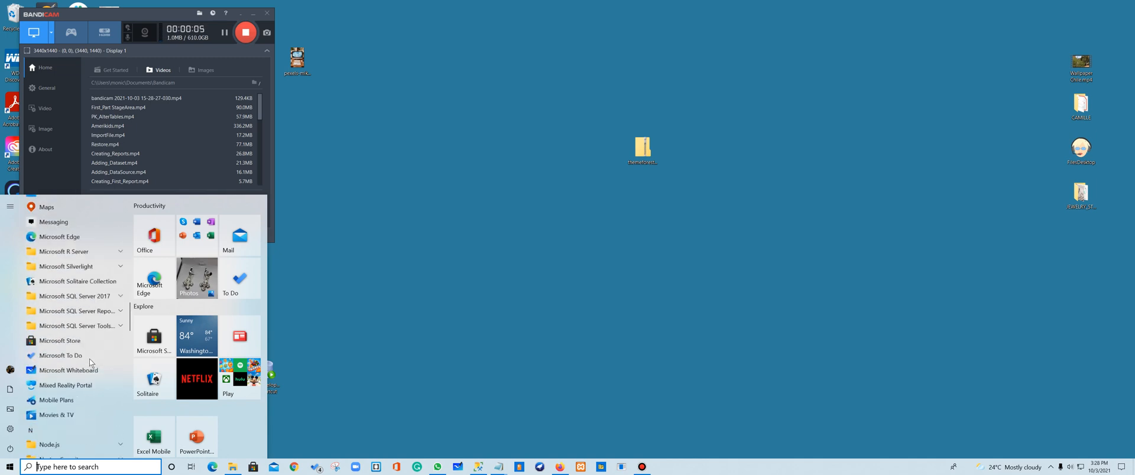
pyautogui.scroll(-3)
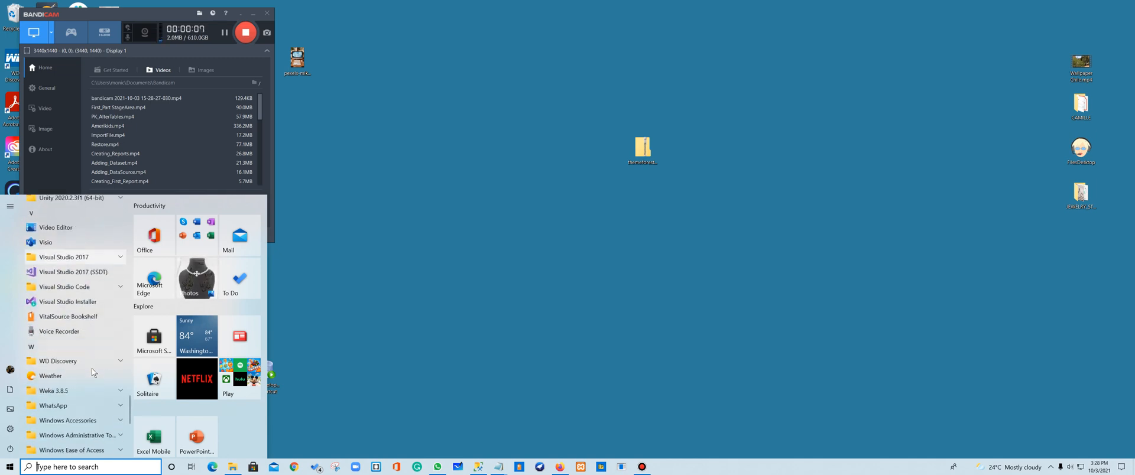
pyautogui.scroll(-3)
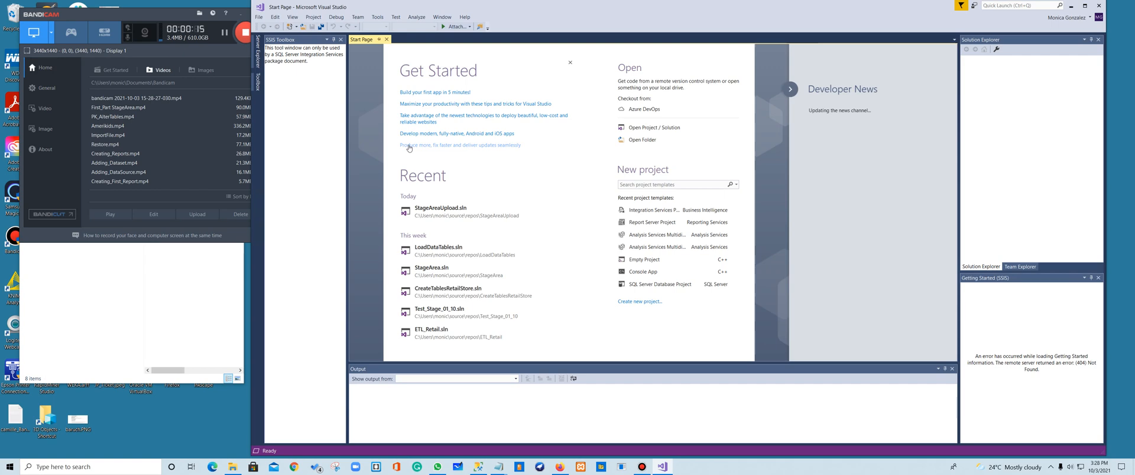
# Create a new Integration Services project named Part_2 Dim_Fact SSIS.
pyautogui.click(258, 17)
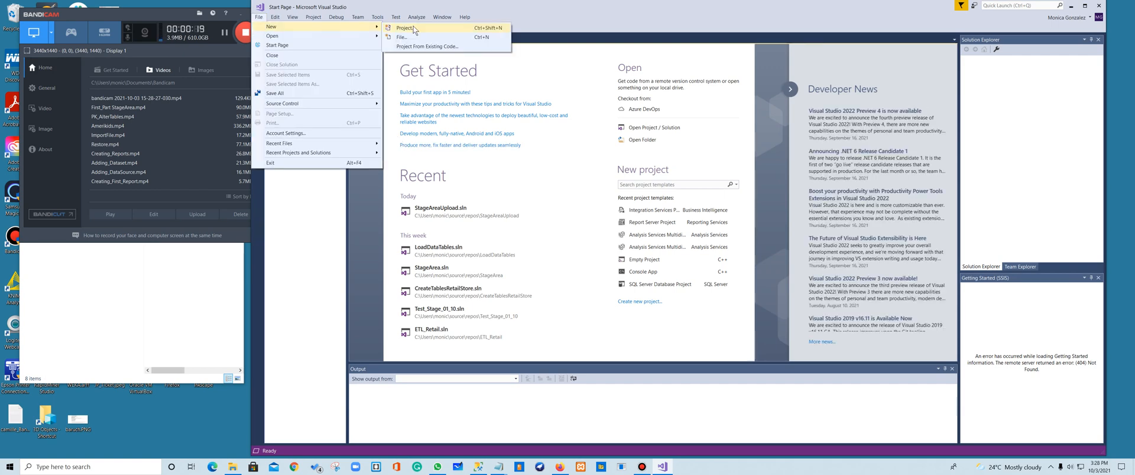
pyautogui.click(406, 27)
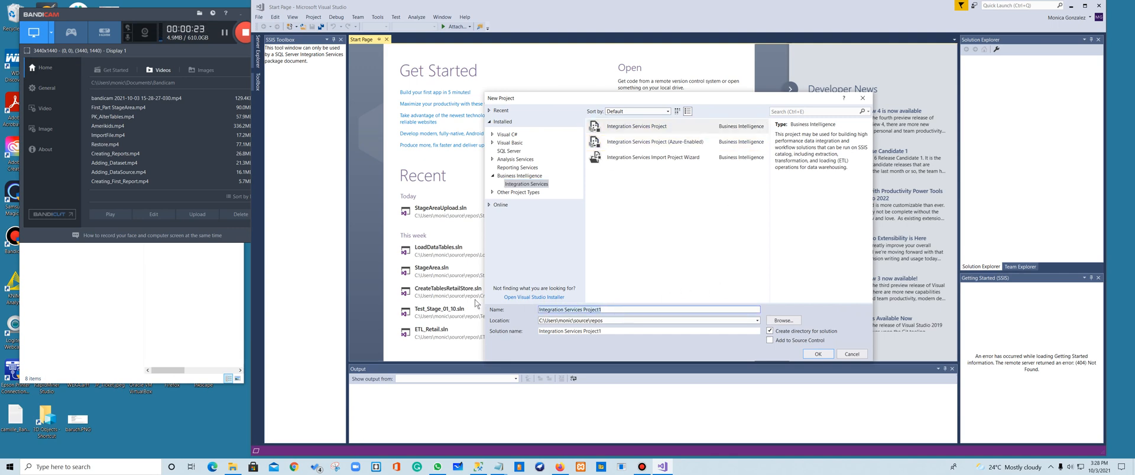
pyautogui.write('Part_2 Dim_Fact SSIS')
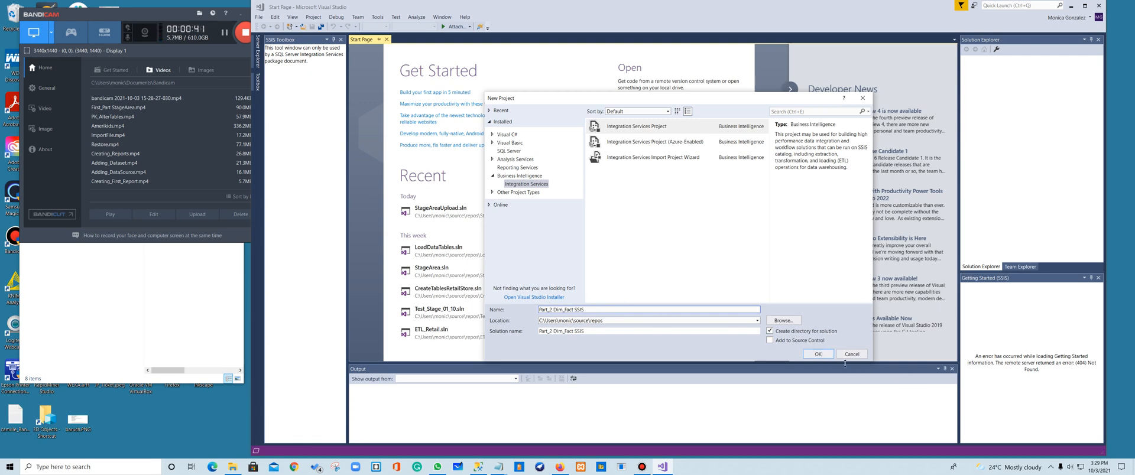
pyautogui.click(817, 353)
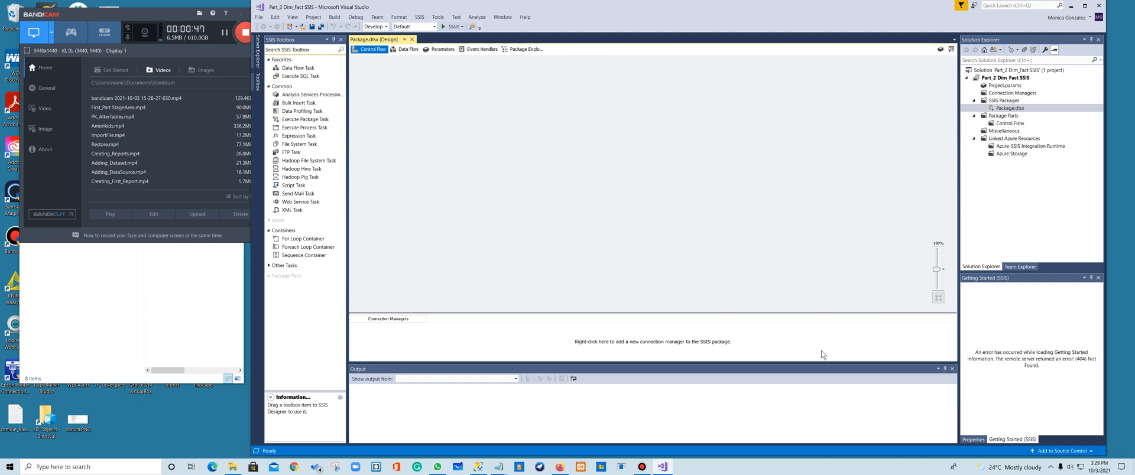
pyautogui.moveTo(620, 218)
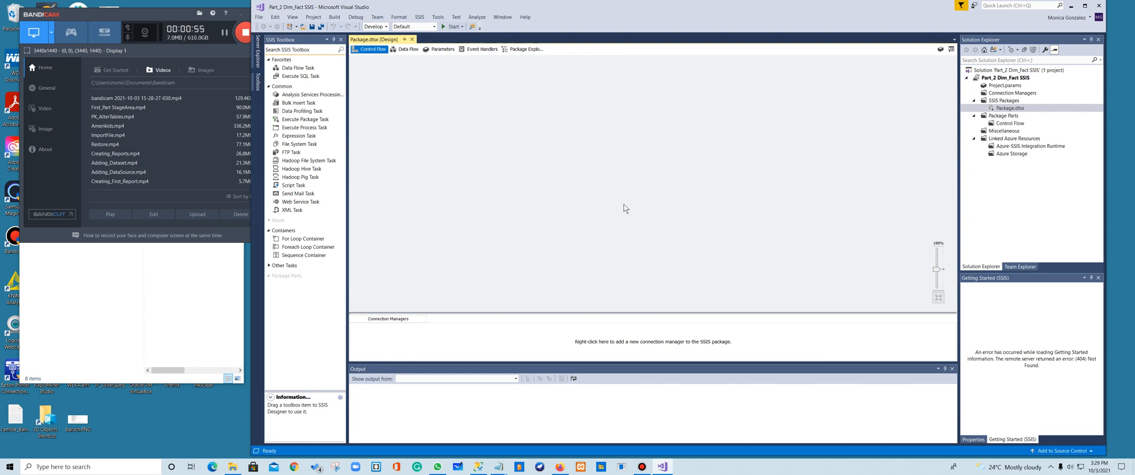
pyautogui.moveTo(314, 104)
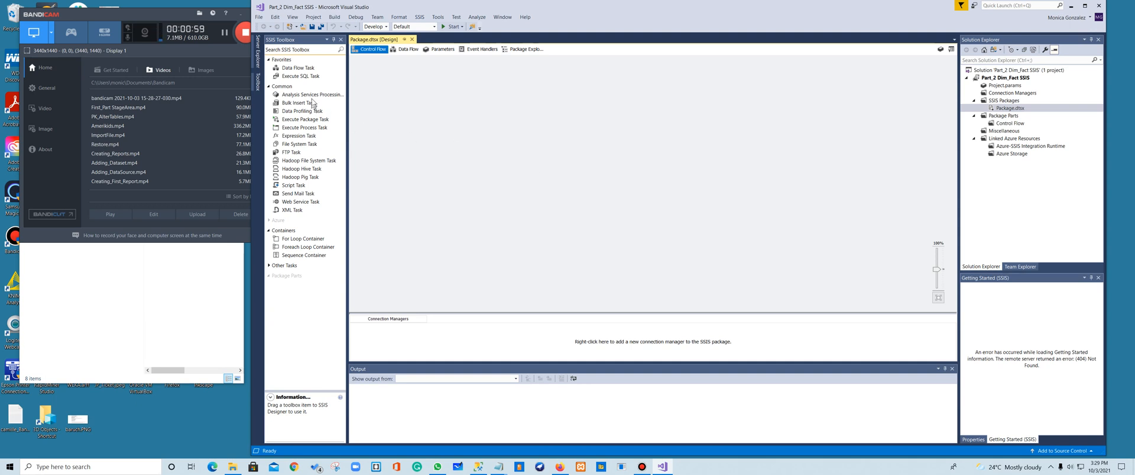
pyautogui.moveTo(460, 115)
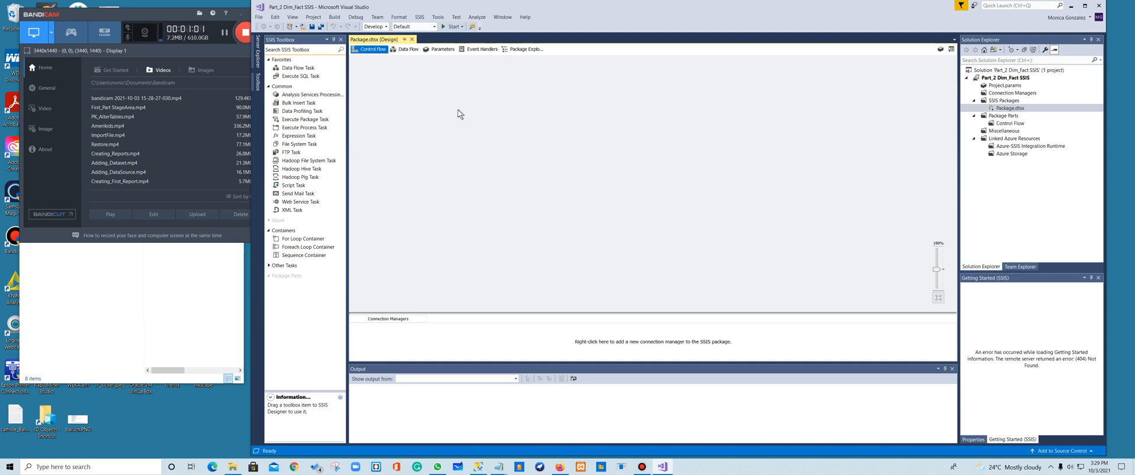
pyautogui.moveTo(297, 83)
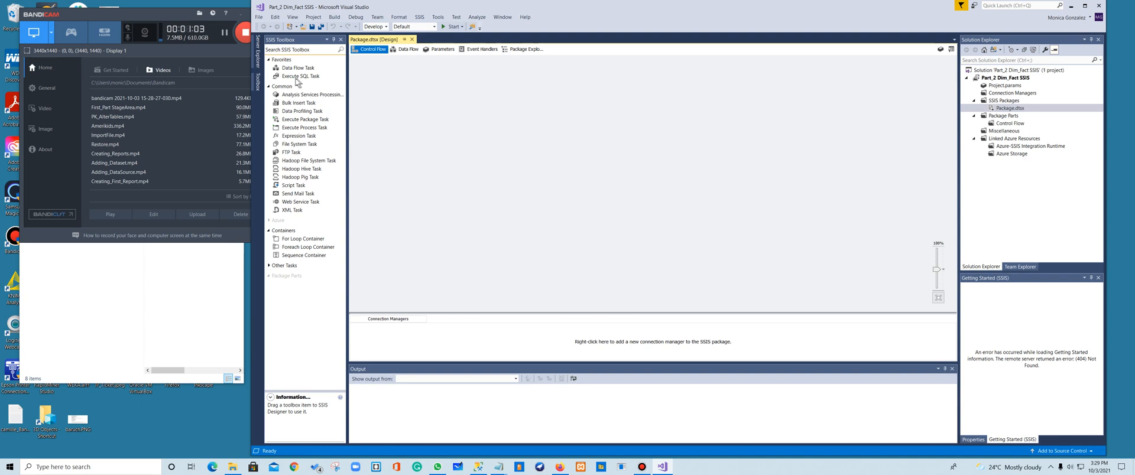
# Place an Execute SQL Task on the control flow and begin renaming it DELETE Object DW.
pyautogui.click(300, 76)
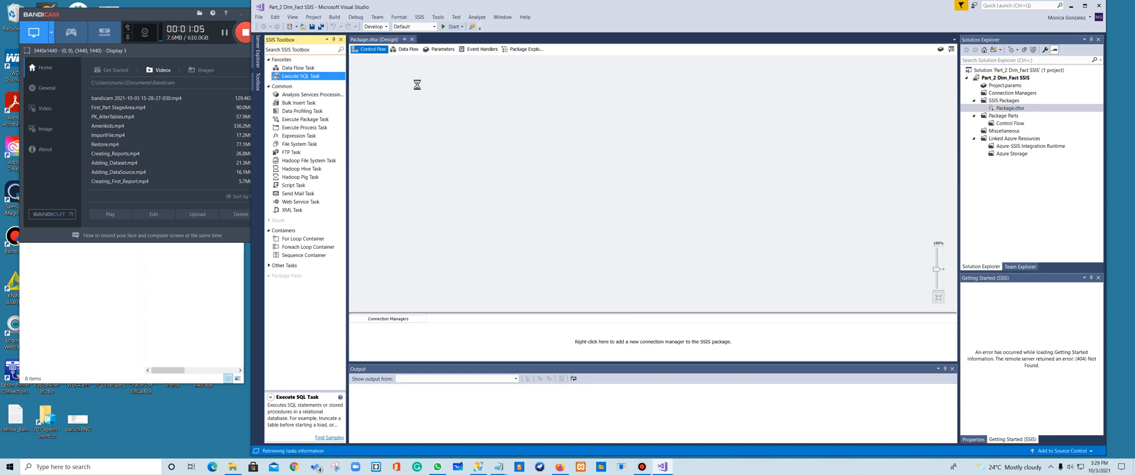
pyautogui.moveTo(307, 75); pyautogui.dragTo(454, 93)
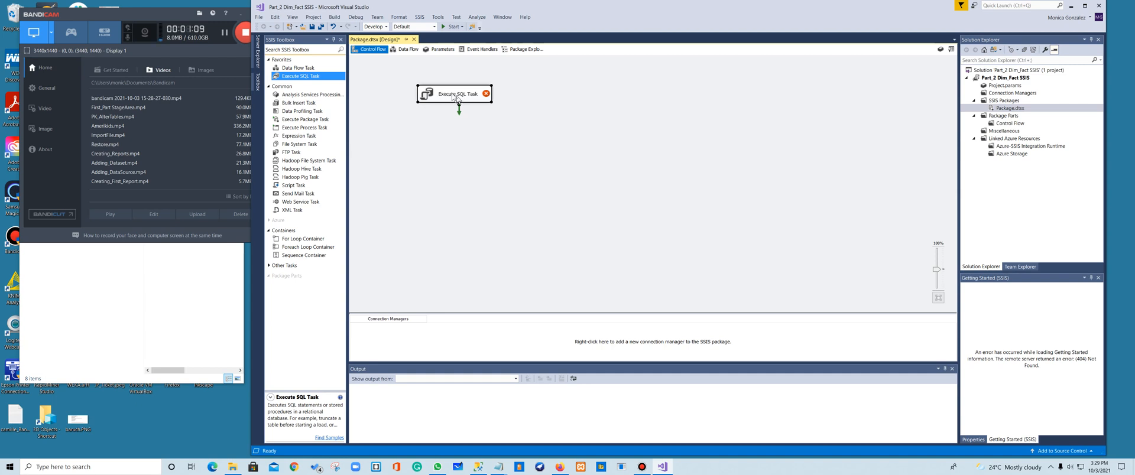
pyautogui.moveTo(524, 156)
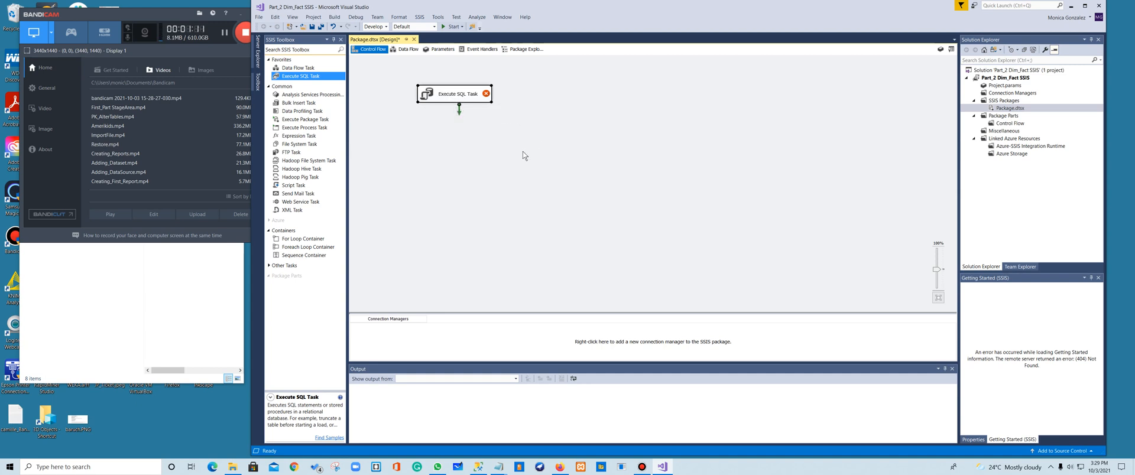
pyautogui.moveTo(450, 96)
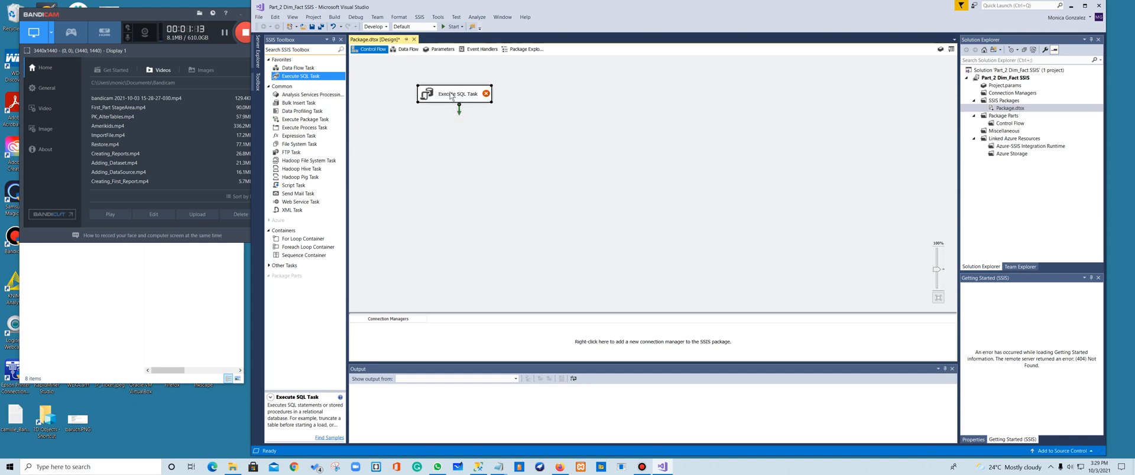
pyautogui.doubleClick(457, 95)
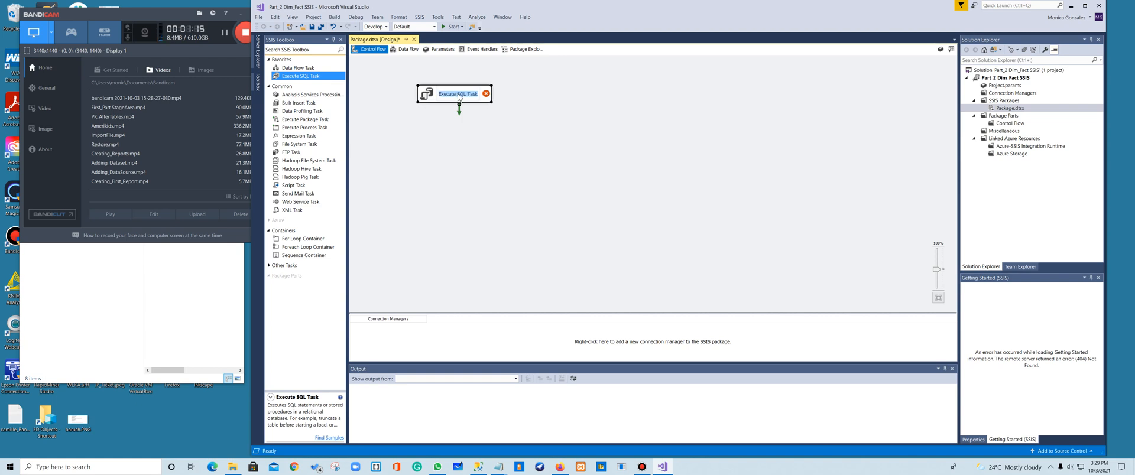
pyautogui.moveTo(460, 93)
pyautogui.write('DELETE Object DW')
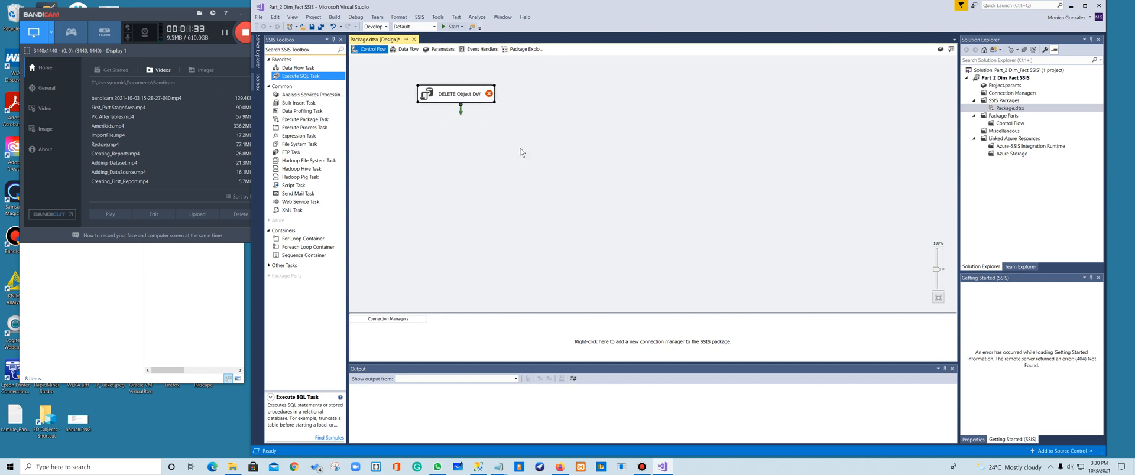
pyautogui.moveTo(517, 152)
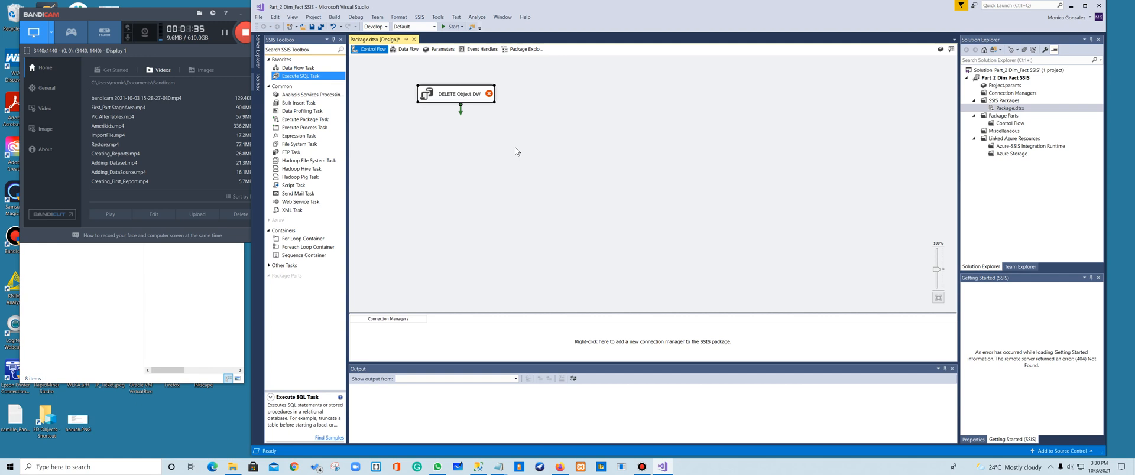
pyautogui.moveTo(450, 327)
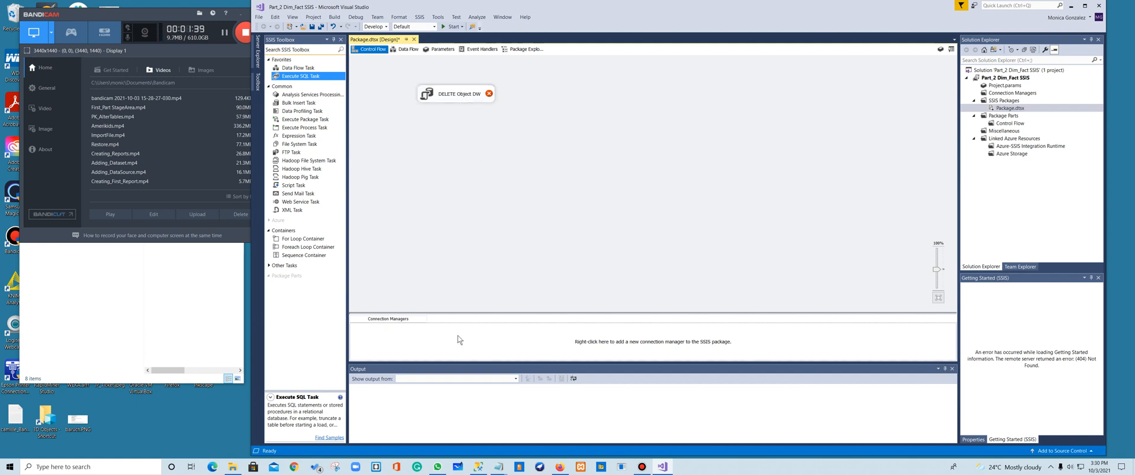
pyautogui.rightClick(457, 341)
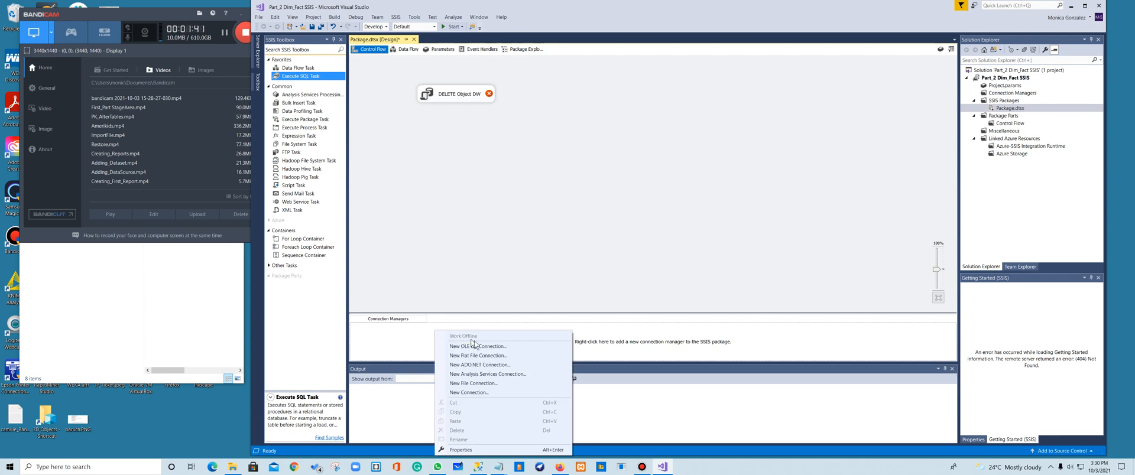
pyautogui.moveTo(480, 345)
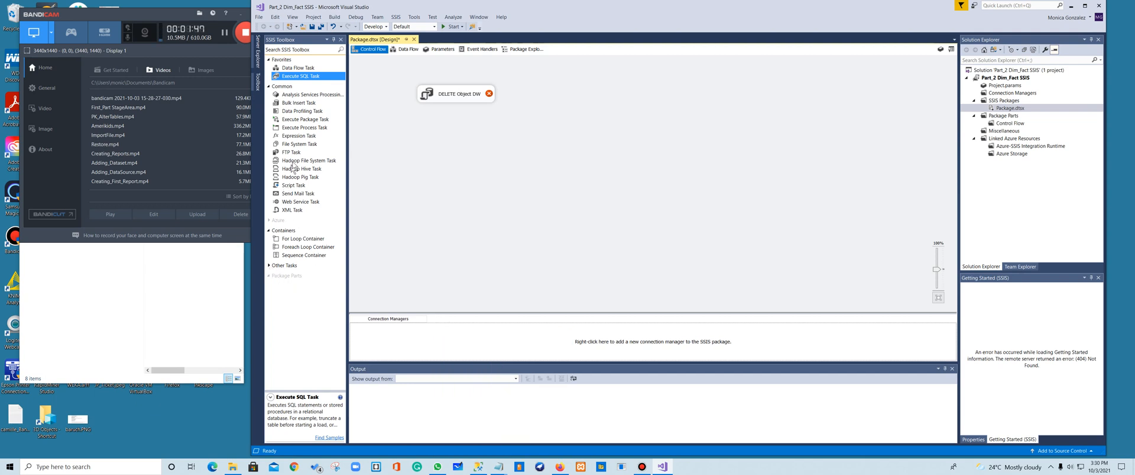
pyautogui.moveTo(276, 277)
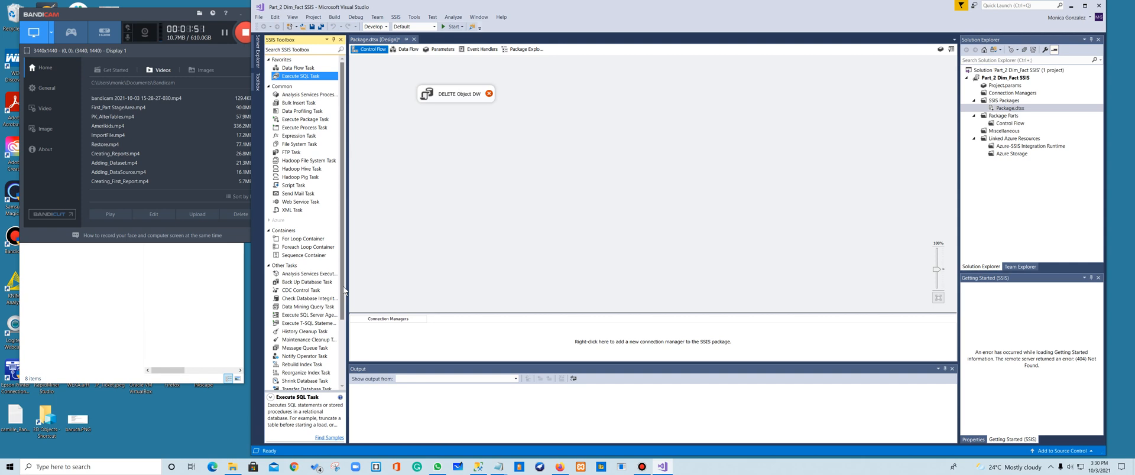
pyautogui.scroll(-3)
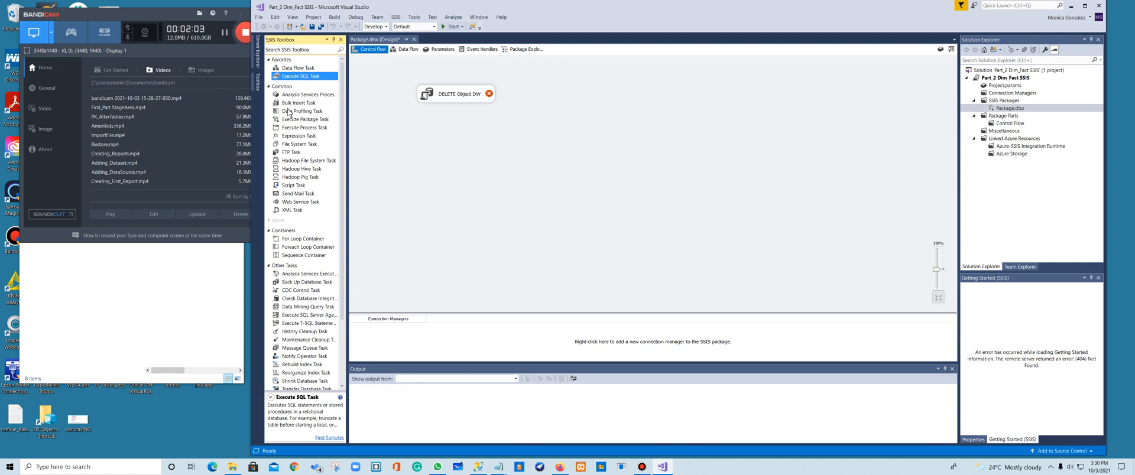
pyautogui.moveTo(286, 263)
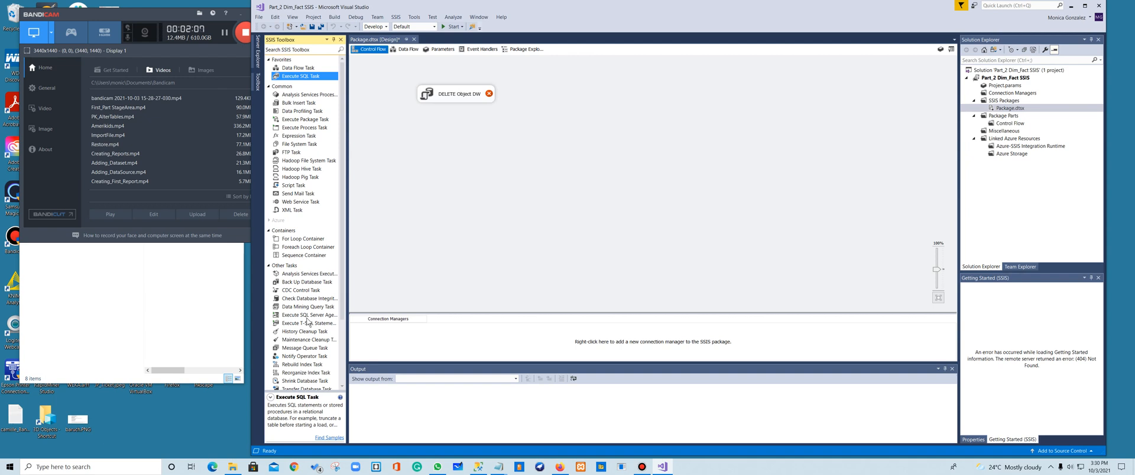
pyautogui.scroll(-3)
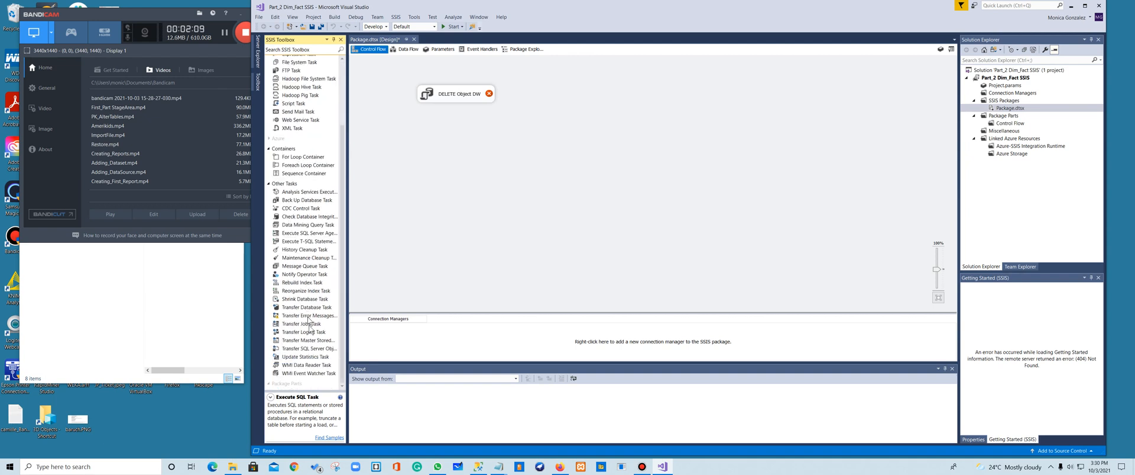
pyautogui.moveTo(408, 351)
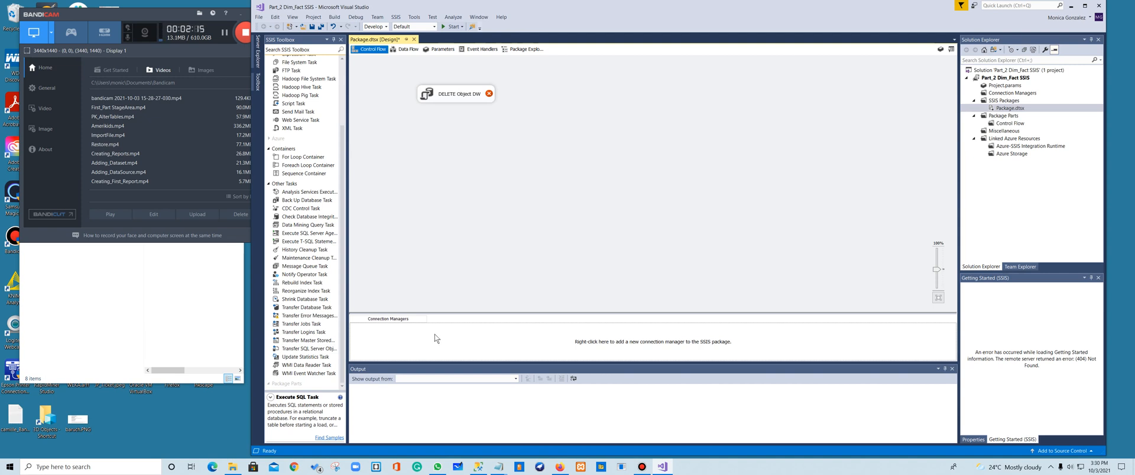
# Start a new OLE DB connection and delete the old DEMO_RetailDW_Final data connection.
pyautogui.rightClick(436, 338)
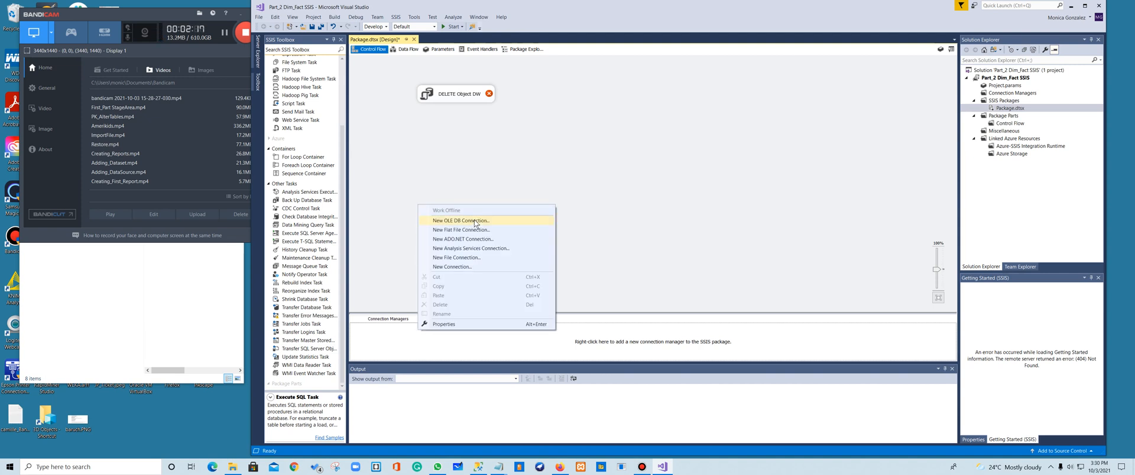
pyautogui.click(460, 221)
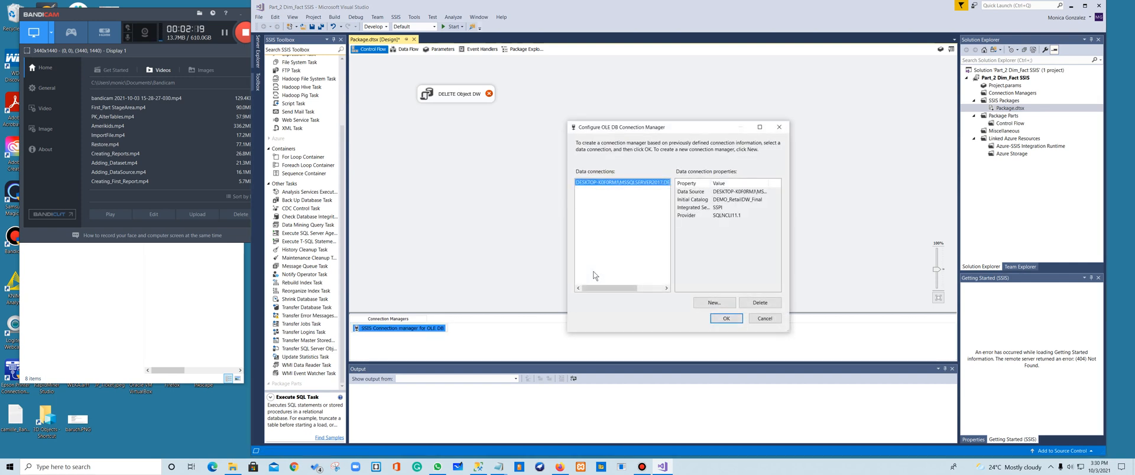
pyautogui.moveTo(721, 269)
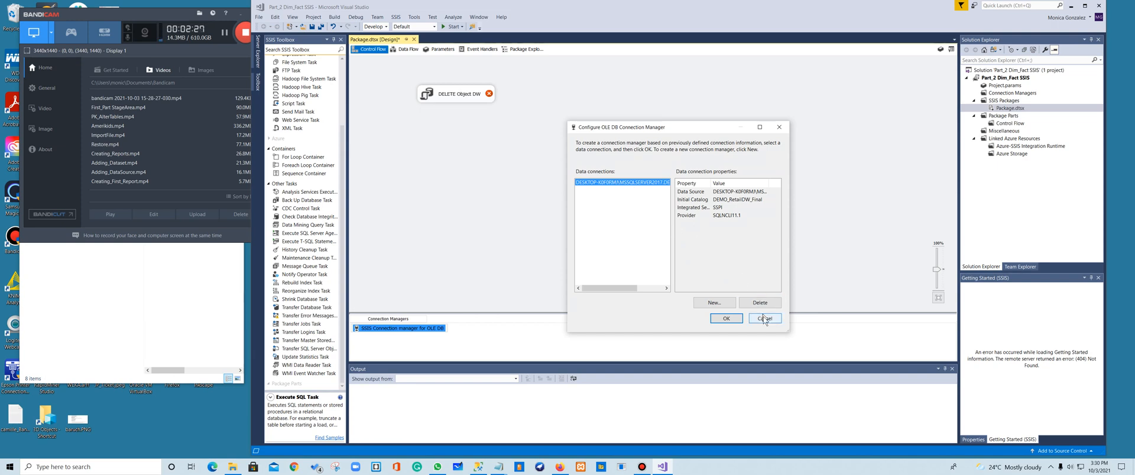
pyautogui.click(760, 302)
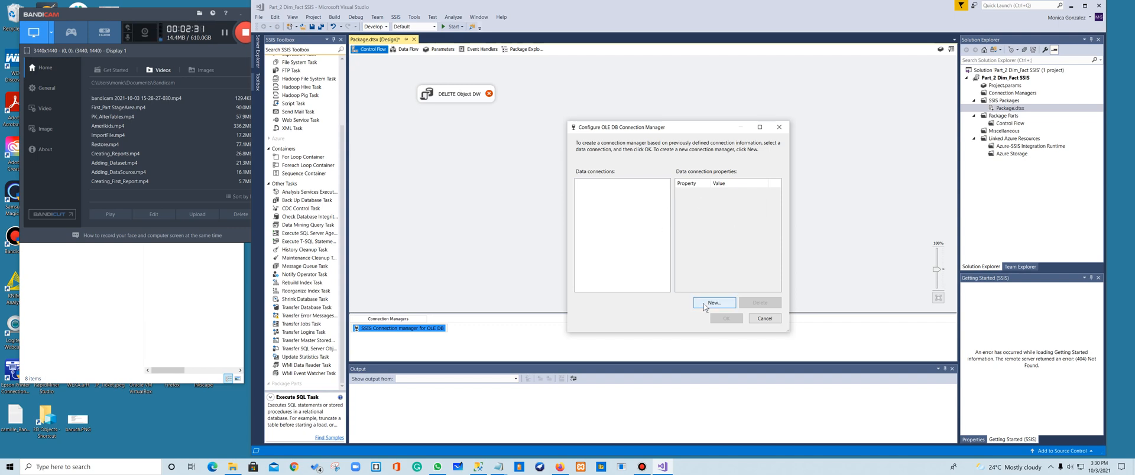
# Begin a new data connection and retrieve the list of available servers.
pyautogui.click(715, 302)
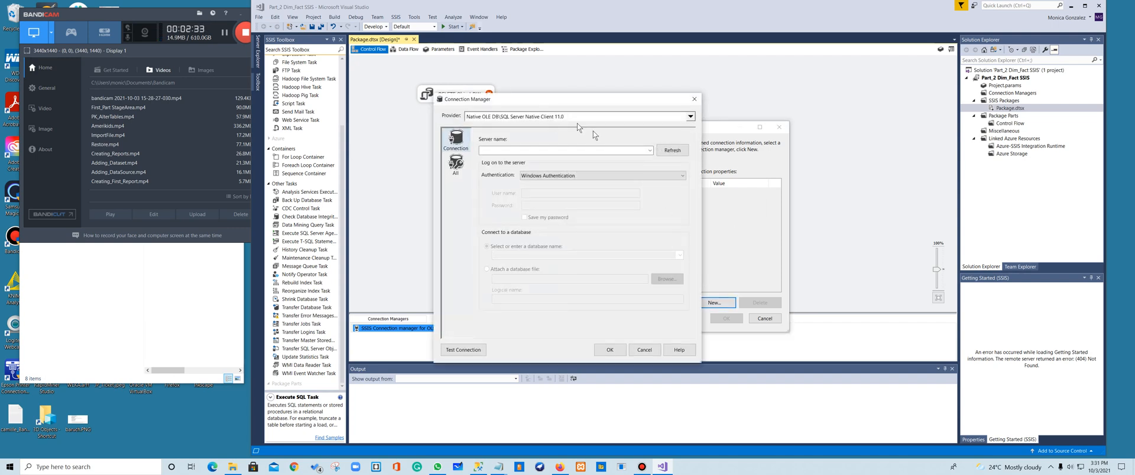
pyautogui.click(690, 117)
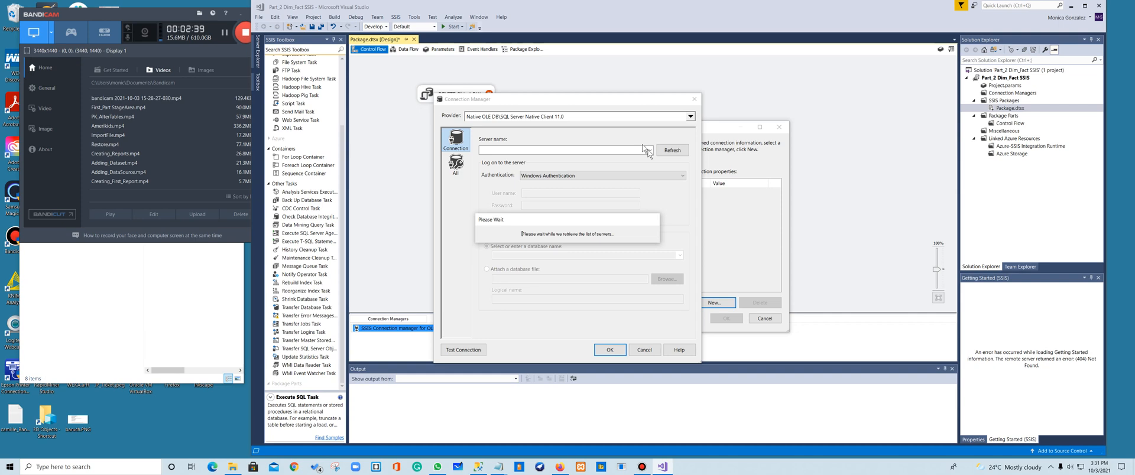
pyautogui.moveTo(617, 185)
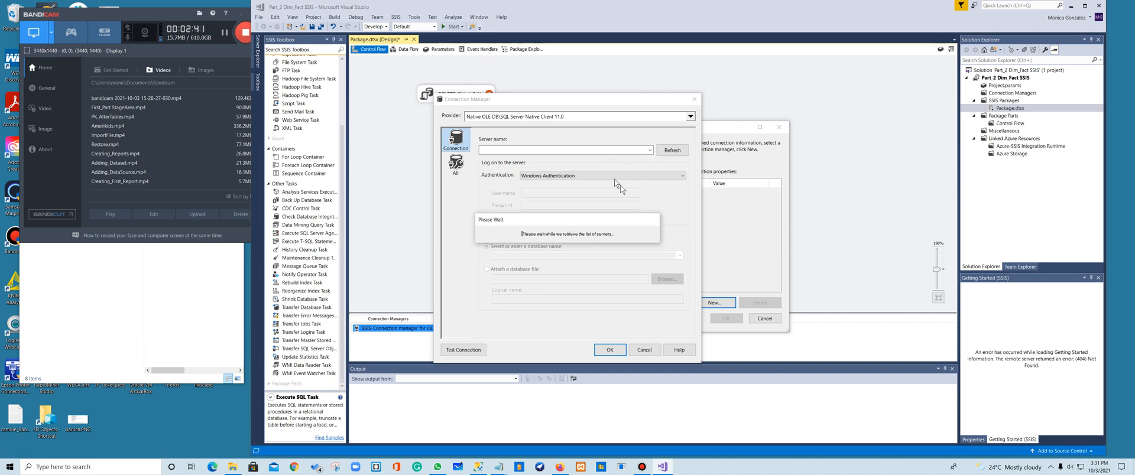
pyautogui.moveTo(669, 213)
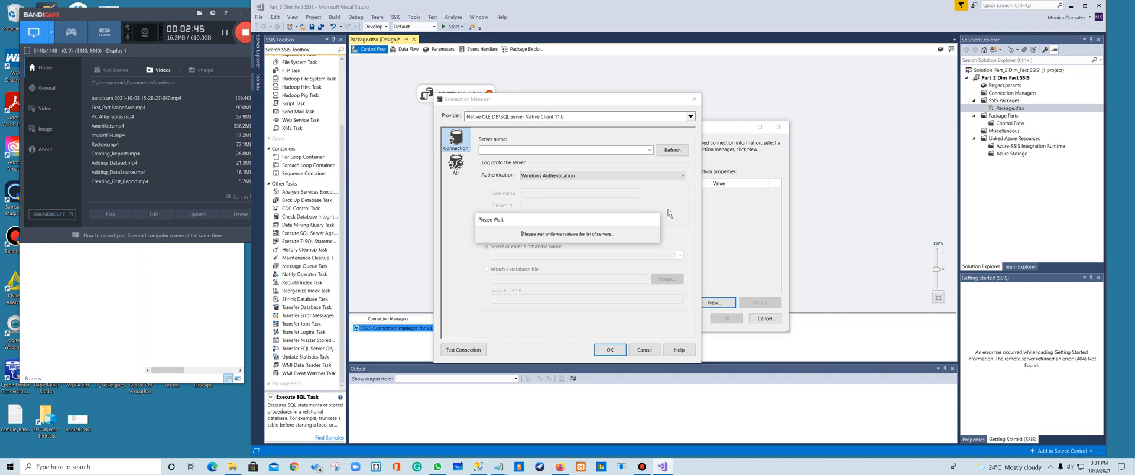
pyautogui.moveTo(671, 221)
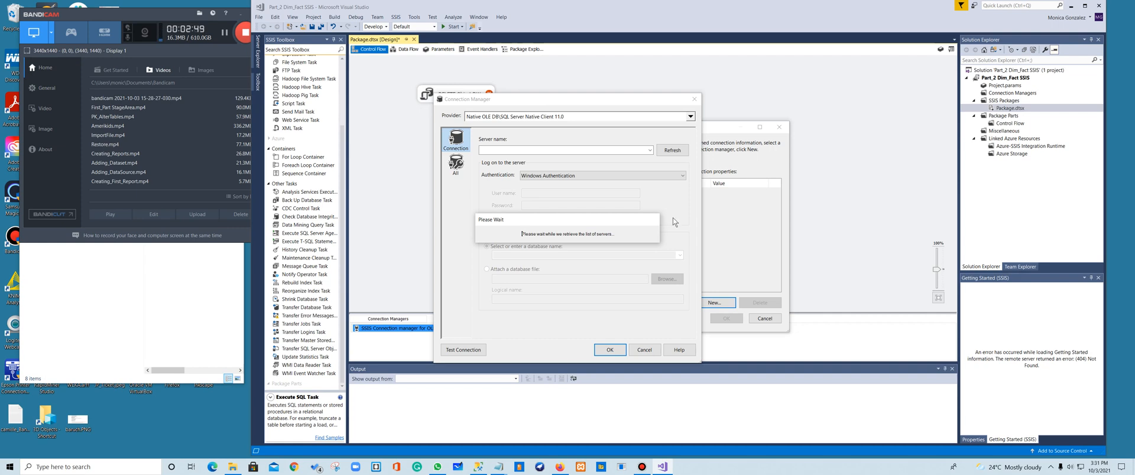
pyautogui.moveTo(674, 218)
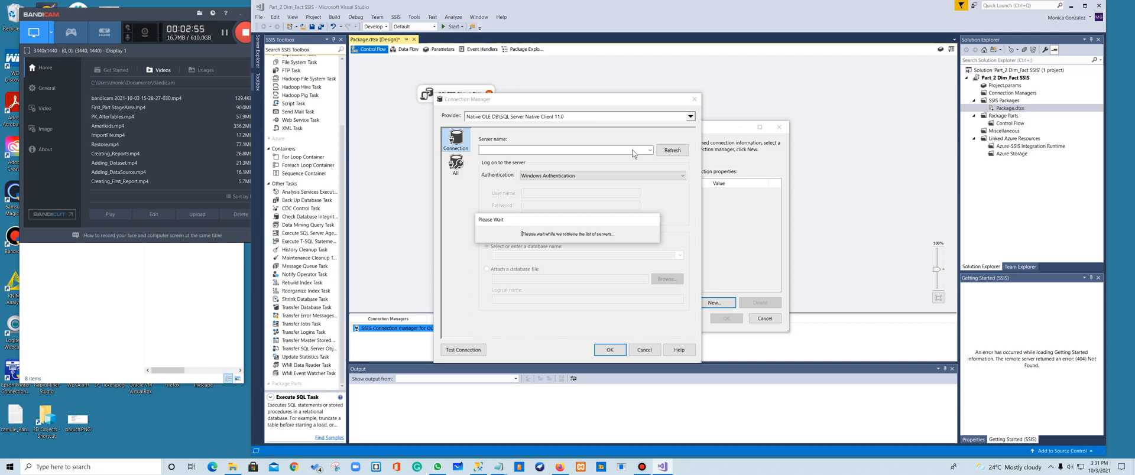
pyautogui.moveTo(638, 157)
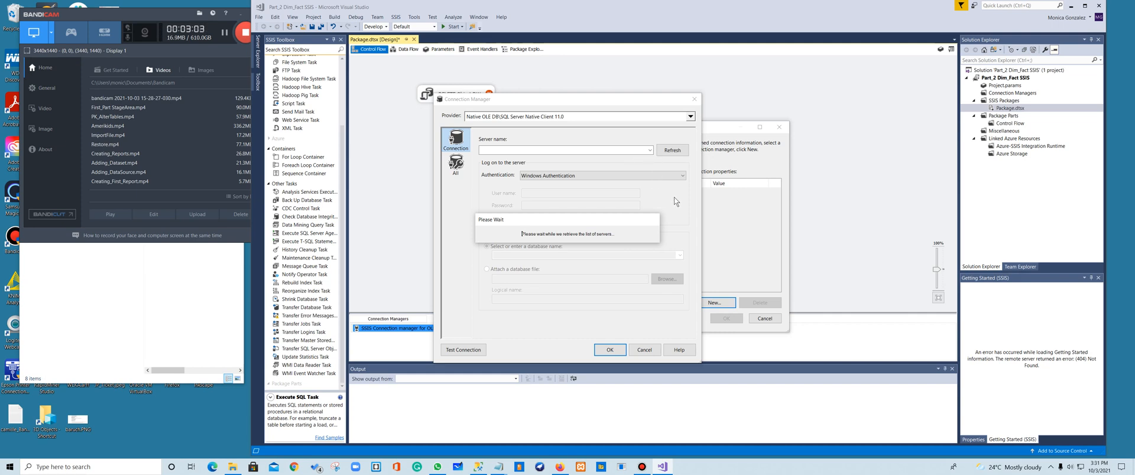
pyautogui.moveTo(643, 354)
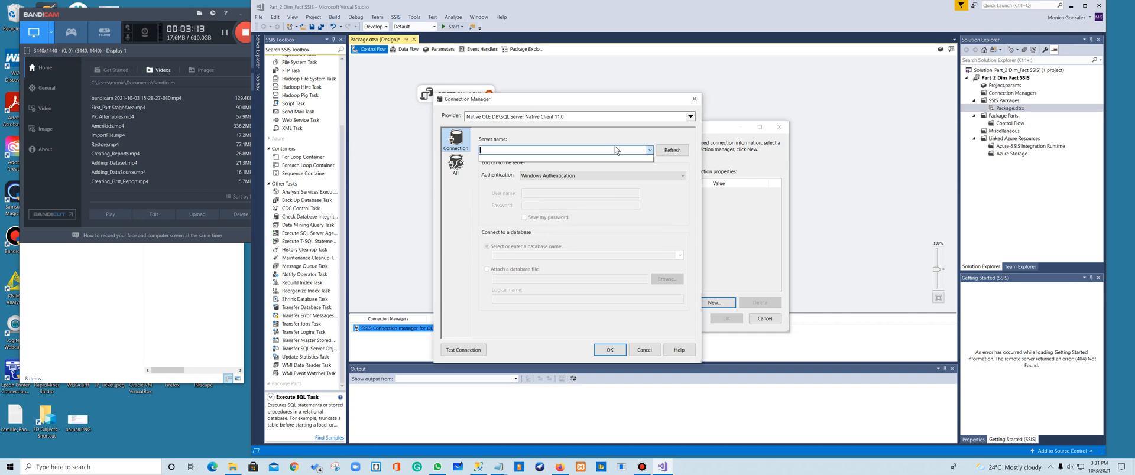
# Connect to SSIS_Retail on server DESKTOP-K0F0RMJ\MSSQLSERVER2017 and confirm the connection.
pyautogui.write('DESKTOP-K0F0RMJ\\MSSQLSERVER2017')
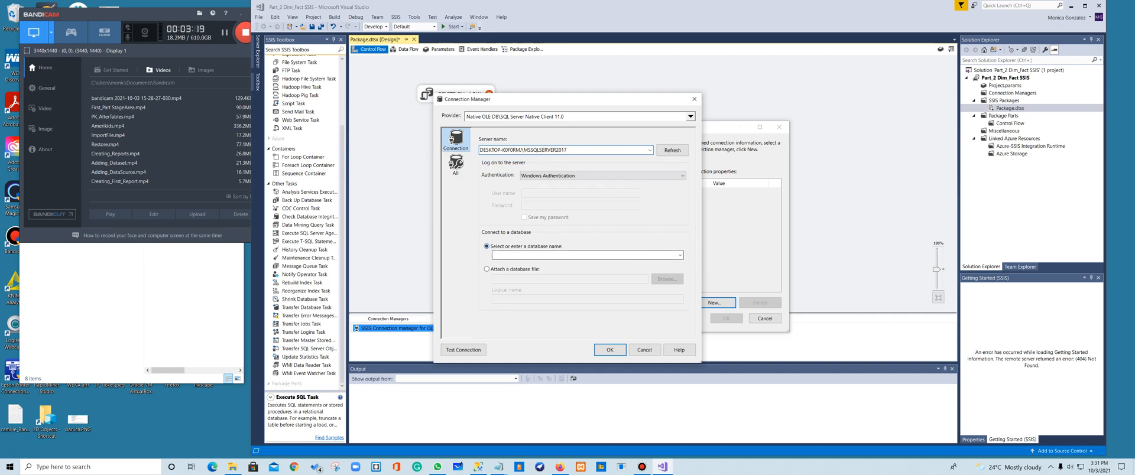
pyautogui.click(679, 254)
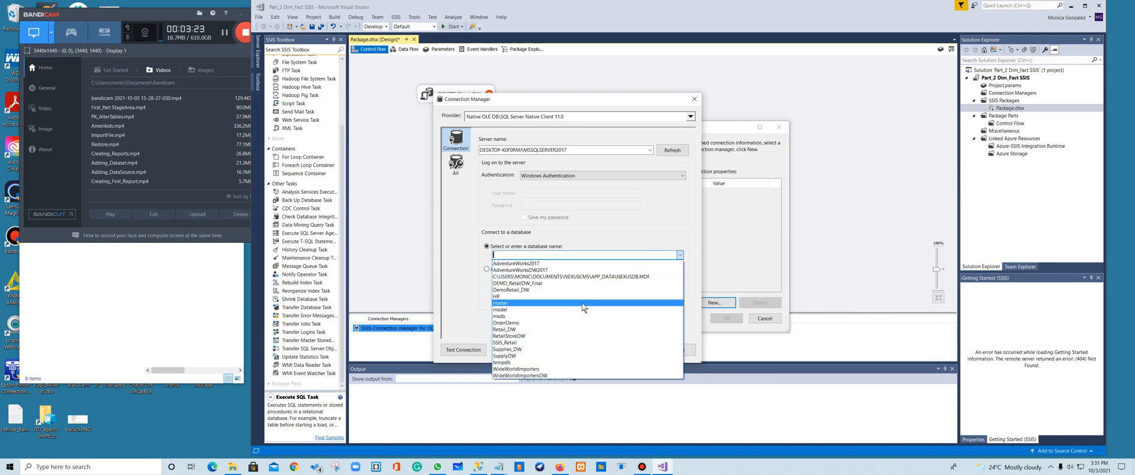
pyautogui.moveTo(559, 317)
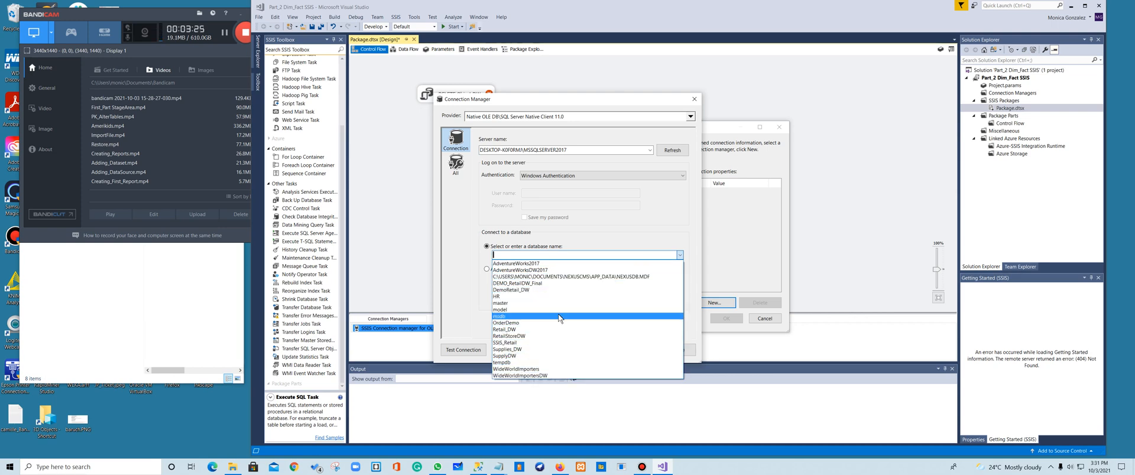
pyautogui.click(506, 342)
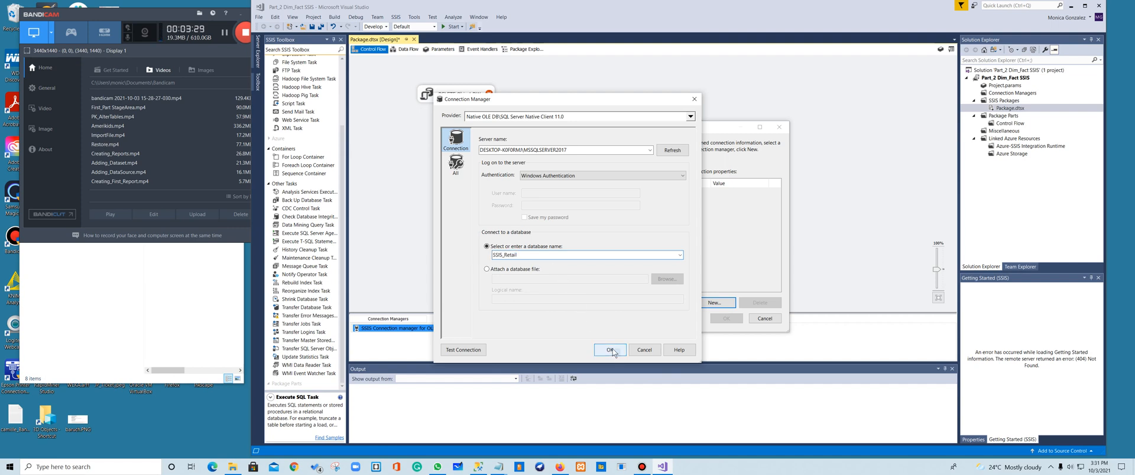
pyautogui.click(610, 350)
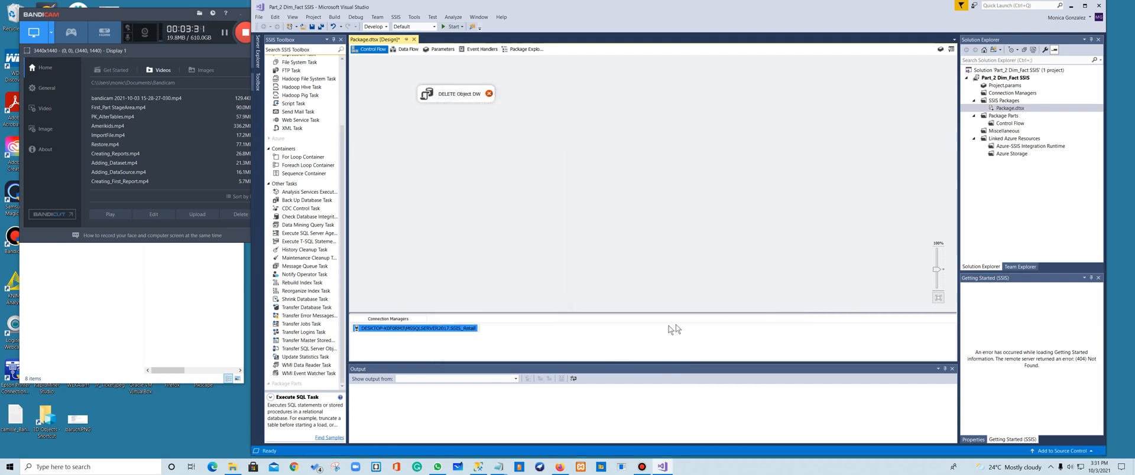
# Rename the SSIS_Retail connection manager to Transactional.
pyautogui.rightClick(416, 327)
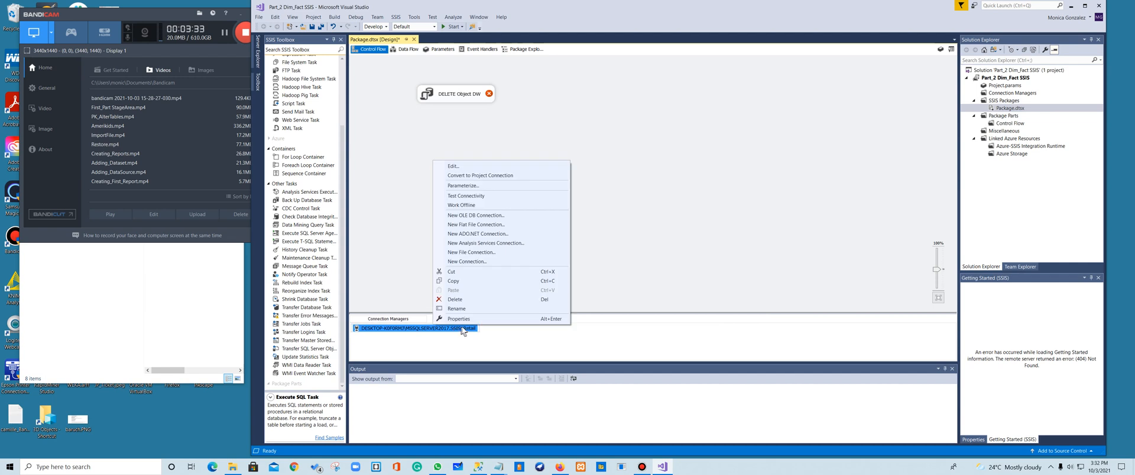
pyautogui.click(456, 308)
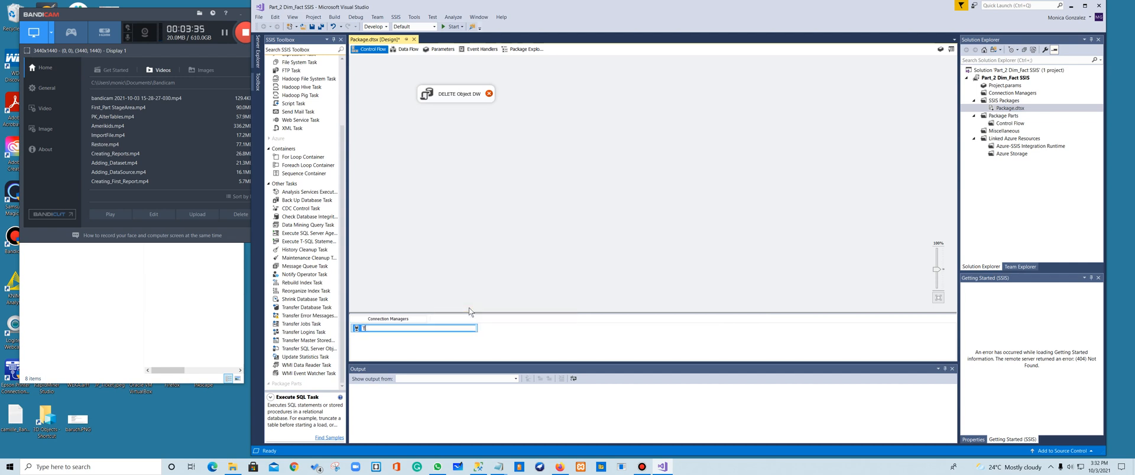
pyautogui.write('Transactional')
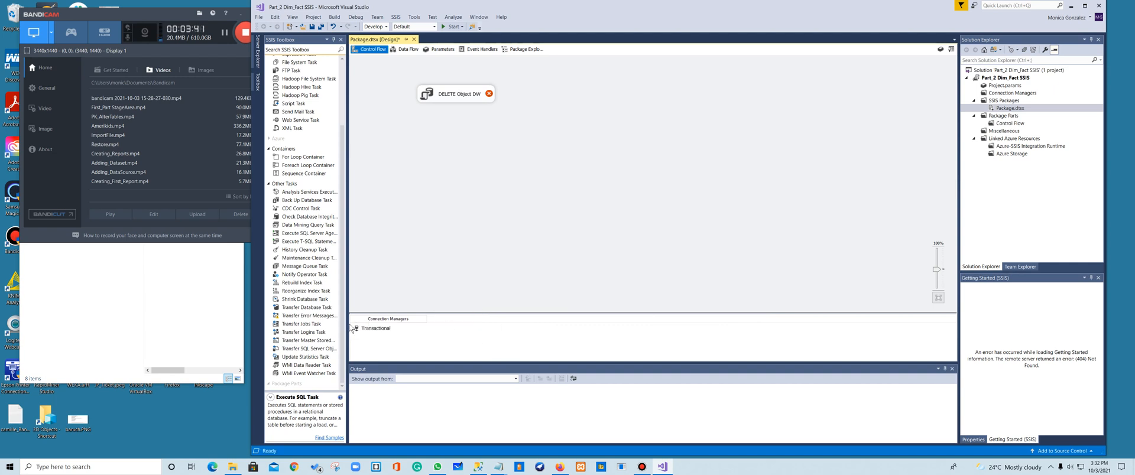
pyautogui.moveTo(463, 99)
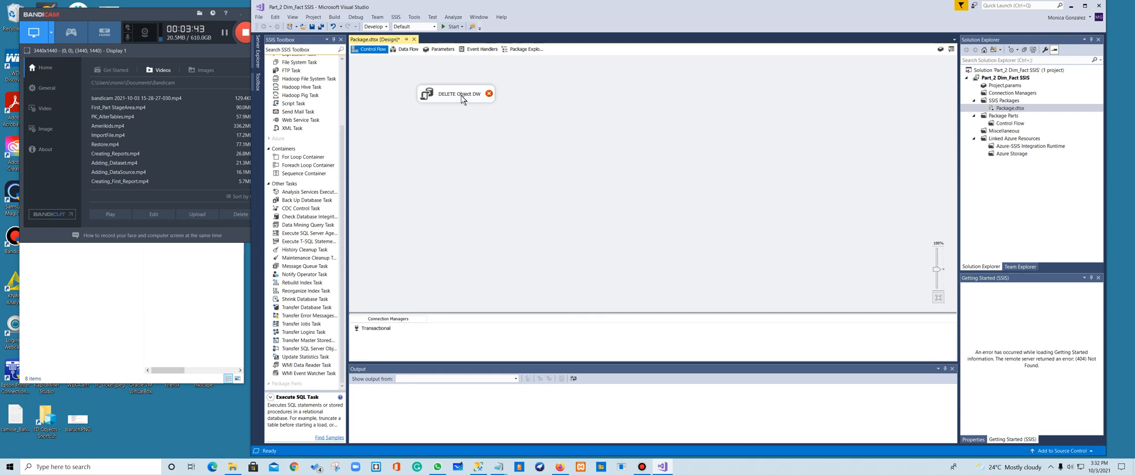
pyautogui.click(456, 93)
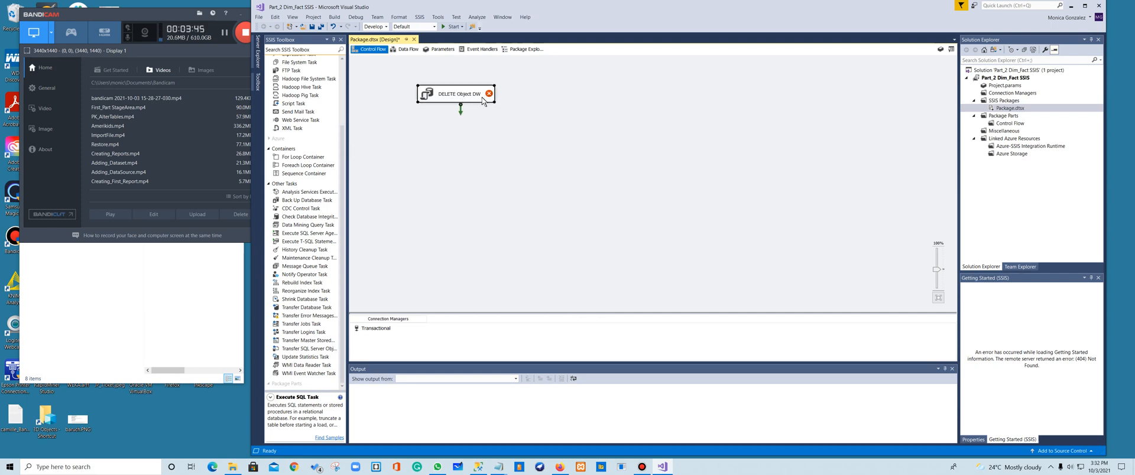
pyautogui.moveTo(518, 114)
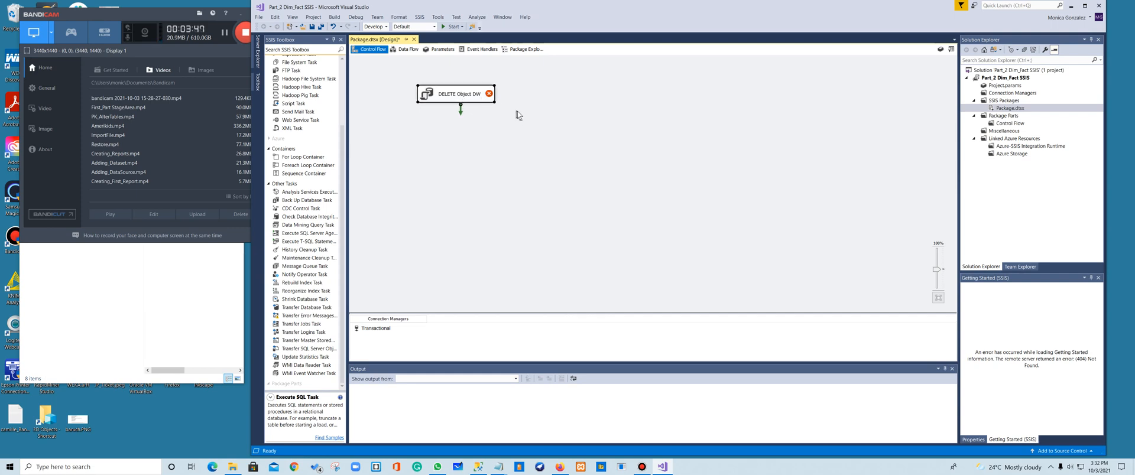
pyautogui.doubleClick(455, 93)
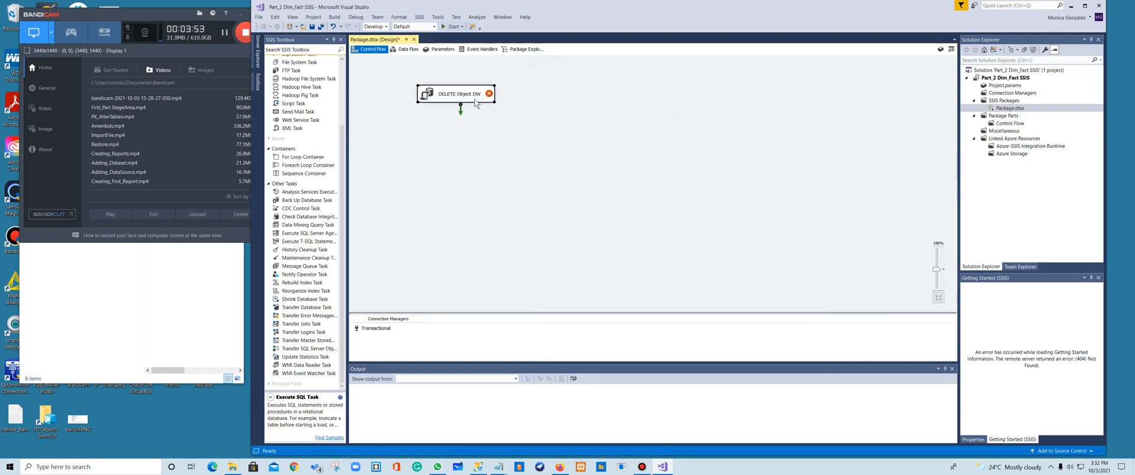
# Set DELETE Object DW to the Transactional connection with the DROP TABLE queries and apply.
pyautogui.doubleClick(458, 93)
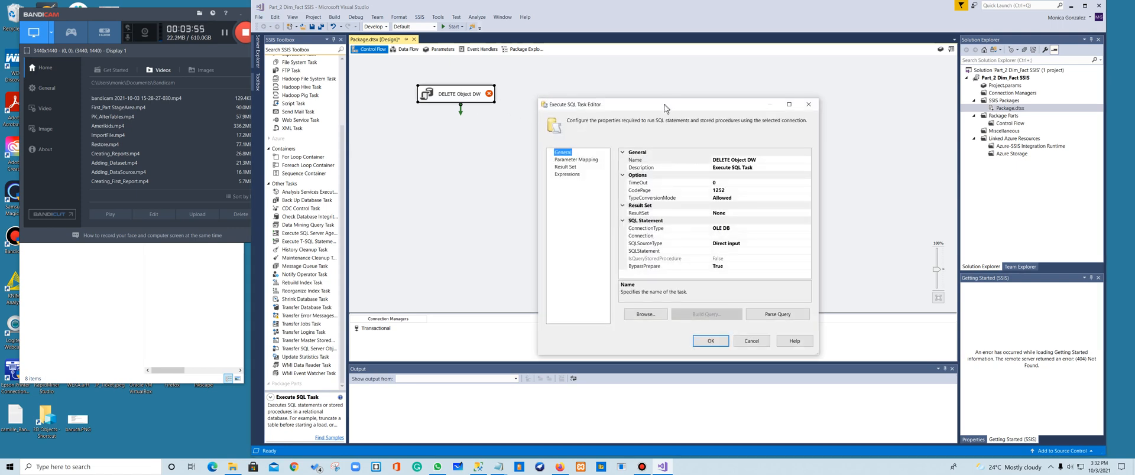
pyautogui.moveTo(664, 104); pyautogui.dragTo(539, 26)
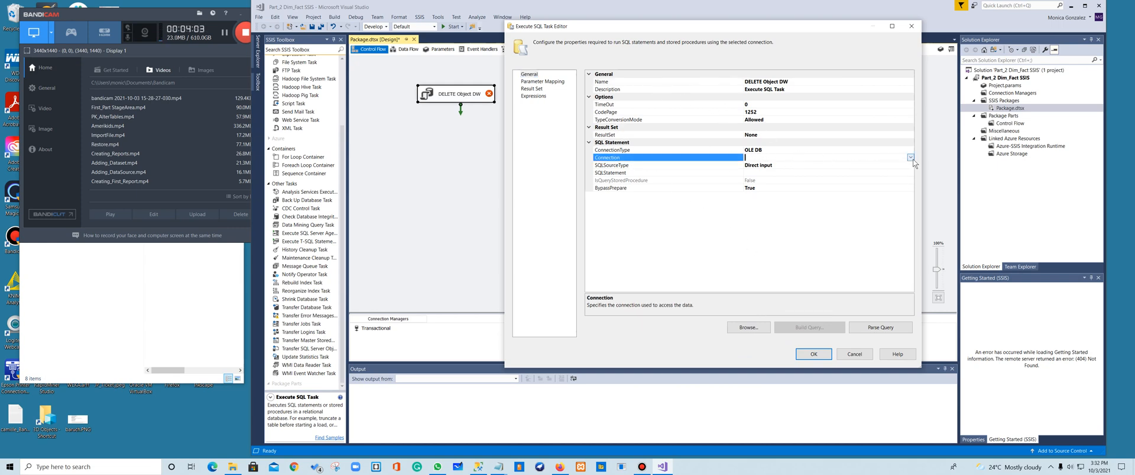
pyautogui.click(911, 158)
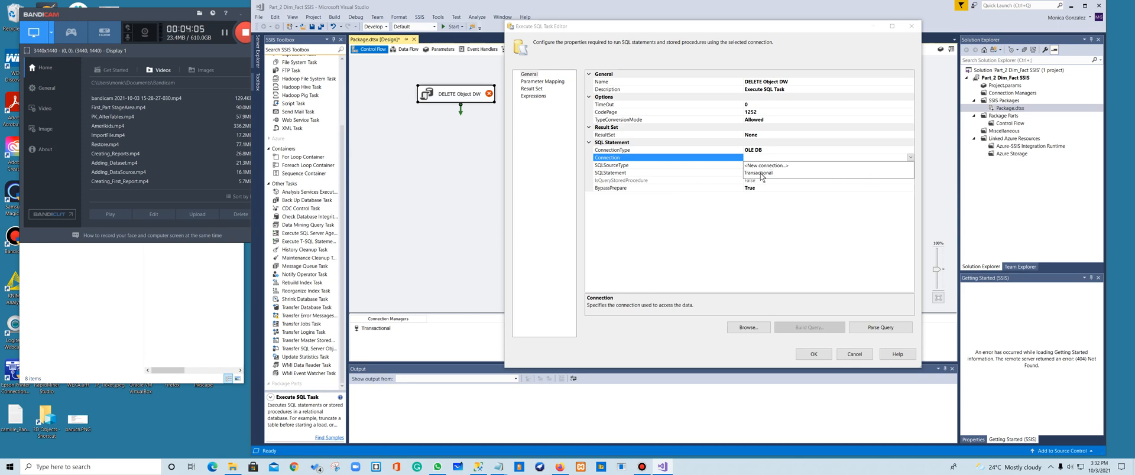
pyautogui.click(759, 174)
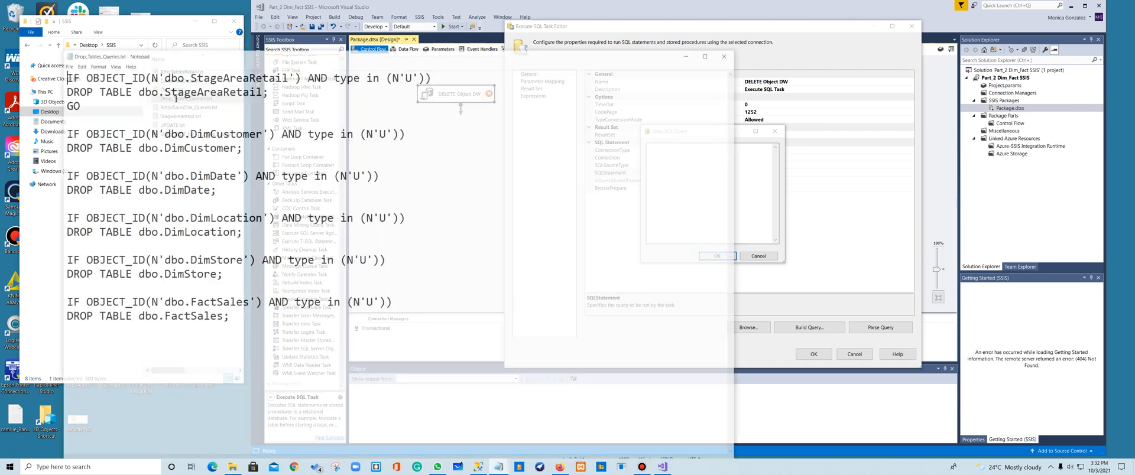
pyautogui.press('ctrl+a')
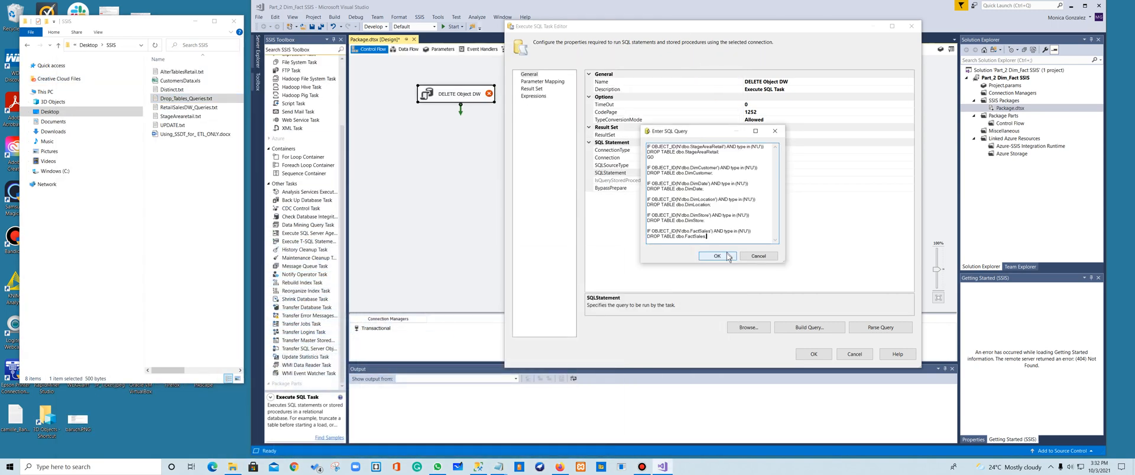
pyautogui.click(717, 257)
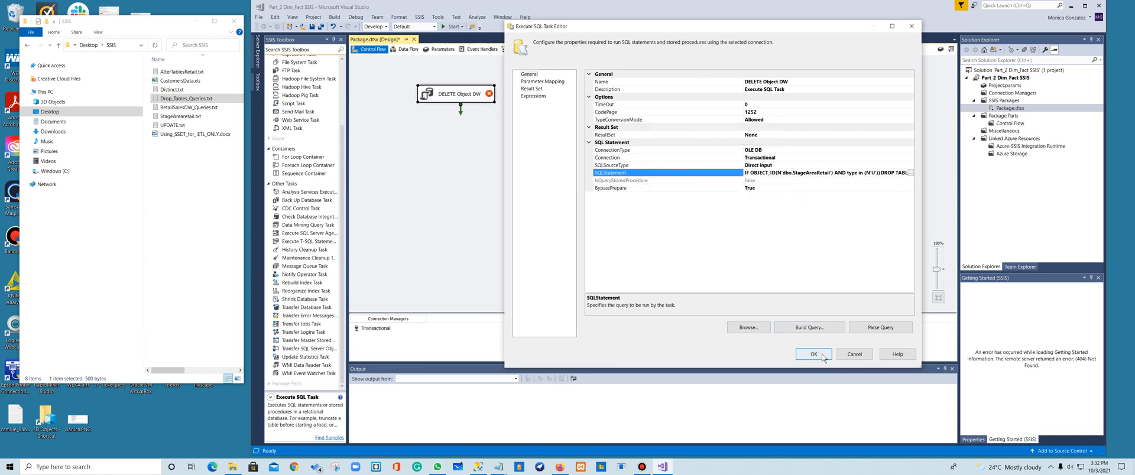
pyautogui.click(813, 353)
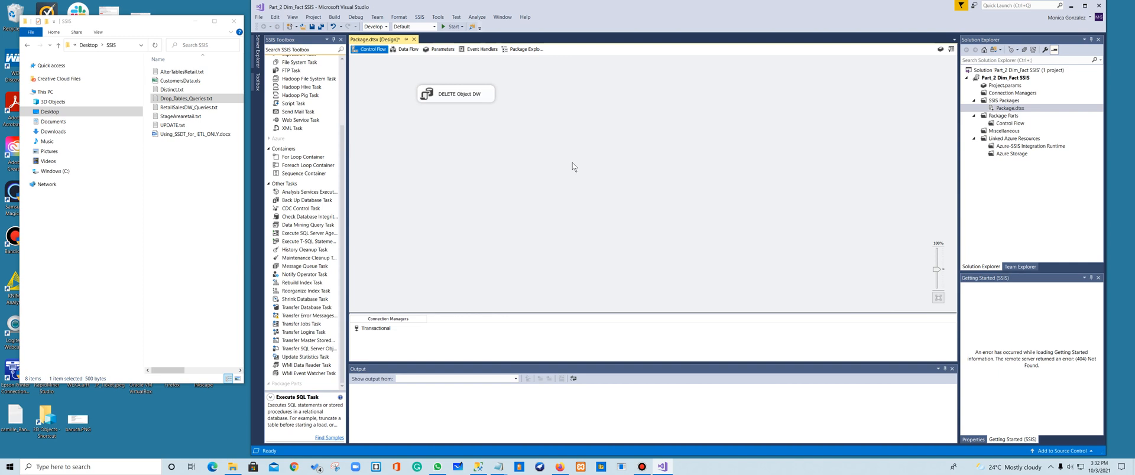
pyautogui.moveTo(559, 158)
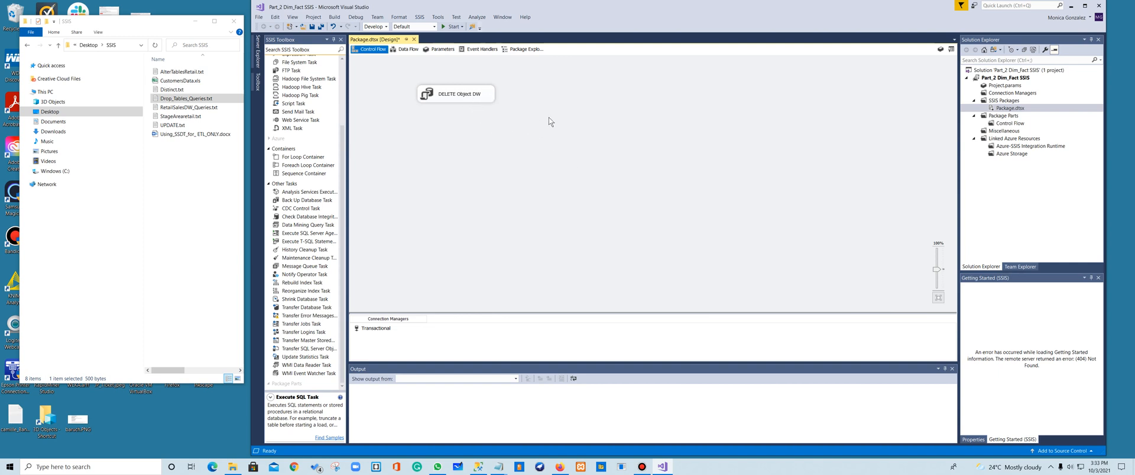
pyautogui.moveTo(543, 109)
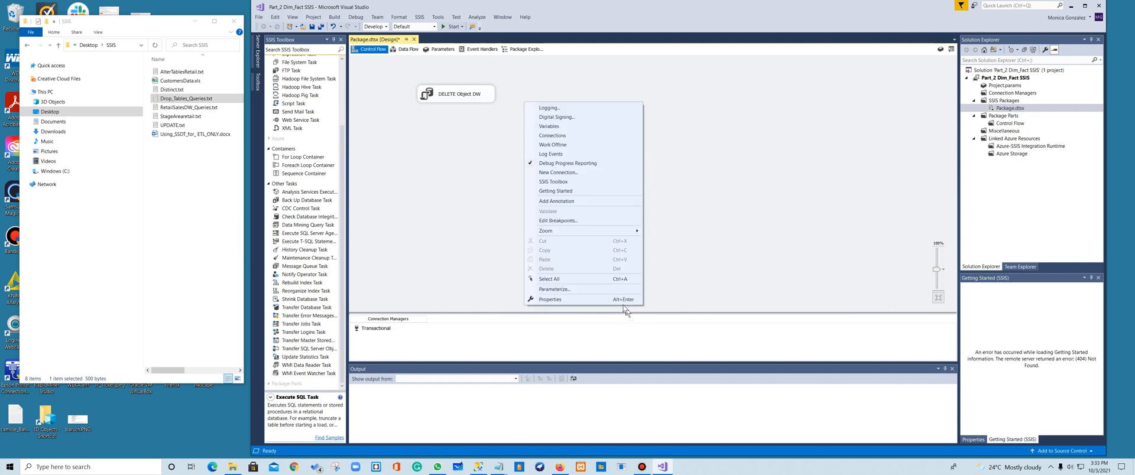
# Run the package, see DELETE Object DW fail, and reopen its settings.
pyautogui.click(446, 38)
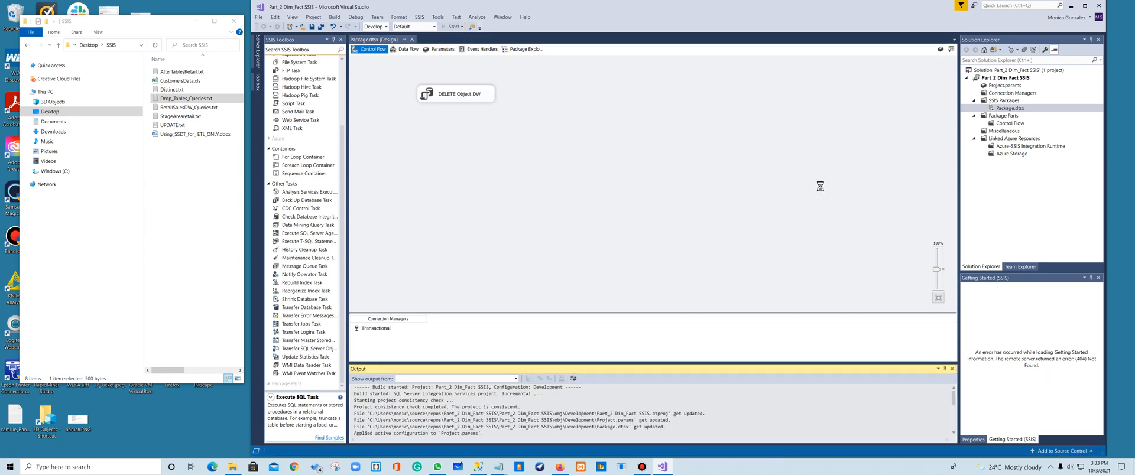
pyautogui.click(451, 28)
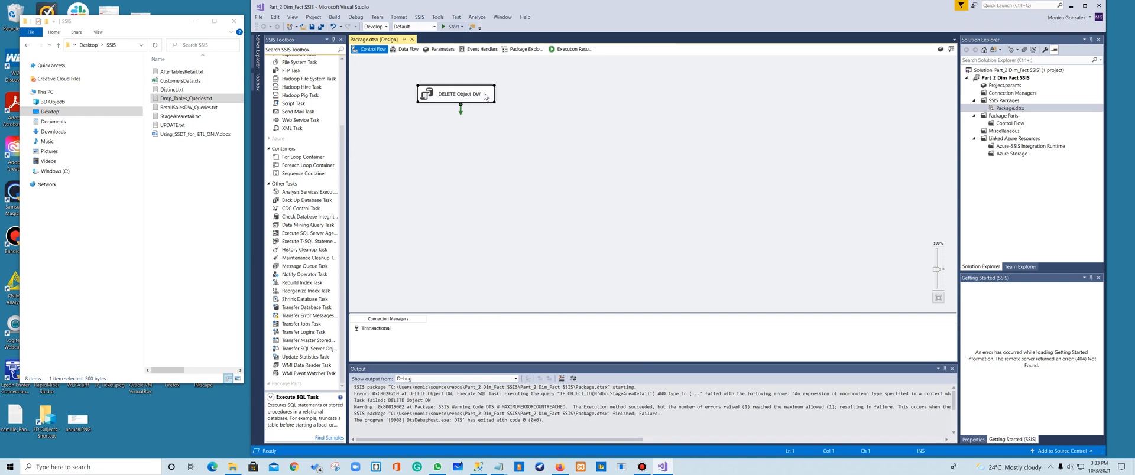
pyautogui.doubleClick(457, 93)
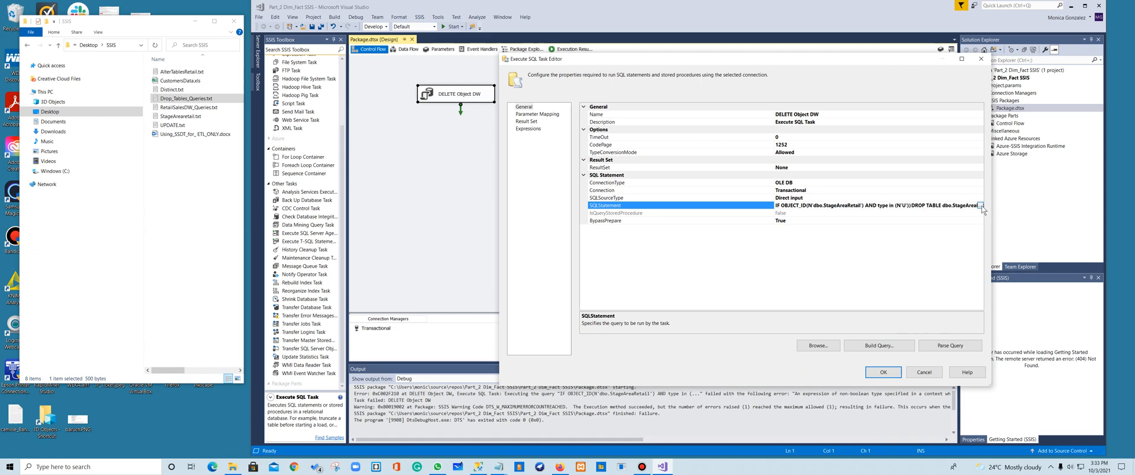
# Clear the old query text from the task's SQLStatement.
pyautogui.click(981, 206)
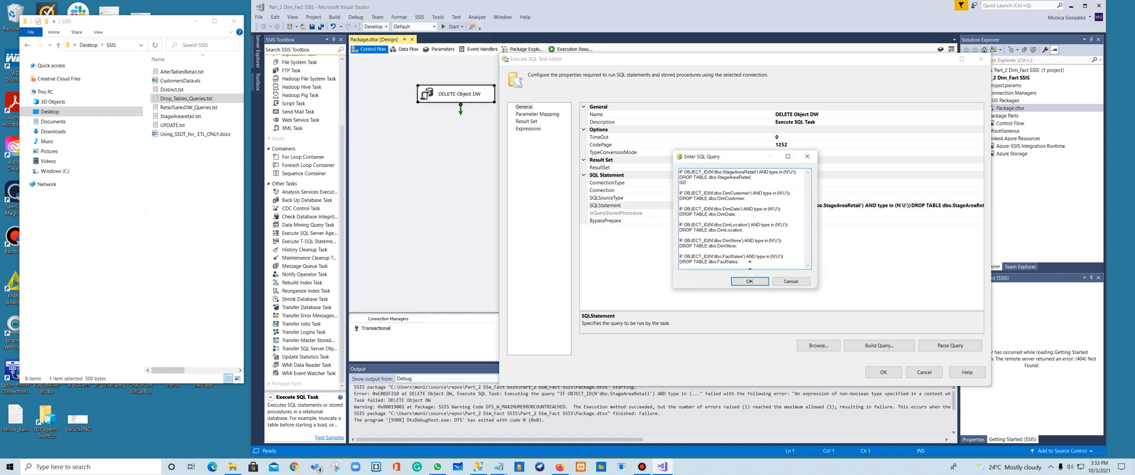
pyautogui.press('ctrl+a')
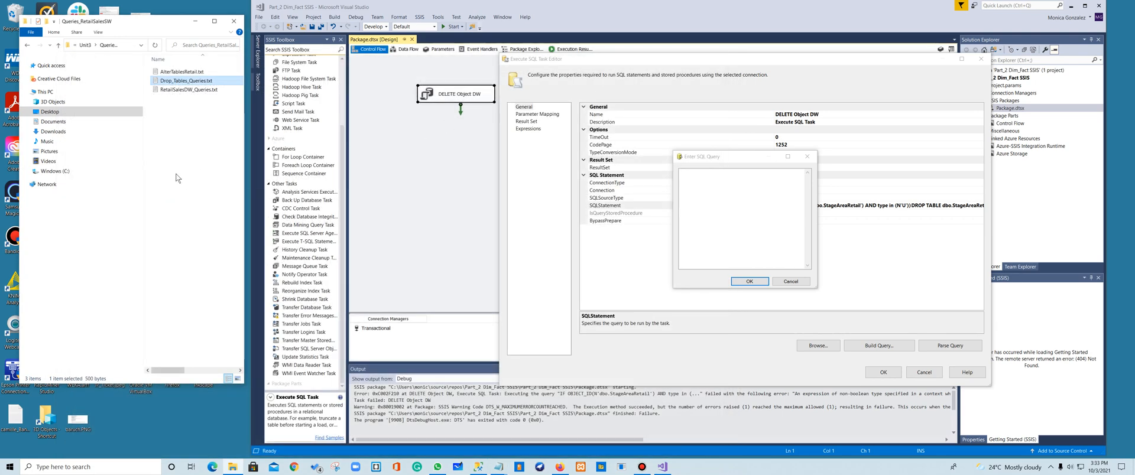
# Browse Desktop > CUNY_2021_Fall > cis4704_OL54 > unit4 > Queries_RetailSalesDW.
pyautogui.click(52, 111)
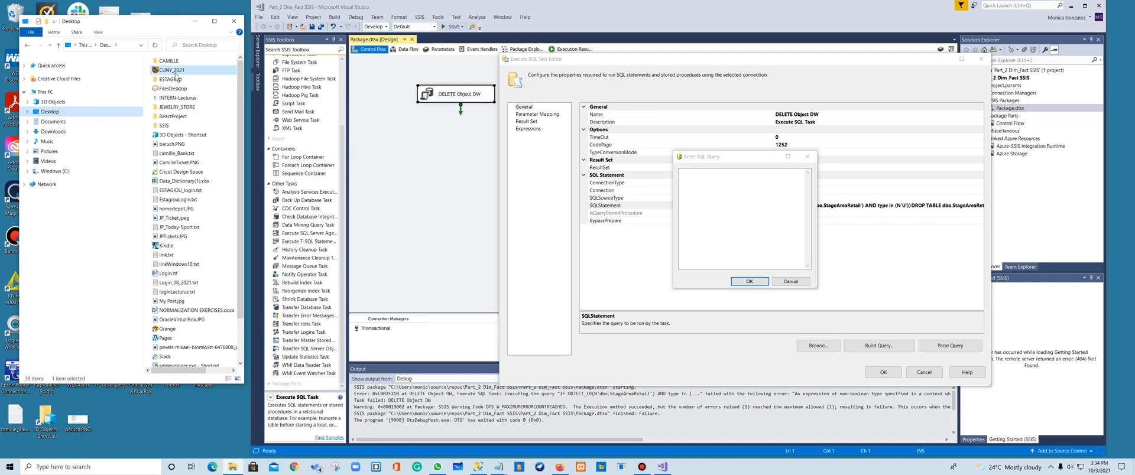
pyautogui.doubleClick(173, 70)
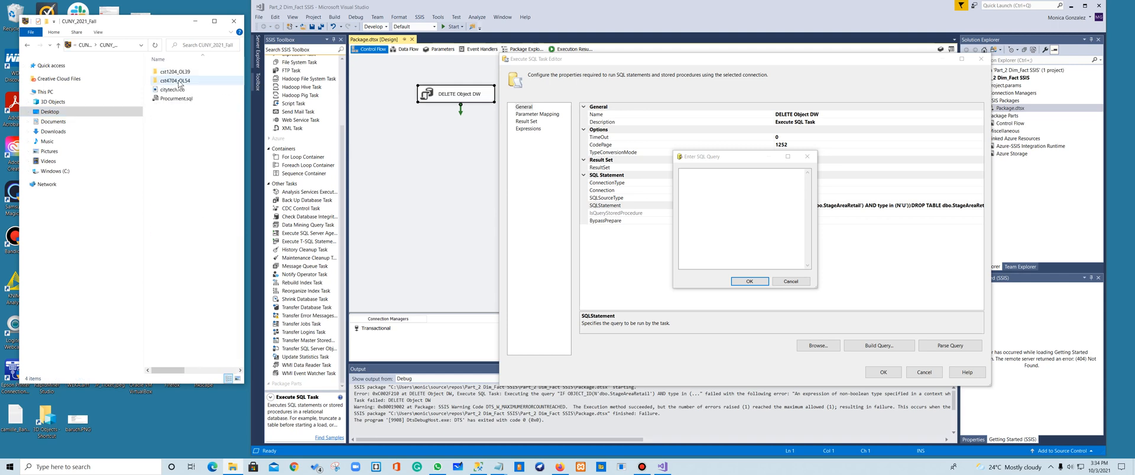
pyautogui.click(174, 81)
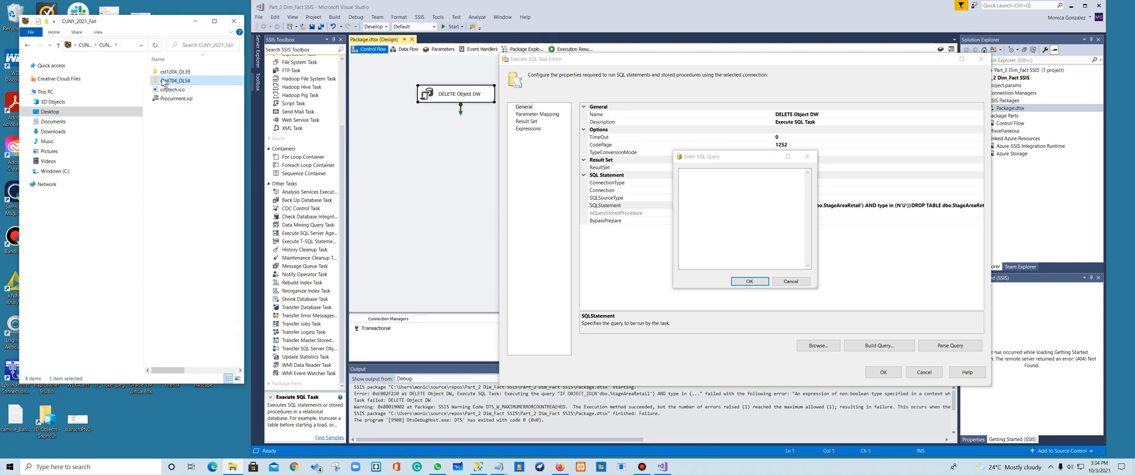
pyautogui.doubleClick(176, 80)
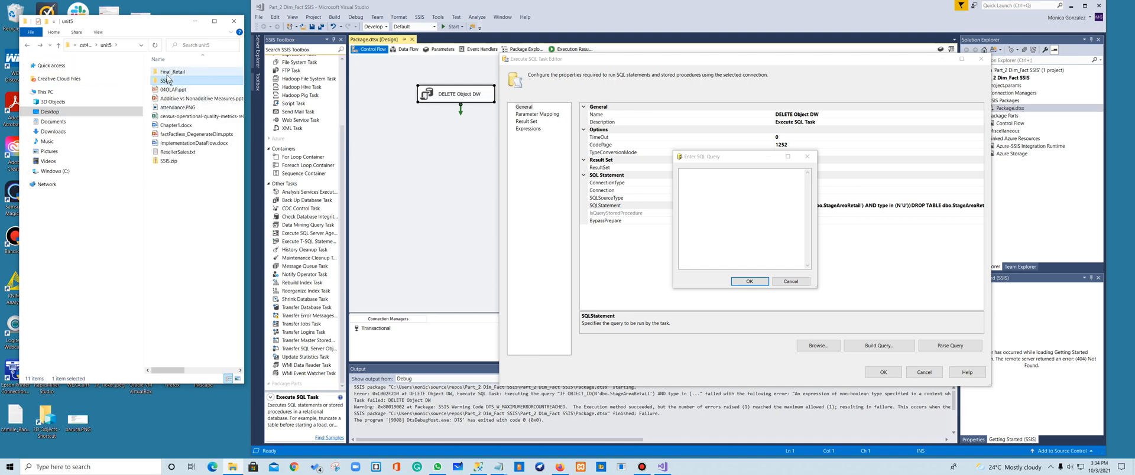
pyautogui.doubleClick(173, 79)
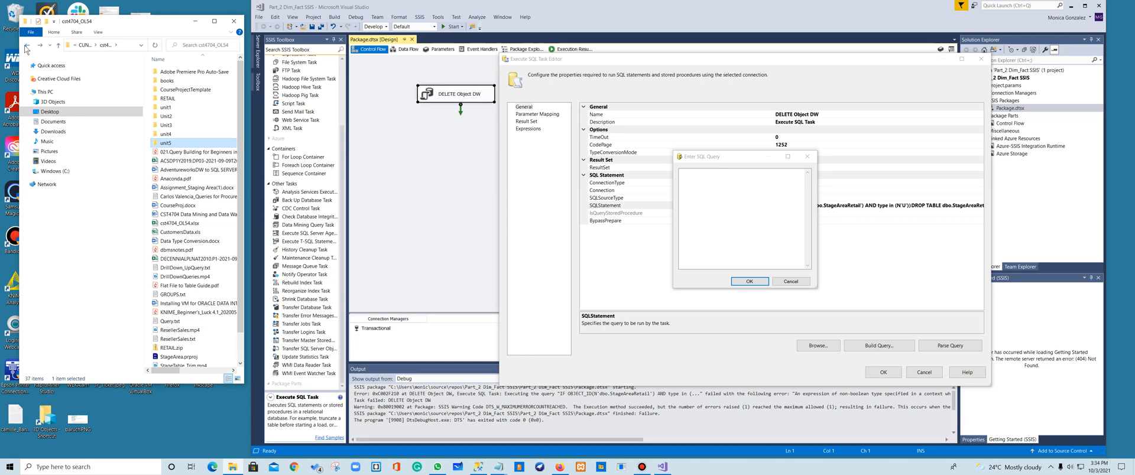
pyautogui.doubleClick(166, 133)
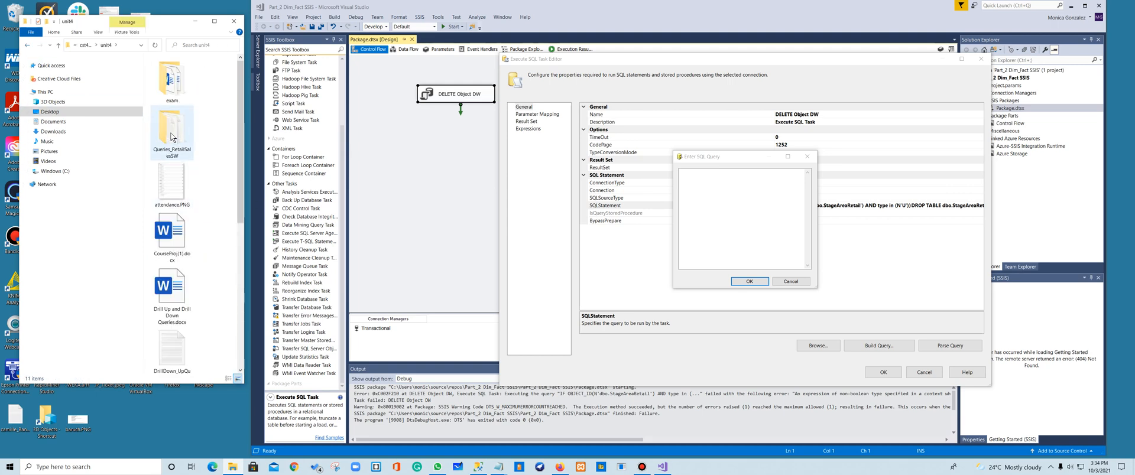
pyautogui.doubleClick(171, 127)
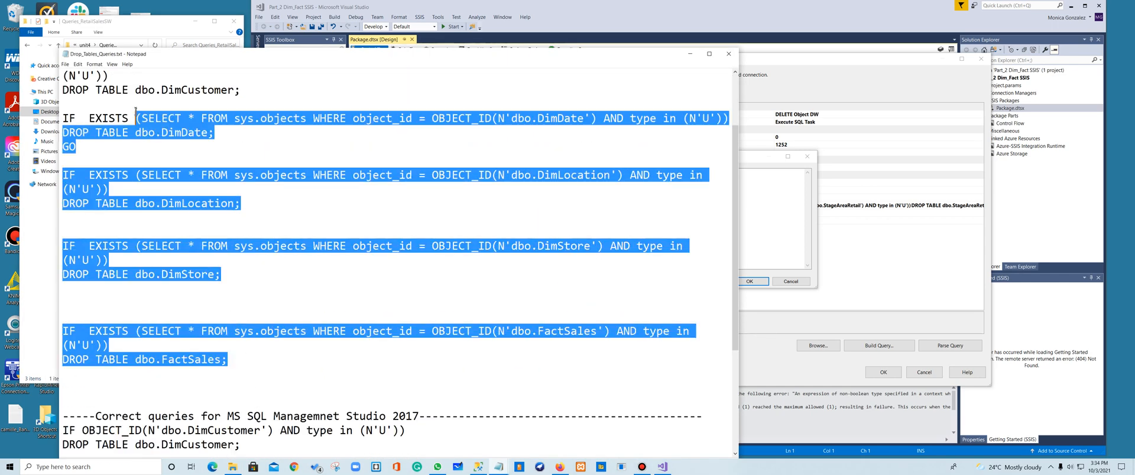
# Confirm the pasted DROP TABLE statements as the DELETE Object DW task's query.
pyautogui.scroll(-3)
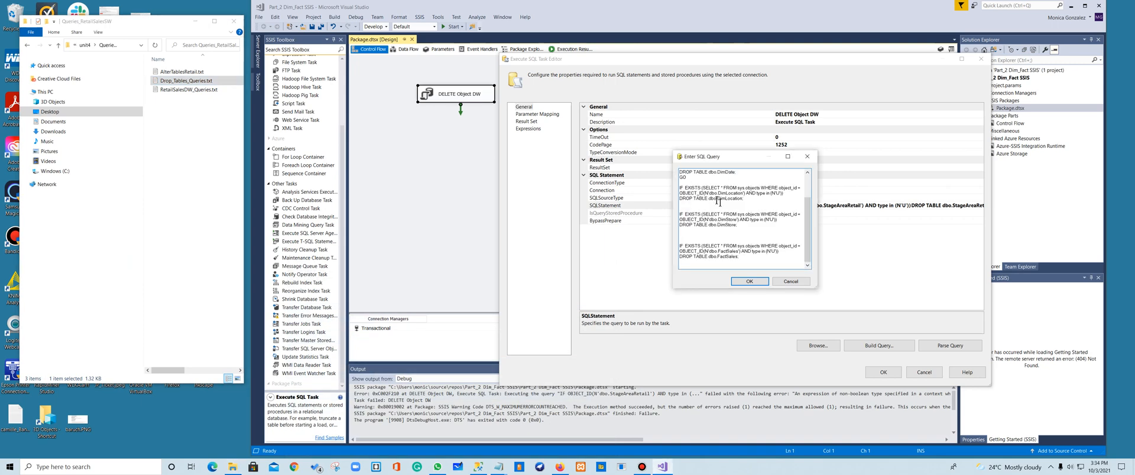
pyautogui.click(750, 281)
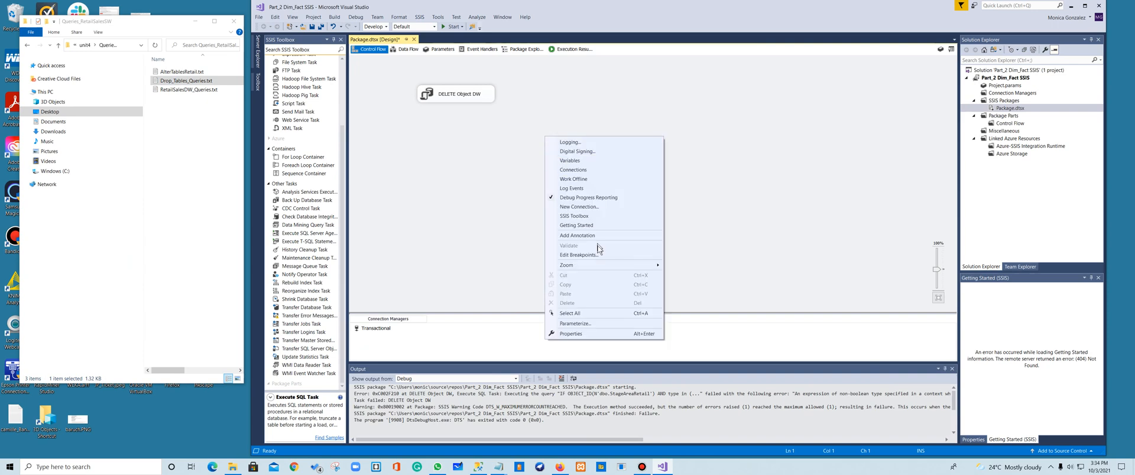
pyautogui.moveTo(580, 207)
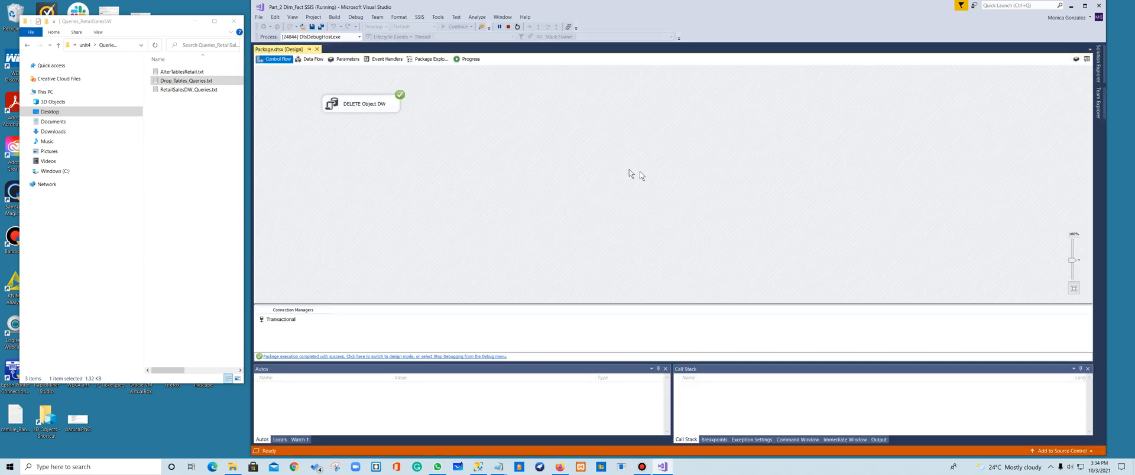
pyautogui.moveTo(417, 143)
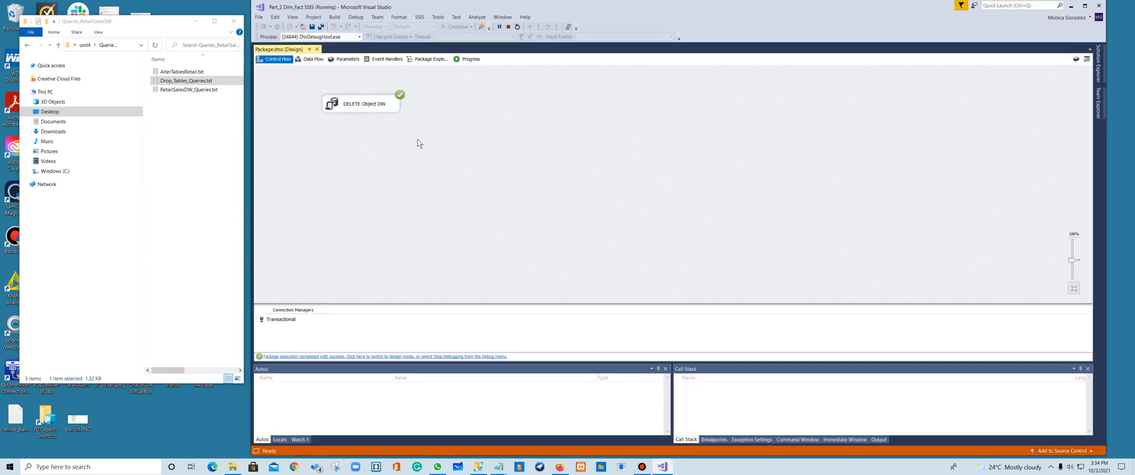
pyautogui.moveTo(410, 146)
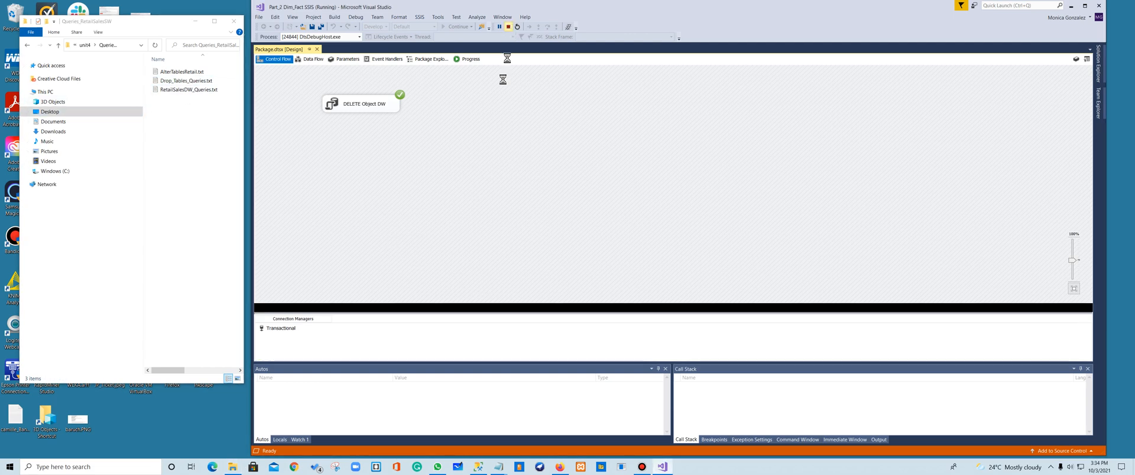
# Copy Drop_Tables_Queries.txt into the Desktop SSIS folder, replacing the existing file.
pyautogui.click(508, 27)
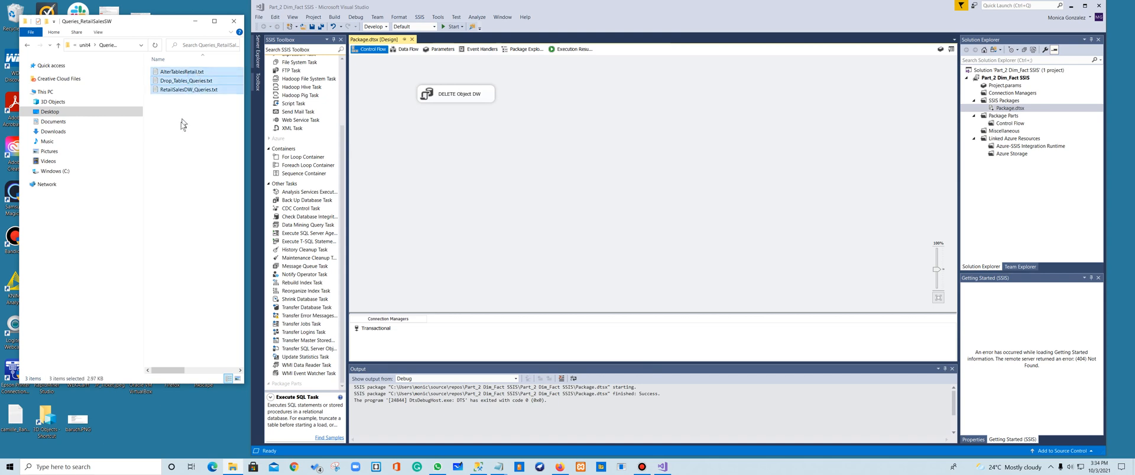
pyautogui.rightClick(185, 80)
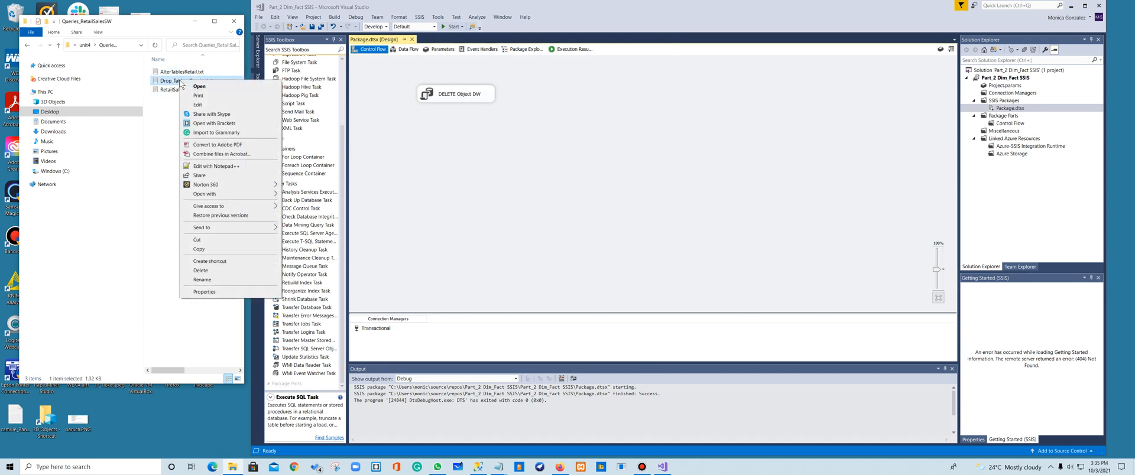
pyautogui.click(50, 112)
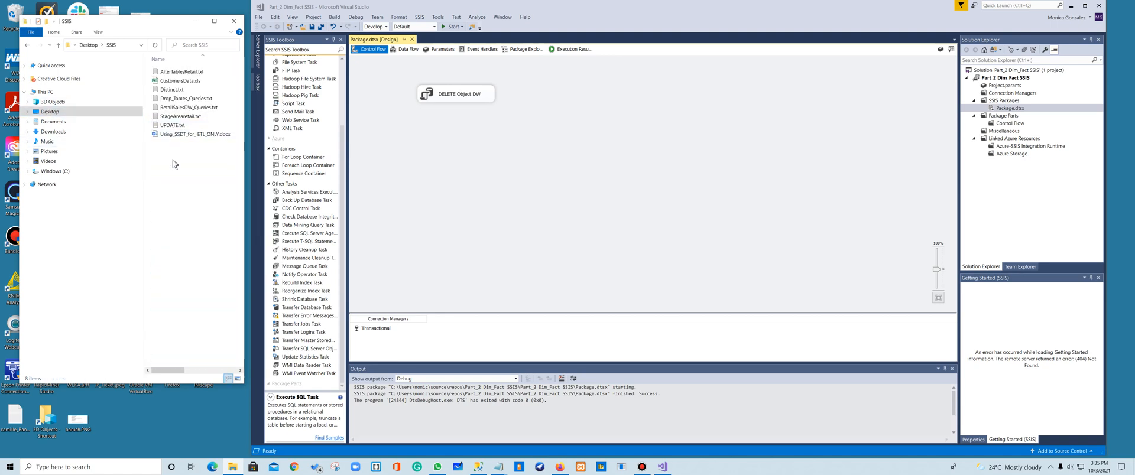
pyautogui.rightClick(173, 163)
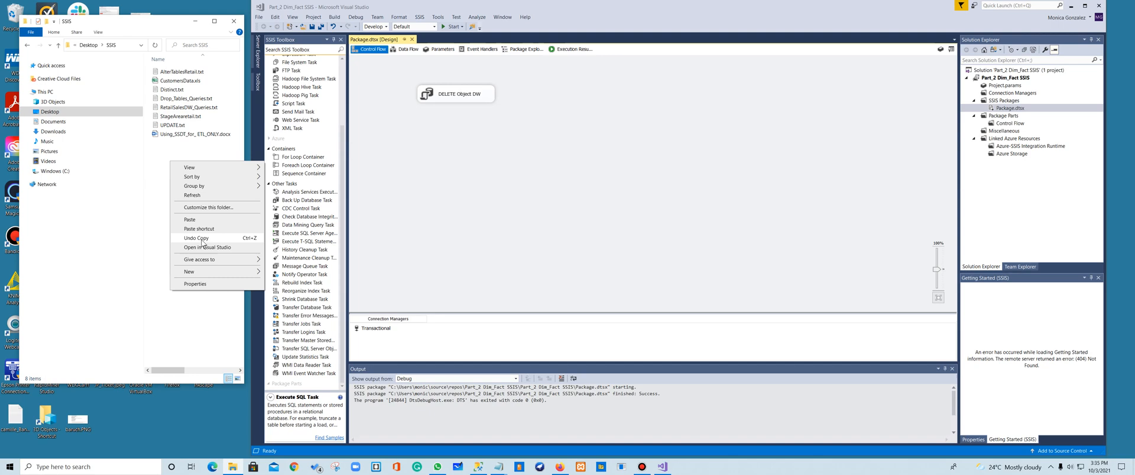
pyautogui.click(188, 219)
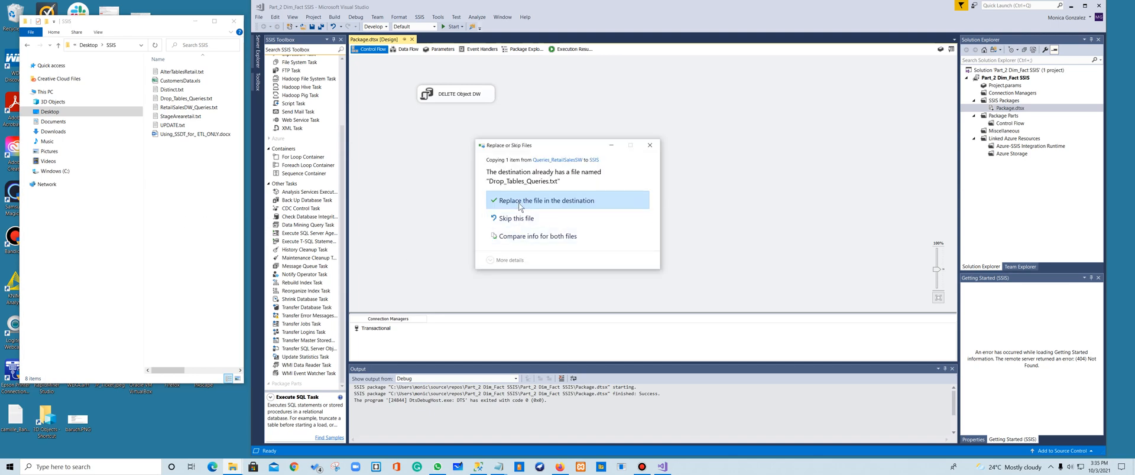
pyautogui.click(546, 199)
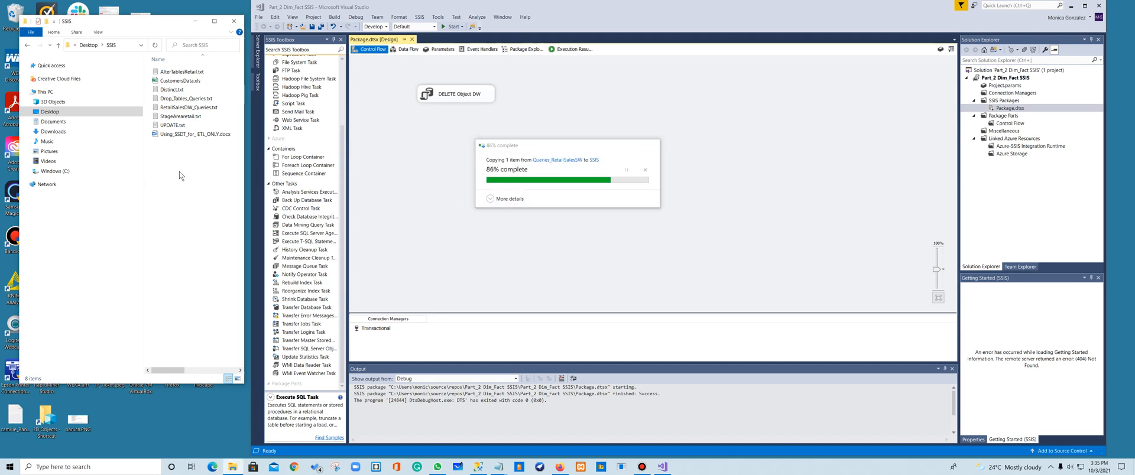
pyautogui.doubleClick(186, 98)
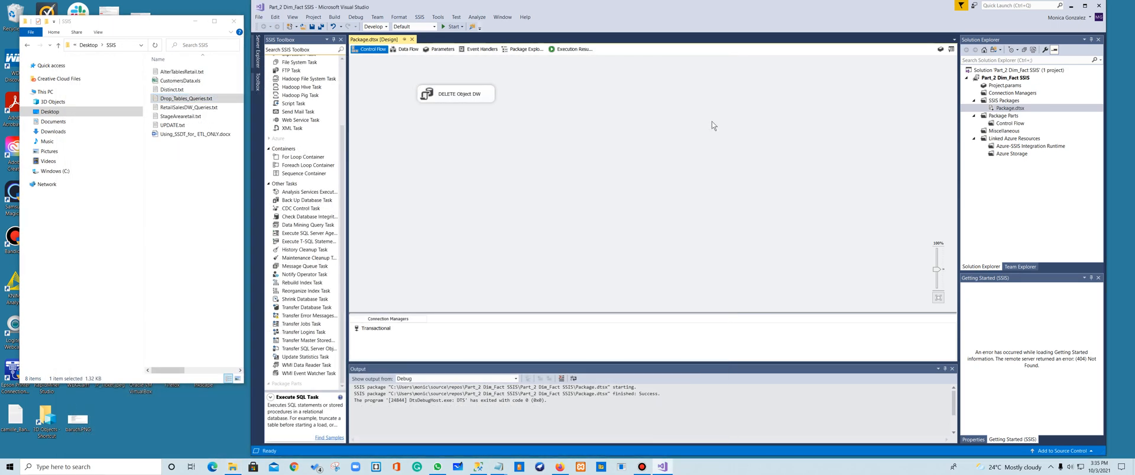
pyautogui.moveTo(385, 155)
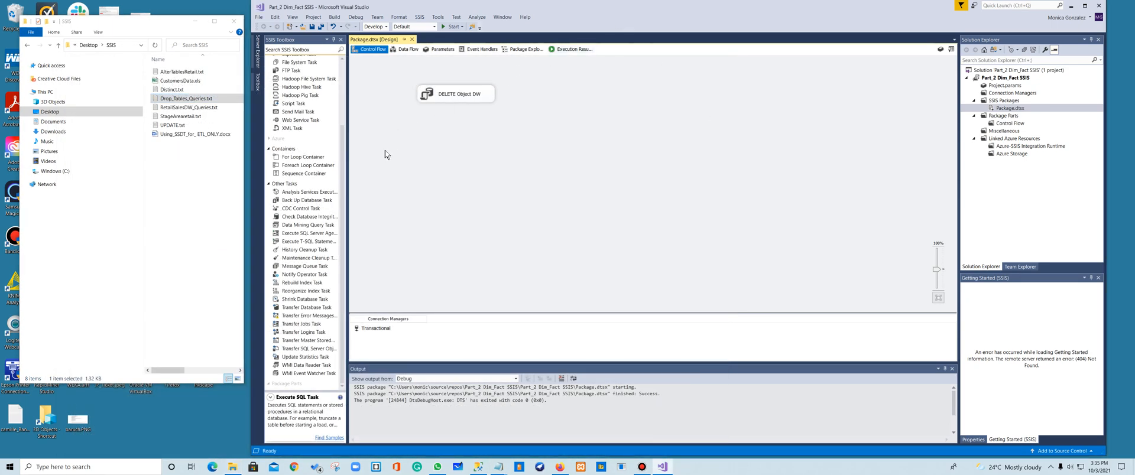
pyautogui.moveTo(349, 151)
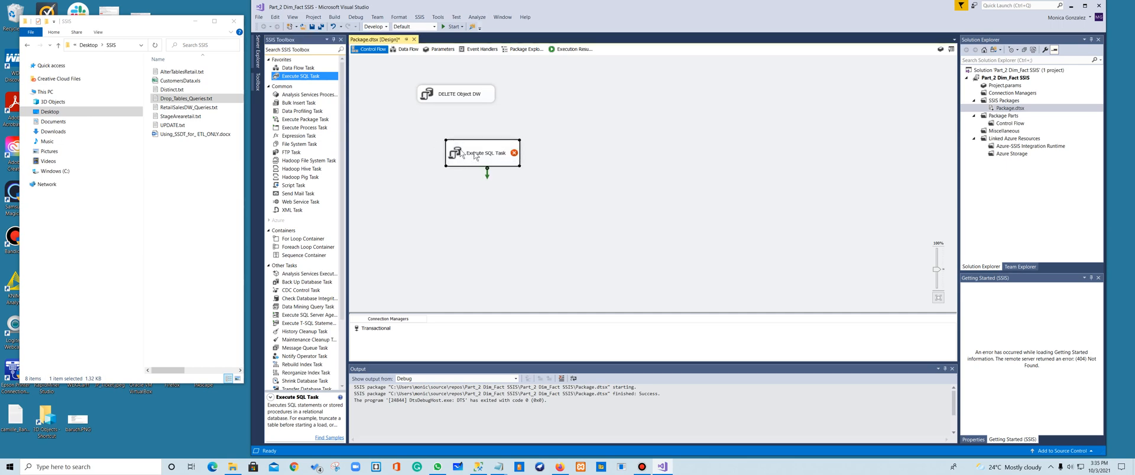
# Drag an Execute SQL Task onto the control flow beneath DELETE Object DW.
pyautogui.moveTo(481, 152); pyautogui.dragTo(456, 147)
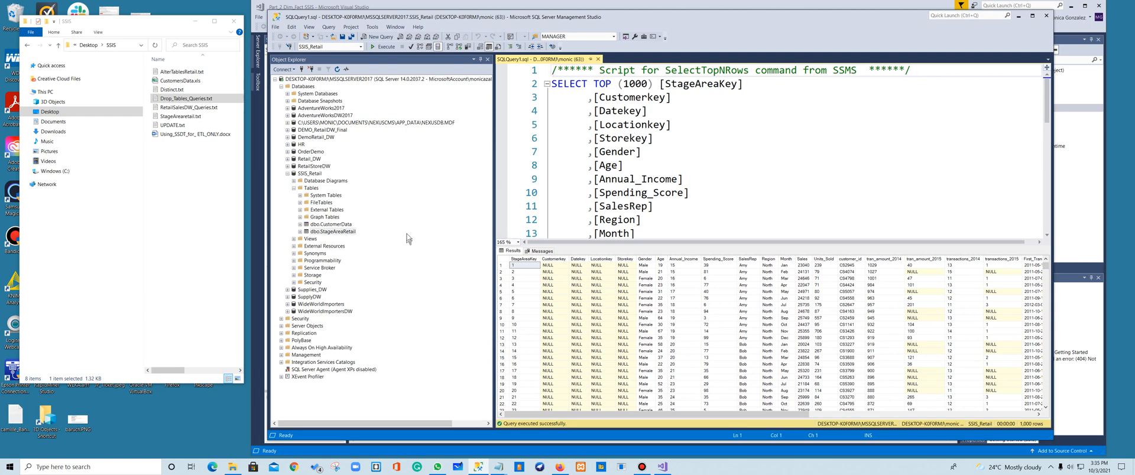
# Collapse the SSIS_Retail database tree, then select RetailSalesDW_Queries.txt in the SSIS folder.
pyautogui.click(333, 230)
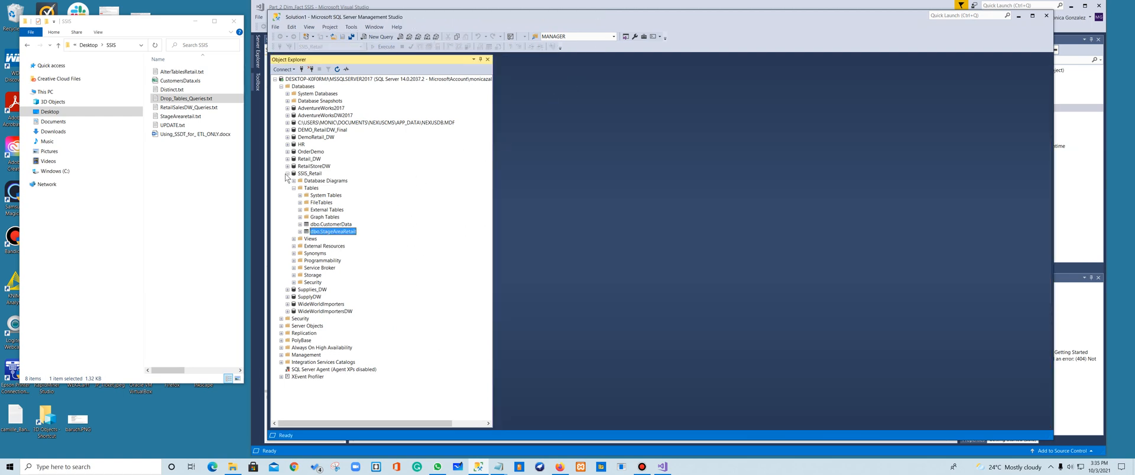
pyautogui.click(288, 174)
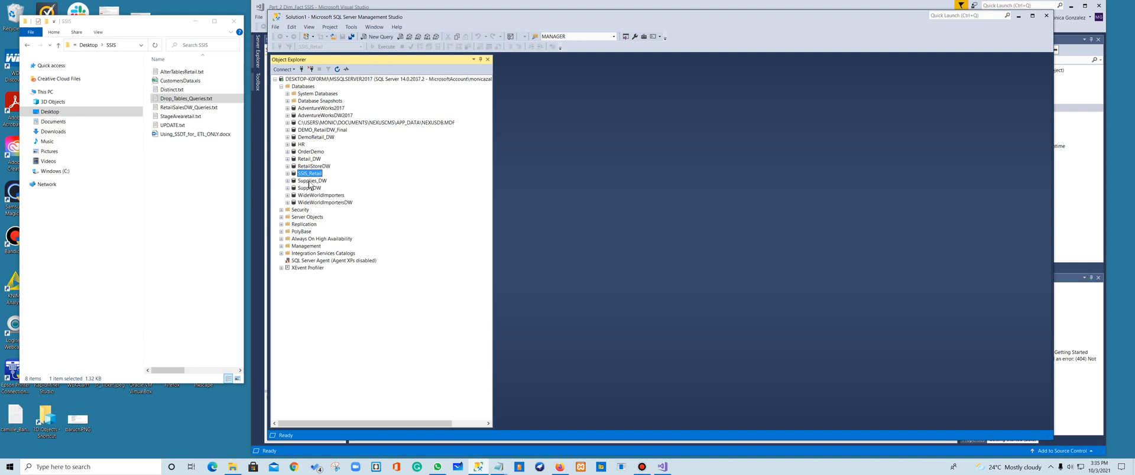
pyautogui.moveTo(233, 176)
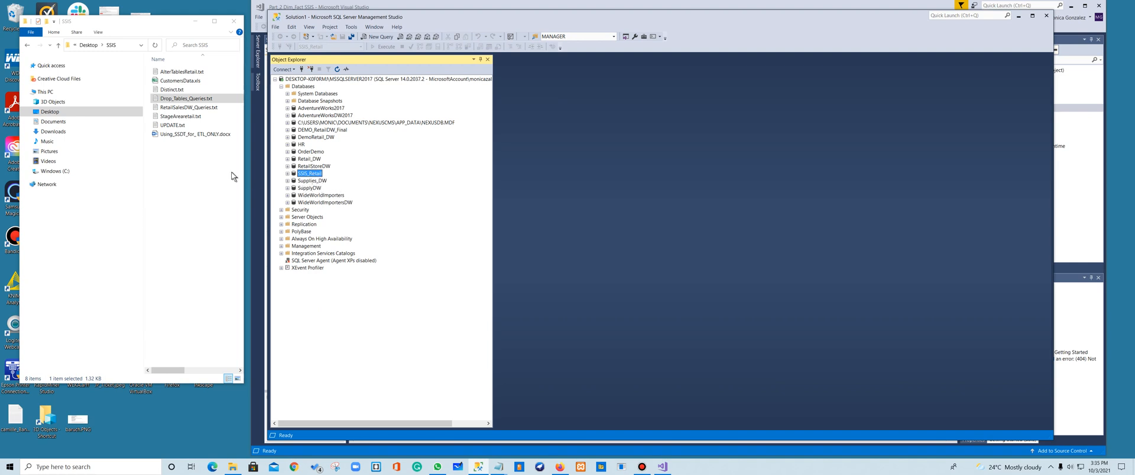
pyautogui.click(173, 124)
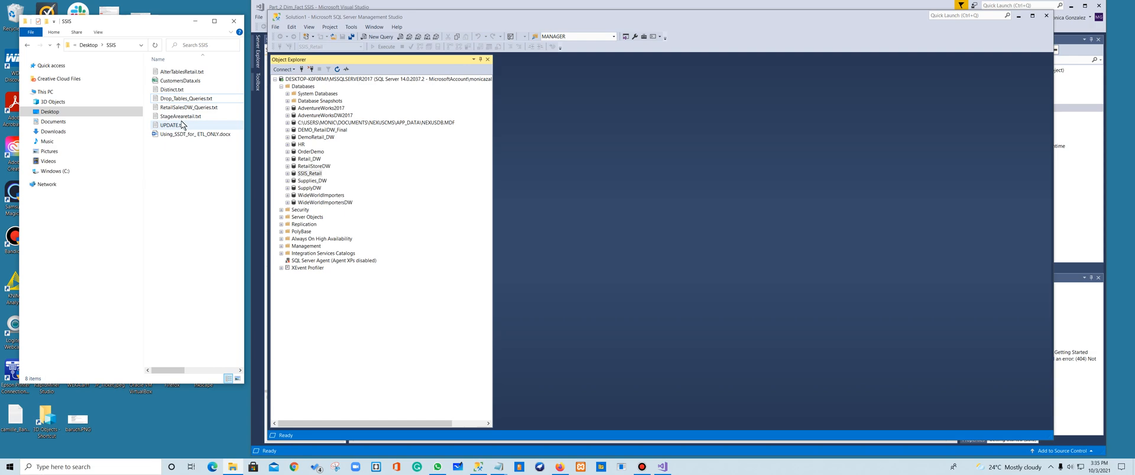
pyautogui.click(188, 108)
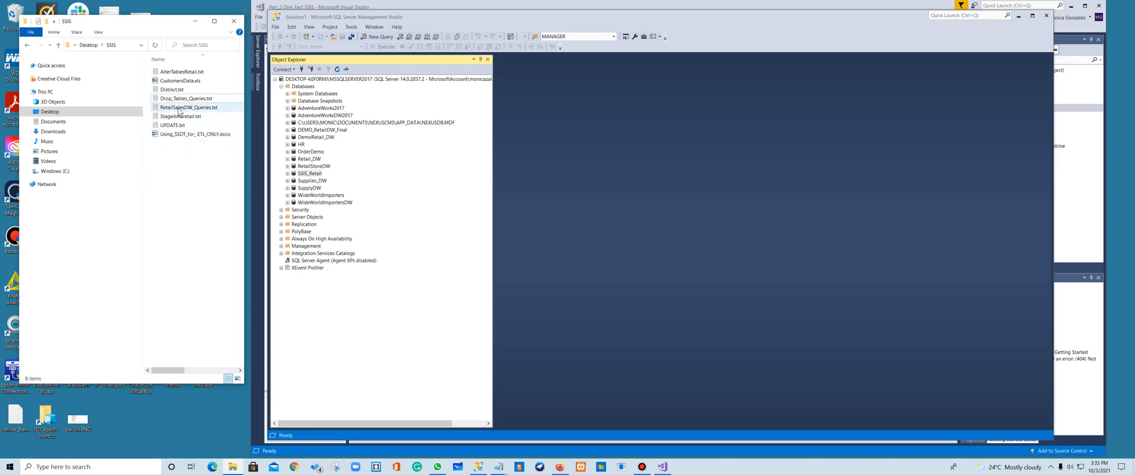
# Select the DimCustomer CREATE TABLE block in RetailSalesDW_Queries.txt and rename the new task DimCustomer.
pyautogui.doubleClick(188, 108)
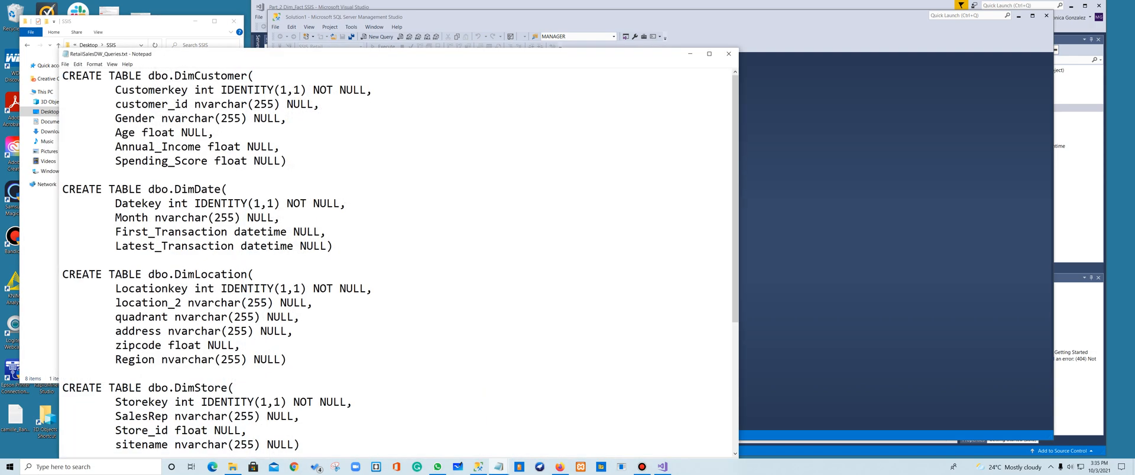
pyautogui.moveTo(62, 76); pyautogui.dragTo(286, 161)
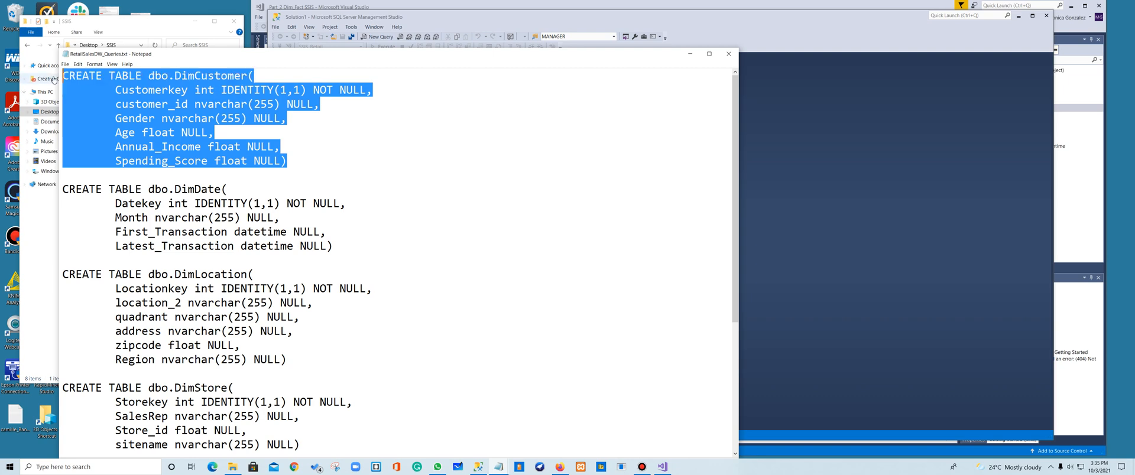
pyautogui.moveTo(658, 24)
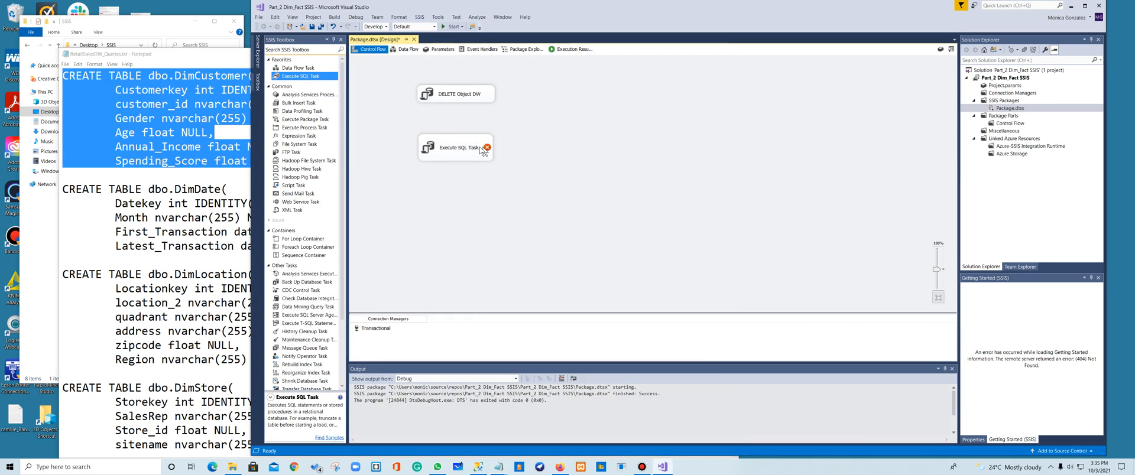
pyautogui.click(456, 142)
pyautogui.write('DimCustome')
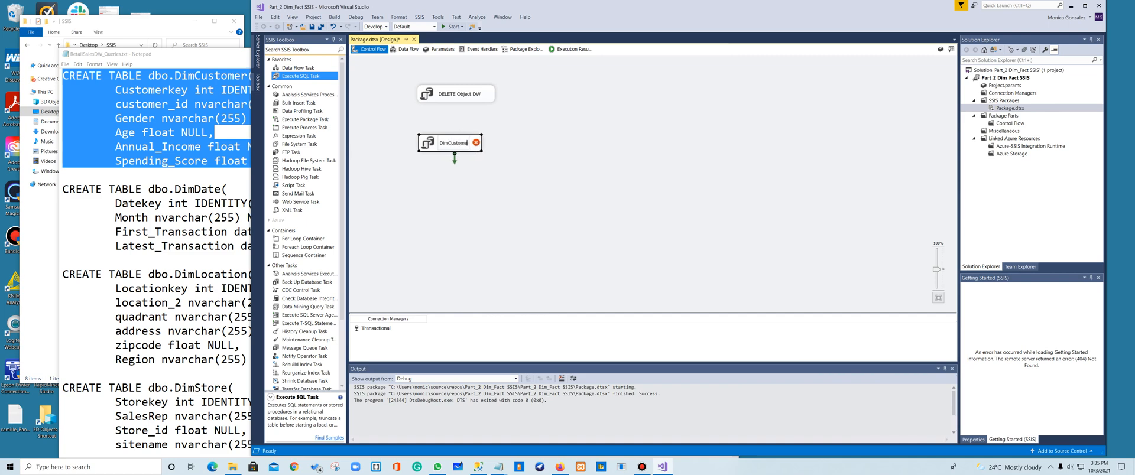
pyautogui.moveTo(474, 143)
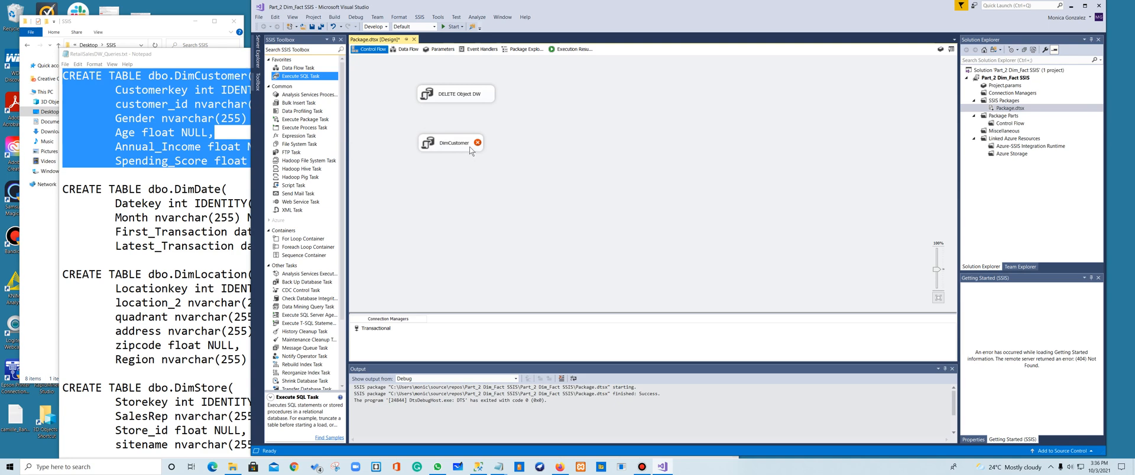
# Set the DimCustomer task to the Transactional connection with the DimCustomer query as its SQLStatement.
pyautogui.doubleClick(451, 143)
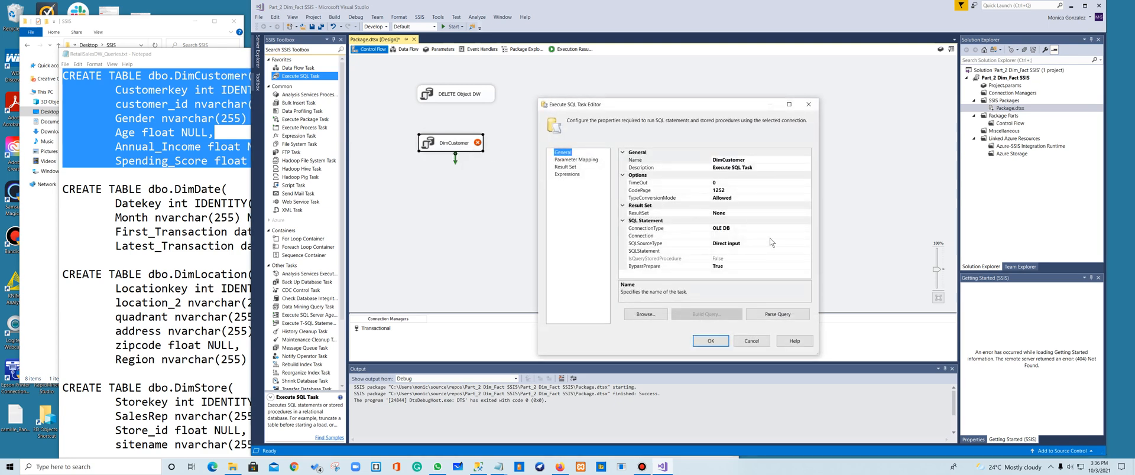
pyautogui.click(806, 235)
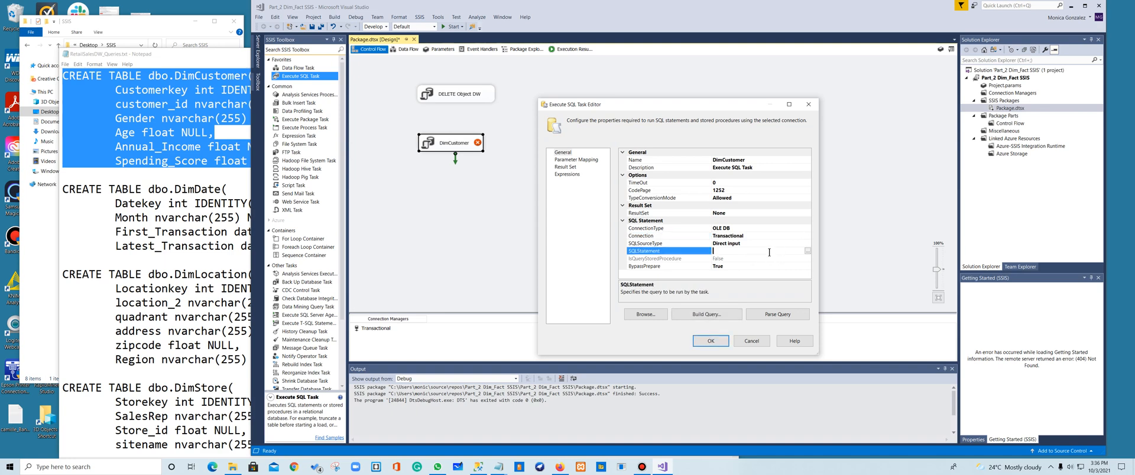
pyautogui.click(807, 251)
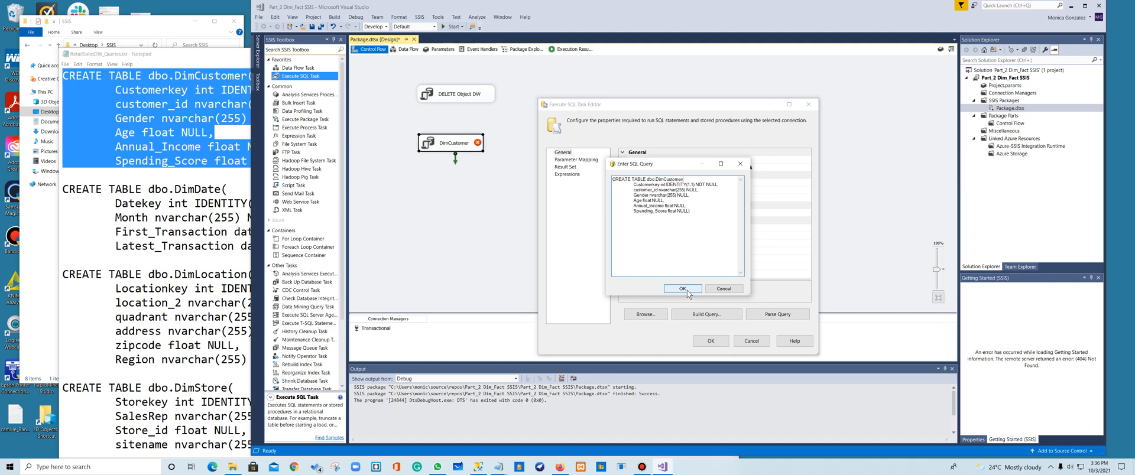
pyautogui.click(681, 288)
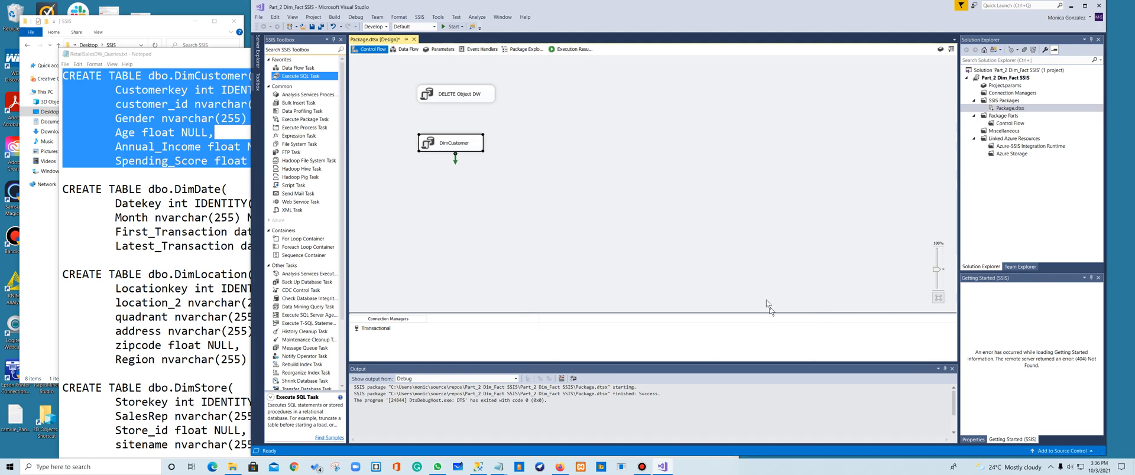
pyautogui.click(454, 144)
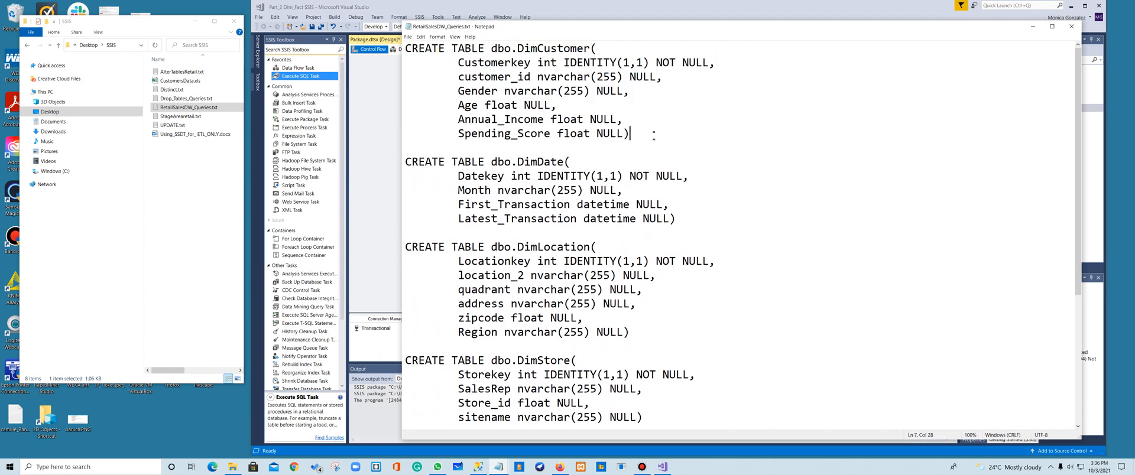
# Review the DimCustomer task's SQLStatement without changes, then select the task to copy it.
pyautogui.doubleClick(580, 63)
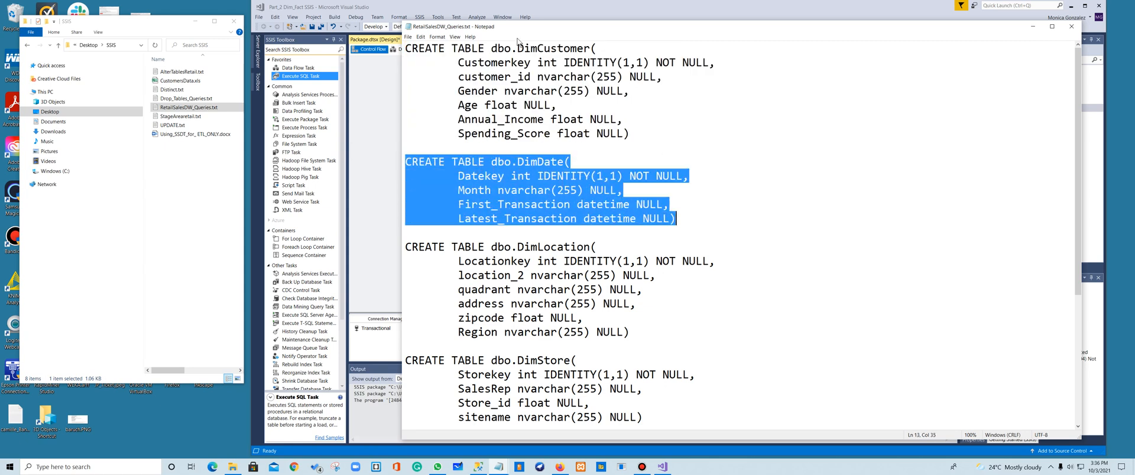
pyautogui.moveTo(1033, 27)
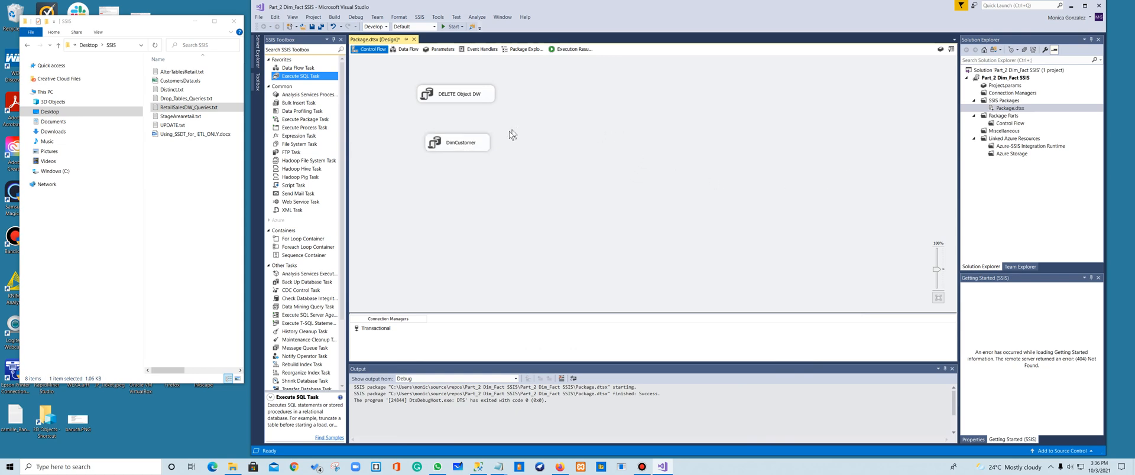
pyautogui.rightClick(457, 142)
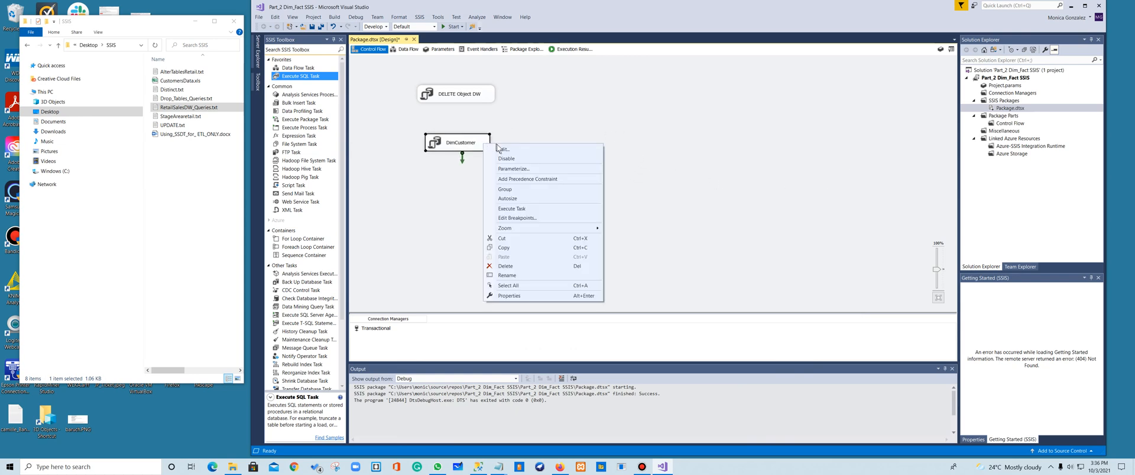
pyautogui.click(502, 149)
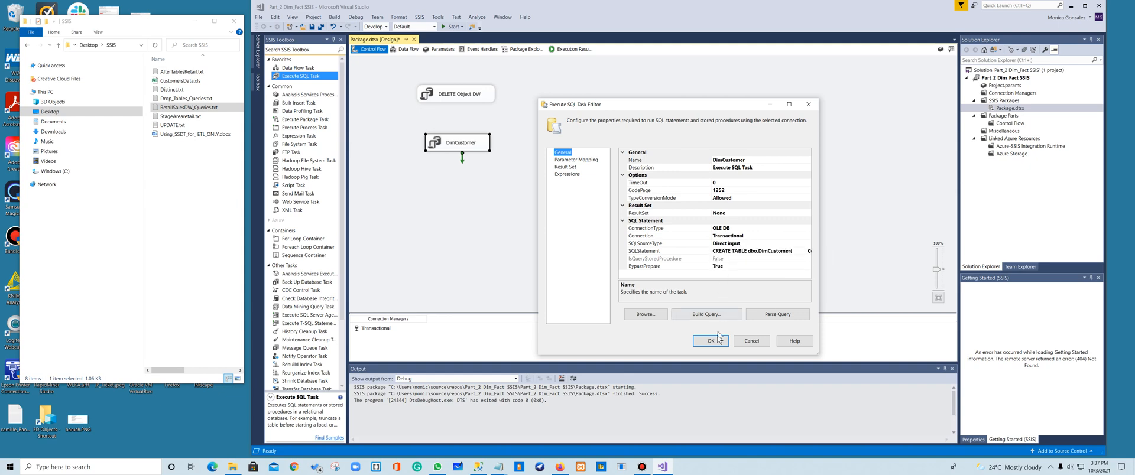
pyautogui.click(709, 340)
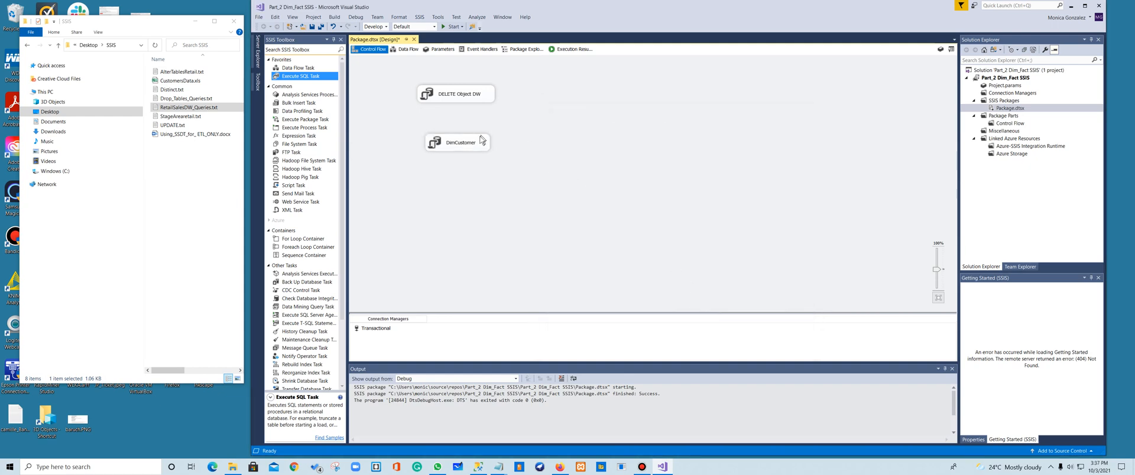
pyautogui.click(456, 137)
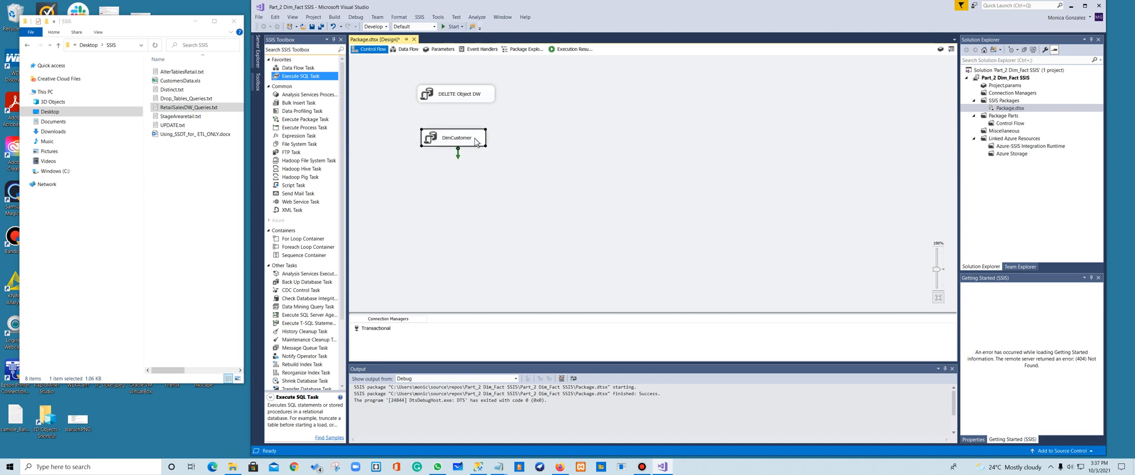
pyautogui.rightClick(454, 137)
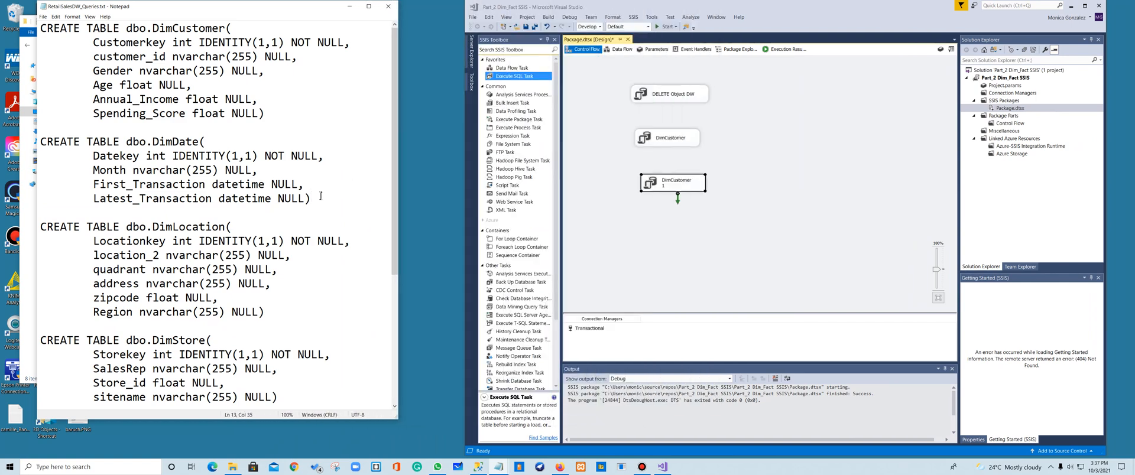
# Rename the copied task DimDate and give it the DimDate CREATE TABLE query.
pyautogui.moveTo(40, 137); pyautogui.dragTo(311, 199)
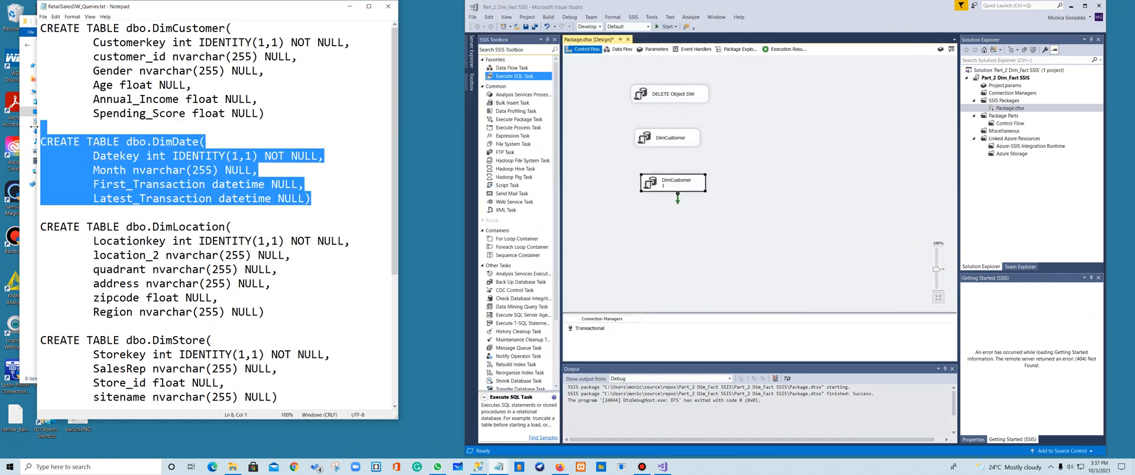
pyautogui.doubleClick(673, 182)
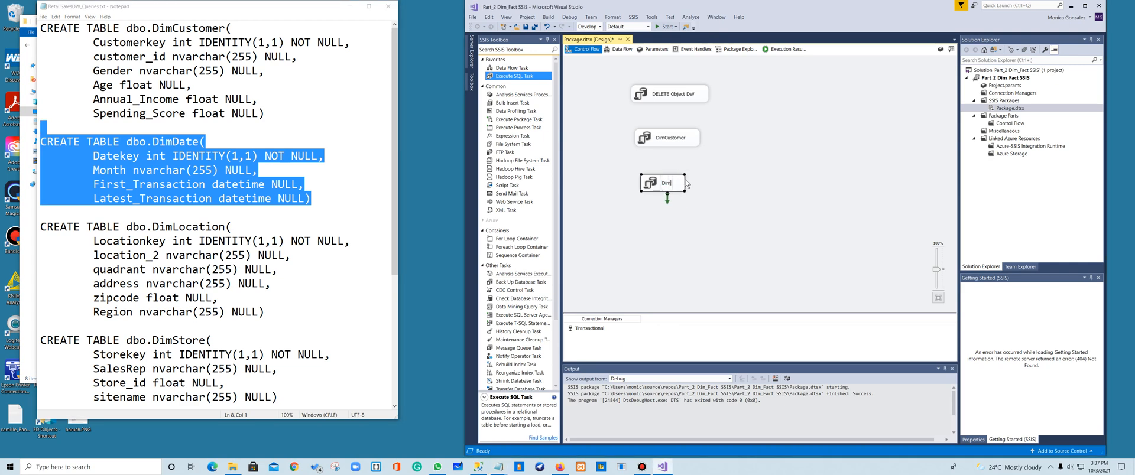
pyautogui.write('DimDate')
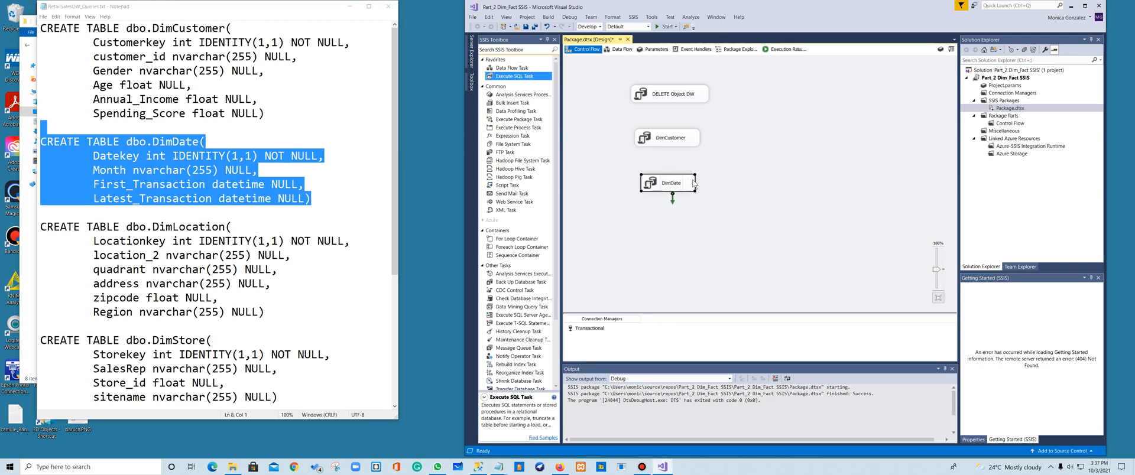
pyautogui.rightClick(666, 182)
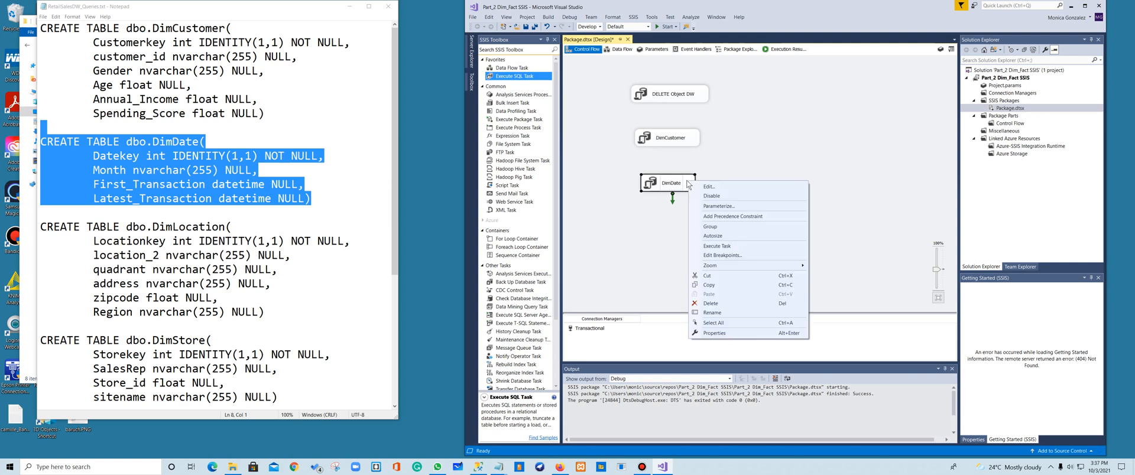
pyautogui.click(708, 186)
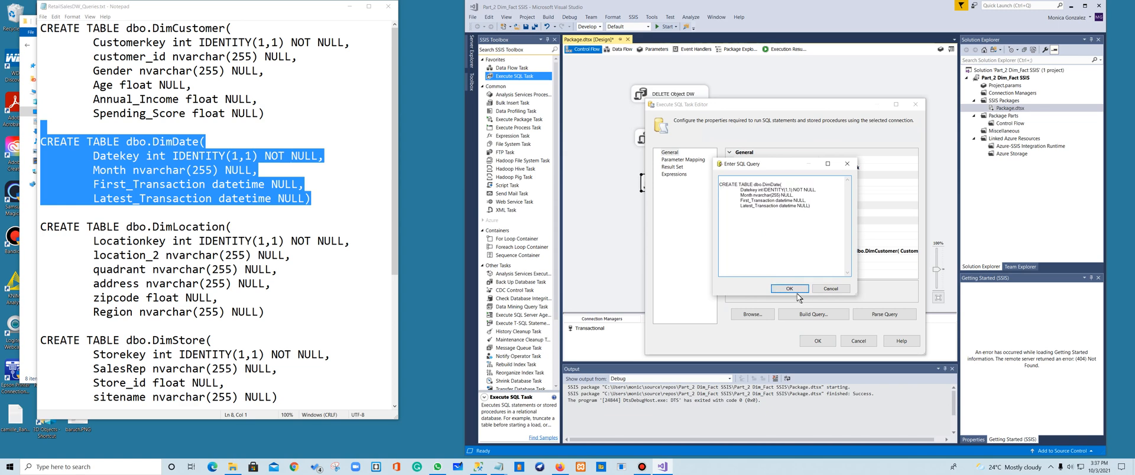
pyautogui.click(788, 288)
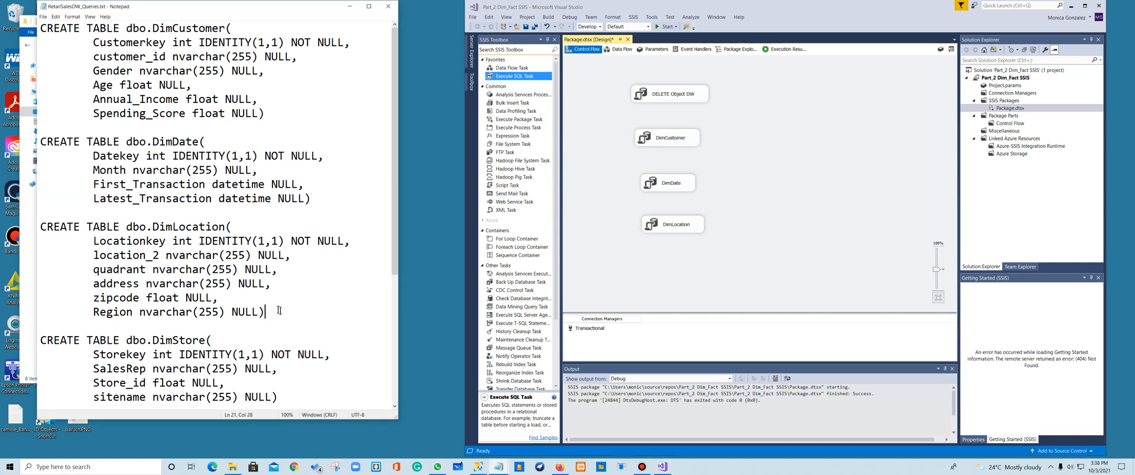
# Give the DimLocation task the CREATE TABLE dbo.DimLocation query and start duplicating it.
pyautogui.moveTo(40, 227); pyautogui.dragTo(264, 313)
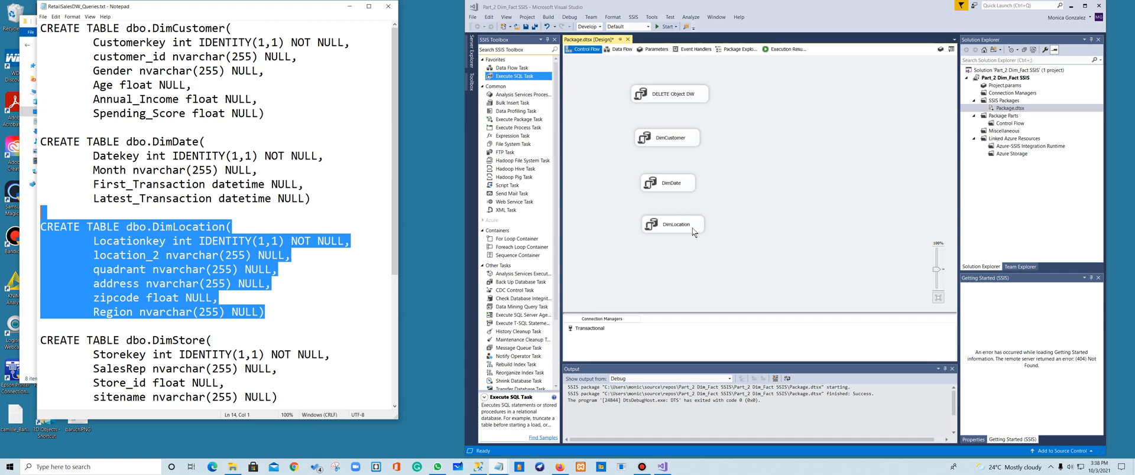
pyautogui.rightClick(672, 223)
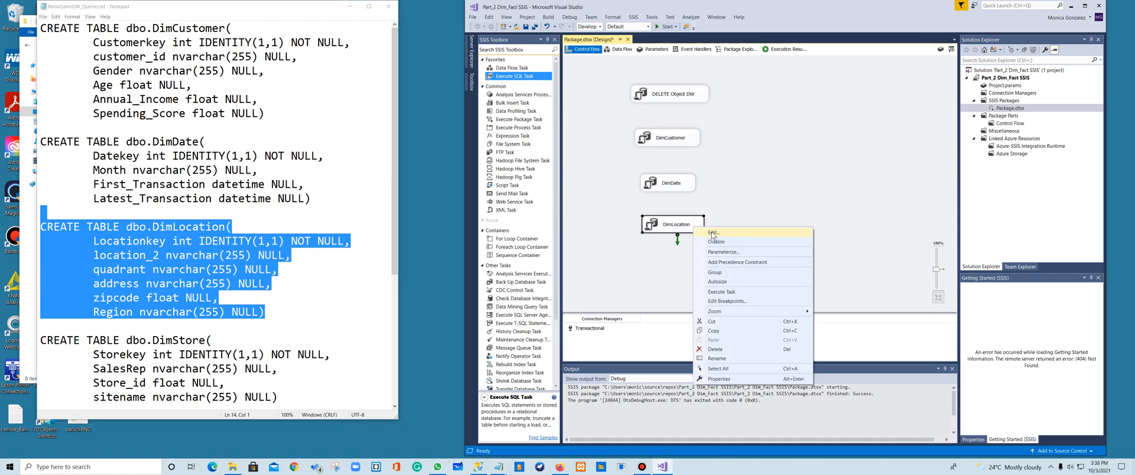
pyautogui.click(713, 233)
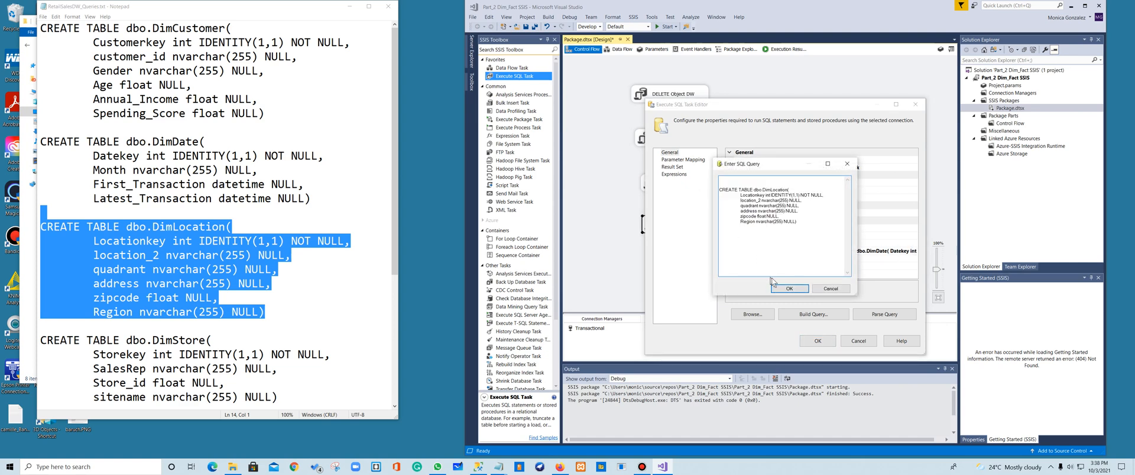
pyautogui.click(789, 288)
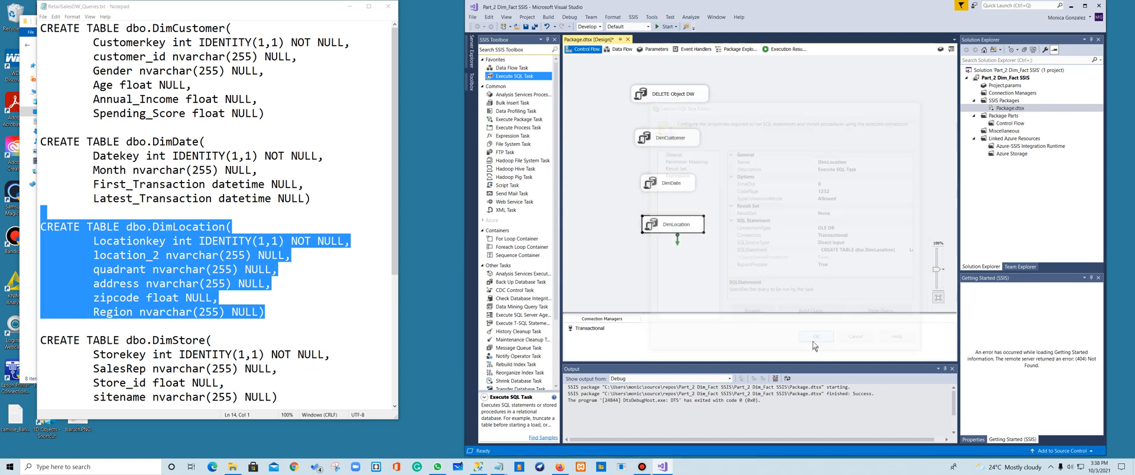
pyautogui.rightClick(672, 223)
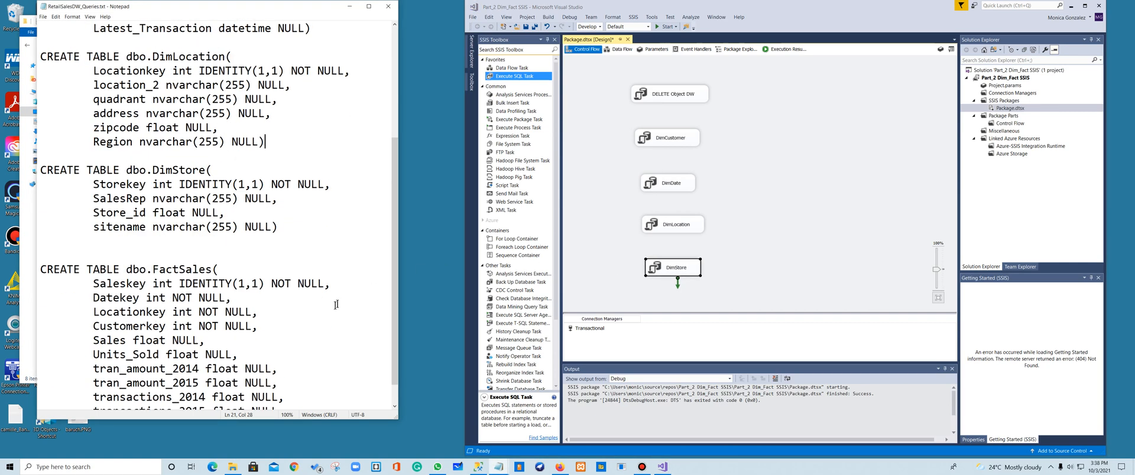
# Give the DimStore task the CREATE TABLE dbo.DimStore query.
pyautogui.moveTo(41, 169); pyautogui.dragTo(278, 227)
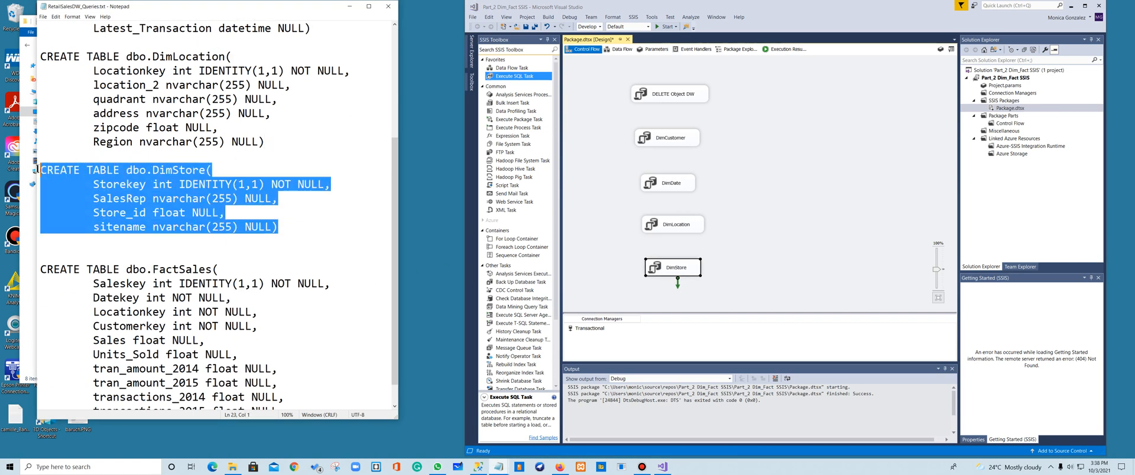
pyautogui.moveTo(520, 253)
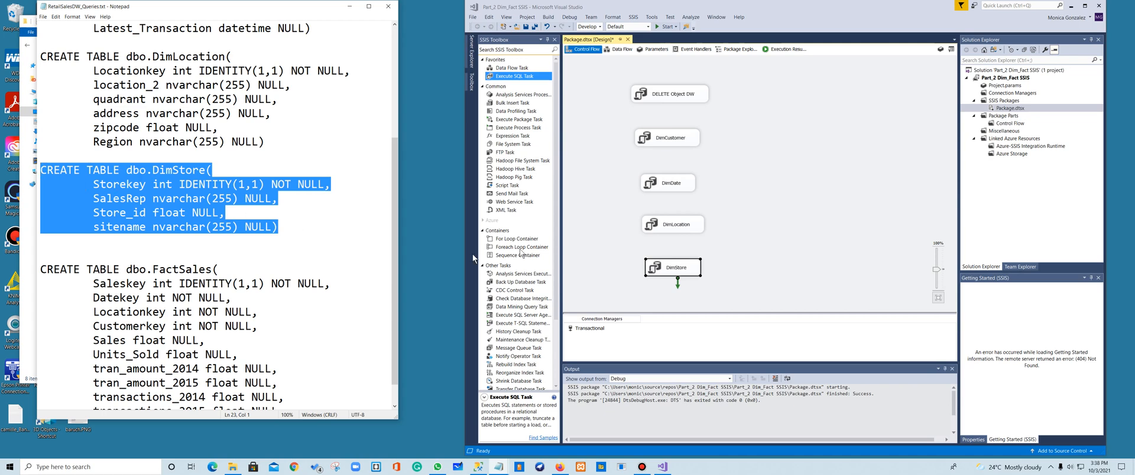
pyautogui.rightClick(673, 268)
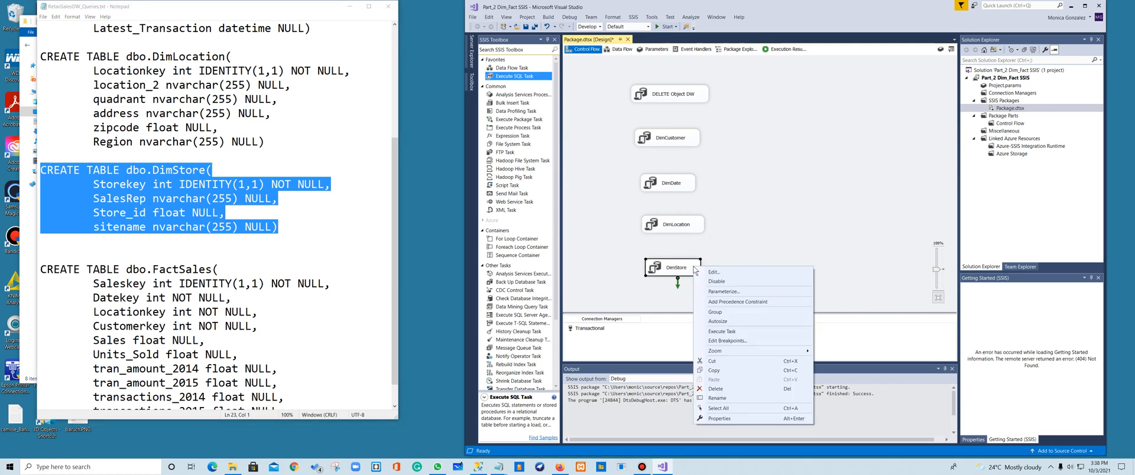
pyautogui.click(713, 271)
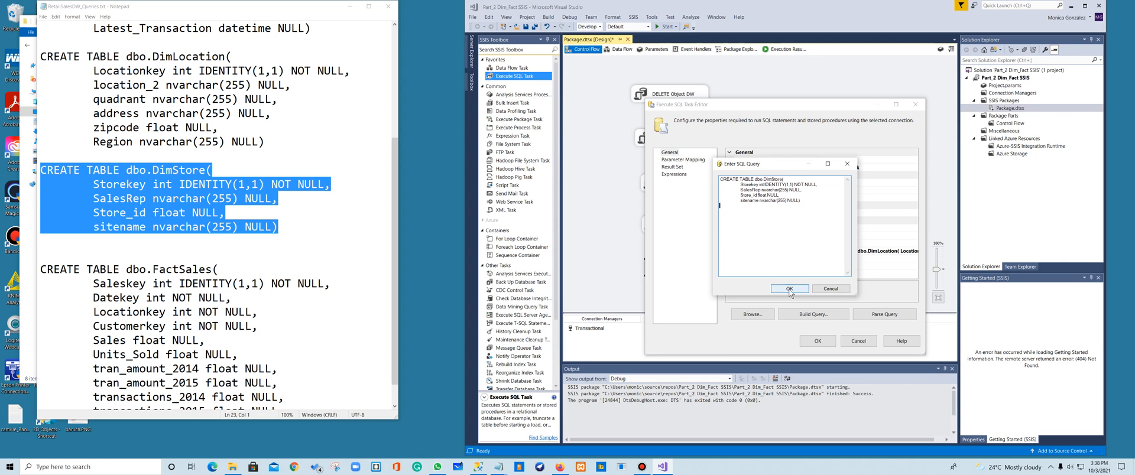
pyautogui.click(788, 289)
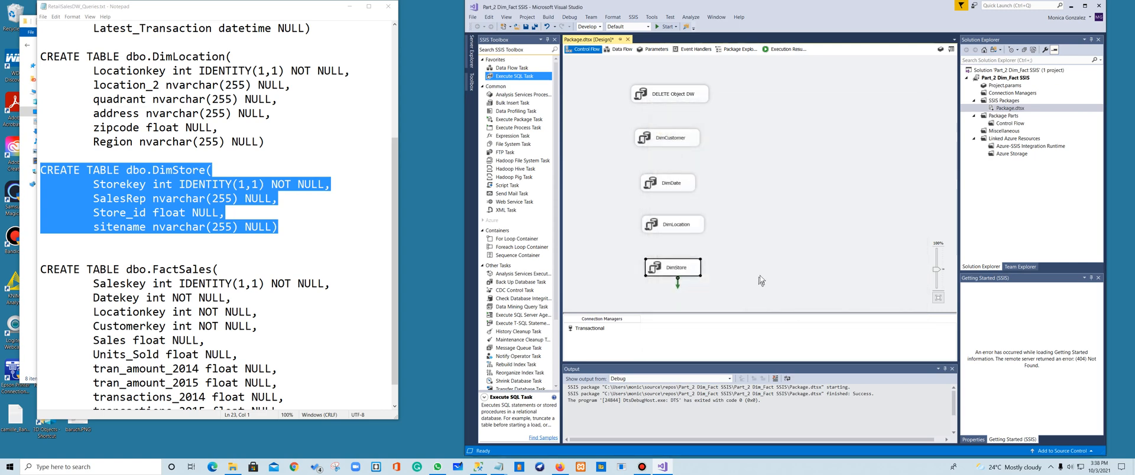
# Copy the DimStore task and paste a duplicate onto the canvas for FactSales.
pyautogui.rightClick(673, 267)
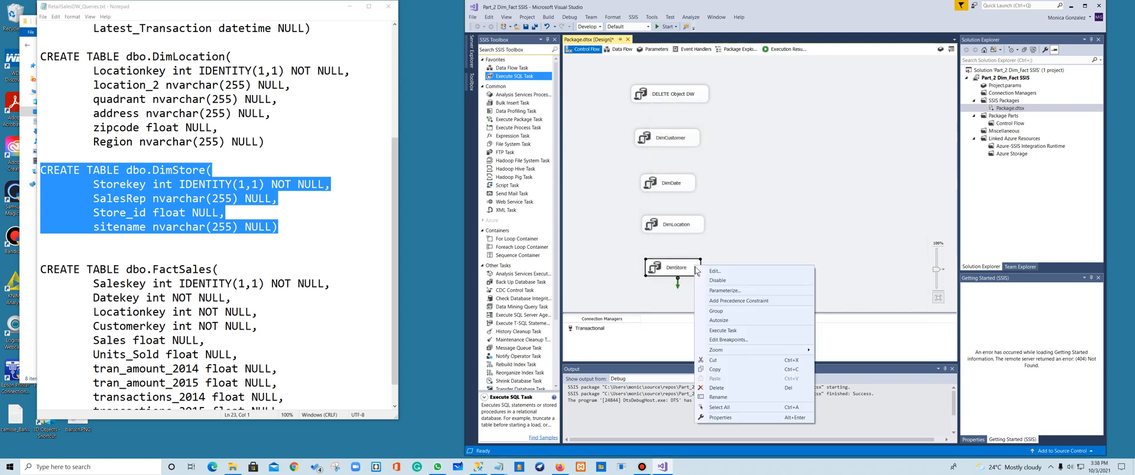
pyautogui.click(735, 358)
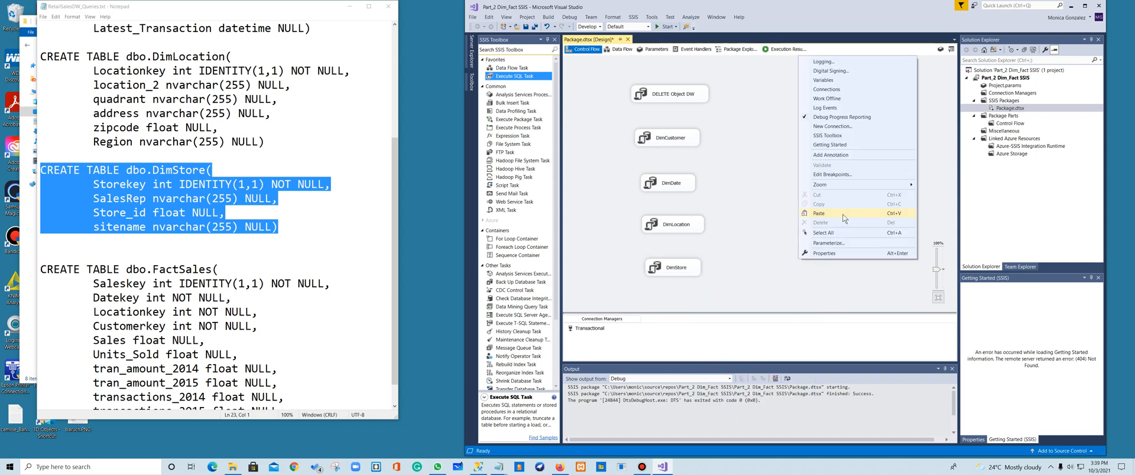
pyautogui.click(818, 214)
pyautogui.write('FactSales')
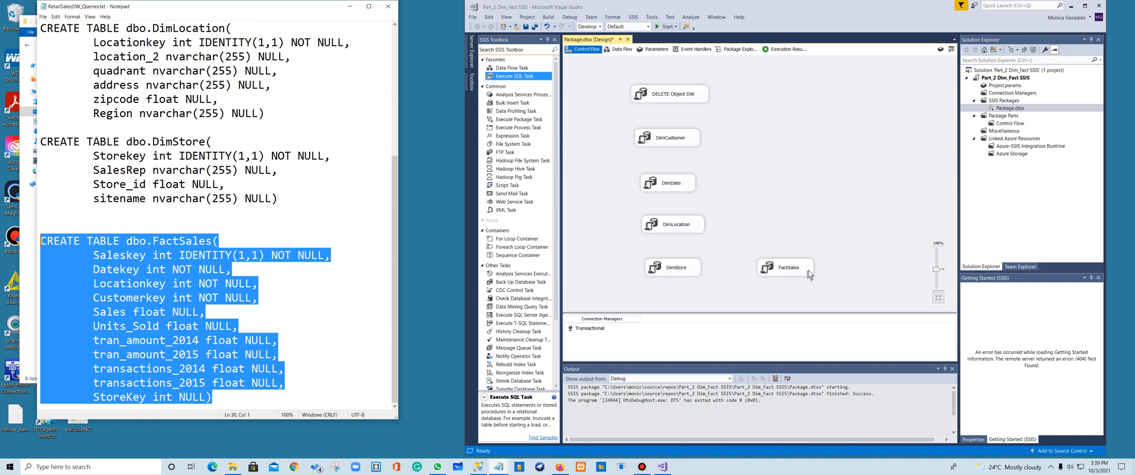
# Give the FactSales task the CREATE TABLE dbo.FactSales query and save its settings.
pyautogui.rightClick(785, 267)
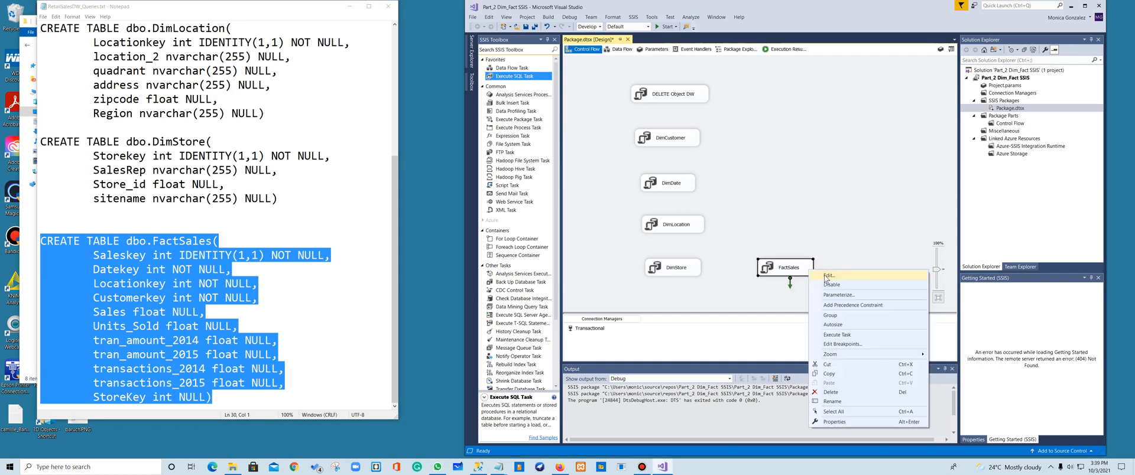
pyautogui.click(829, 275)
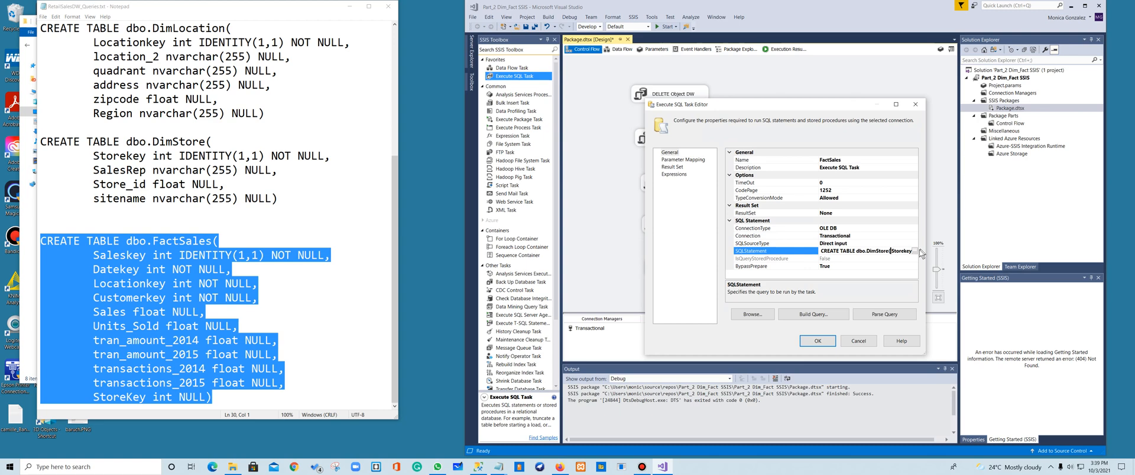
pyautogui.click(920, 251)
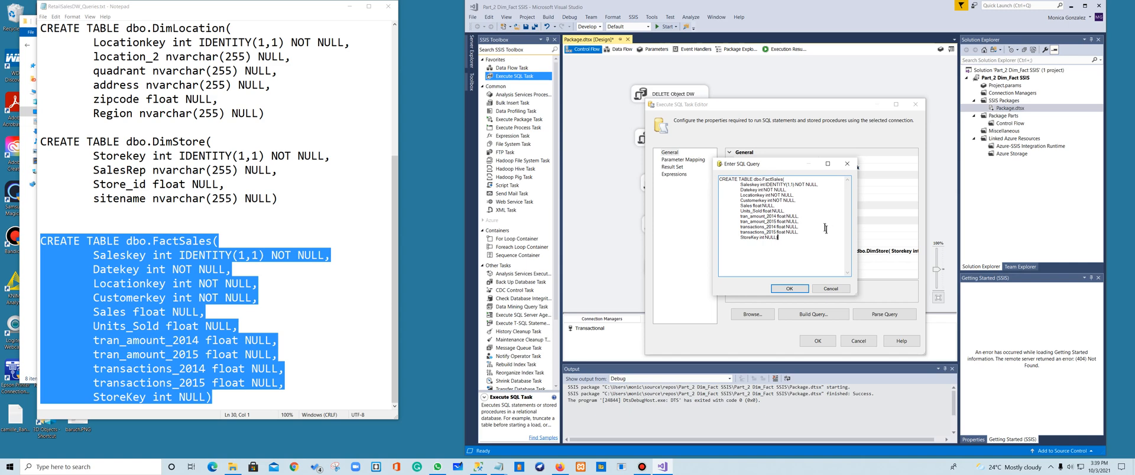
pyautogui.click(789, 288)
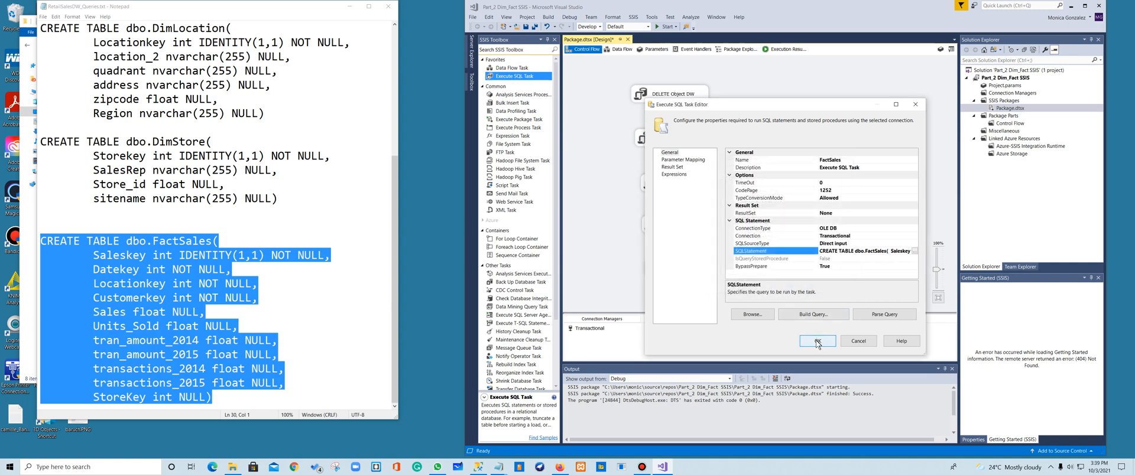
pyautogui.click(817, 340)
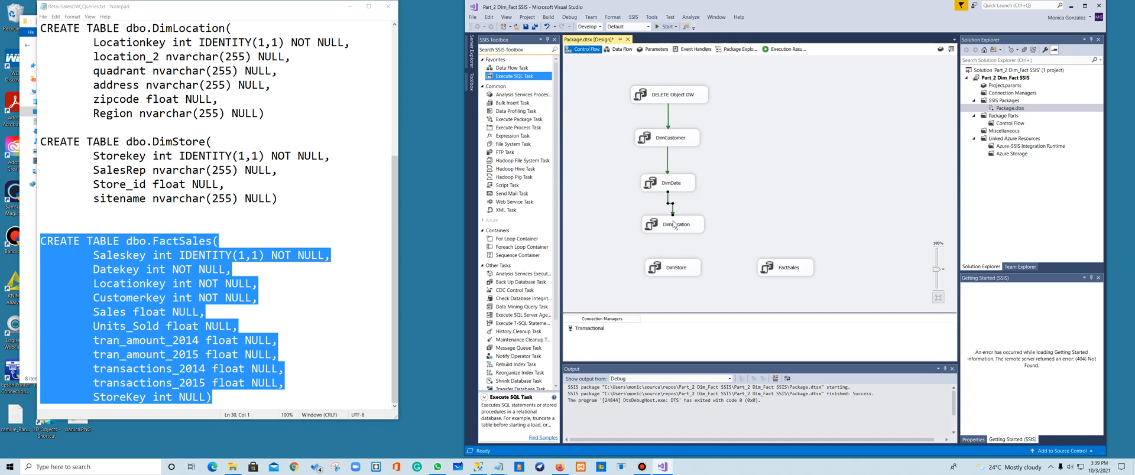
# Connect DimLocation's precedence constraint onward so DimStore and FactSales run in sequence.
pyautogui.click(673, 223)
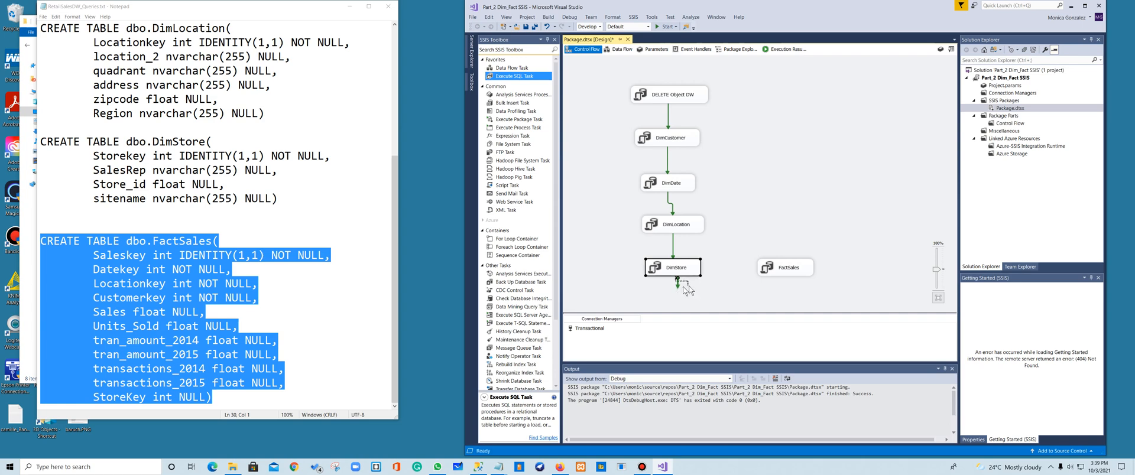
pyautogui.moveTo(678, 280); pyautogui.dragTo(768, 267)
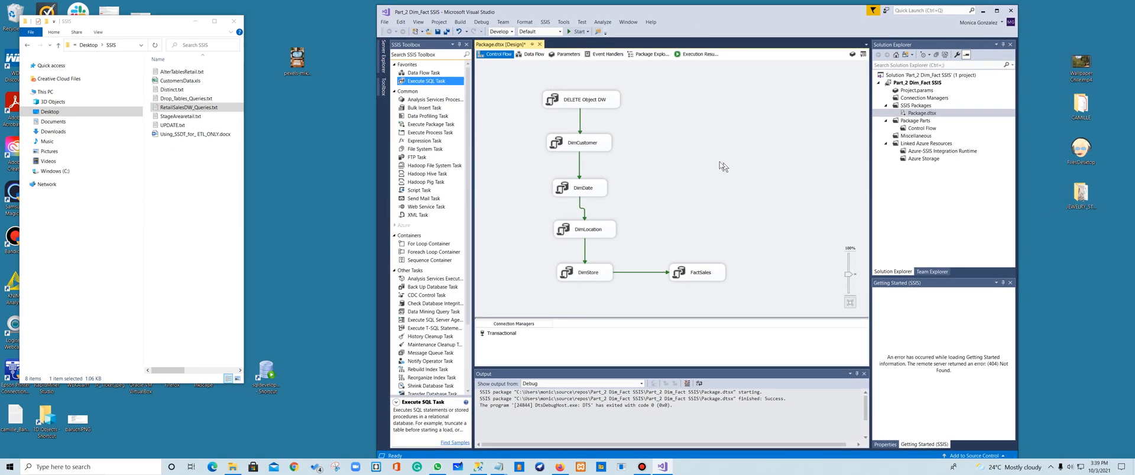
pyautogui.moveTo(689, 143)
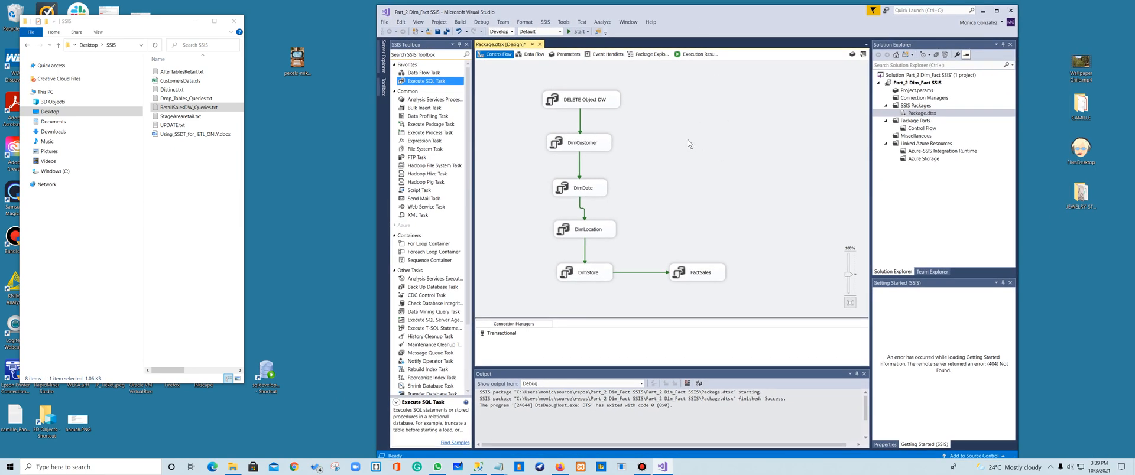
pyautogui.moveTo(615, 148)
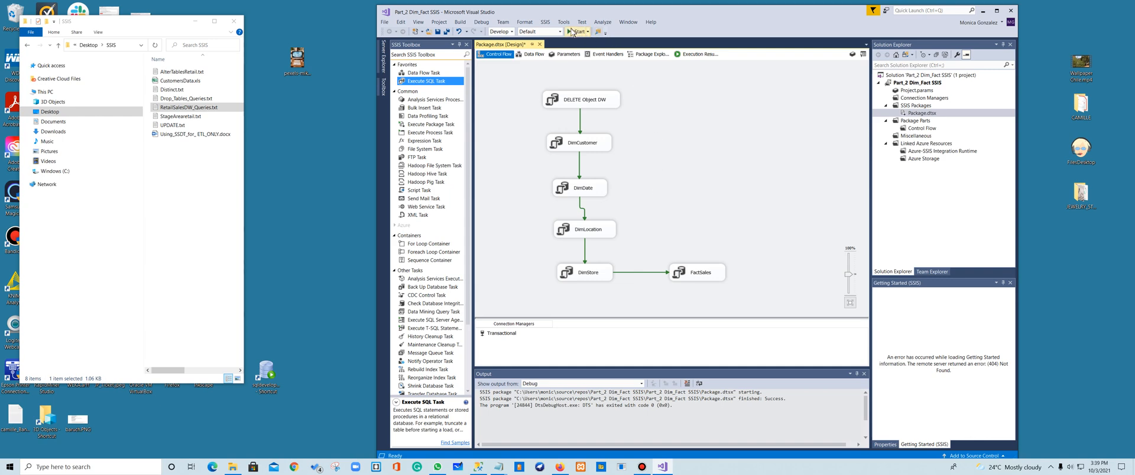
# Execute the package to green checkmarks on all six tasks, then switch to SSMS.
pyautogui.click(577, 31)
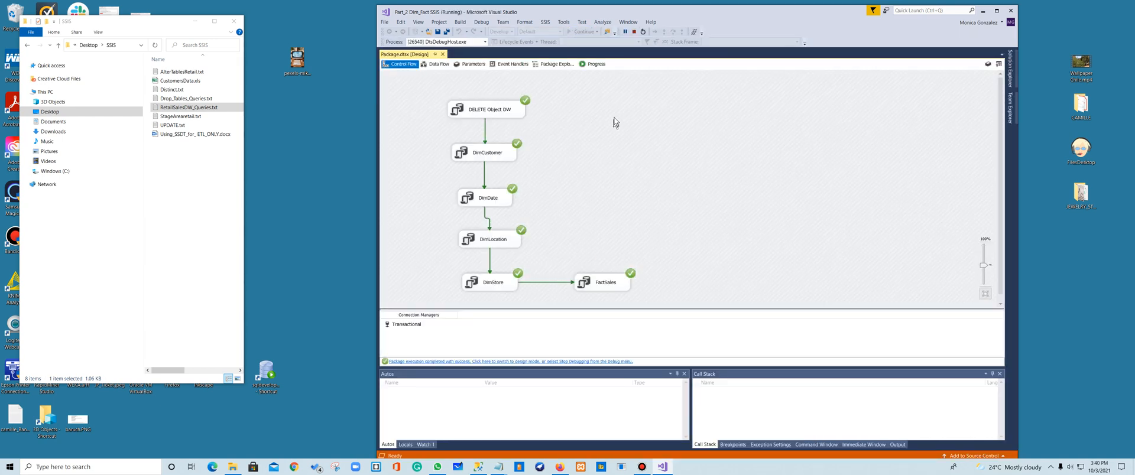
pyautogui.click(634, 32)
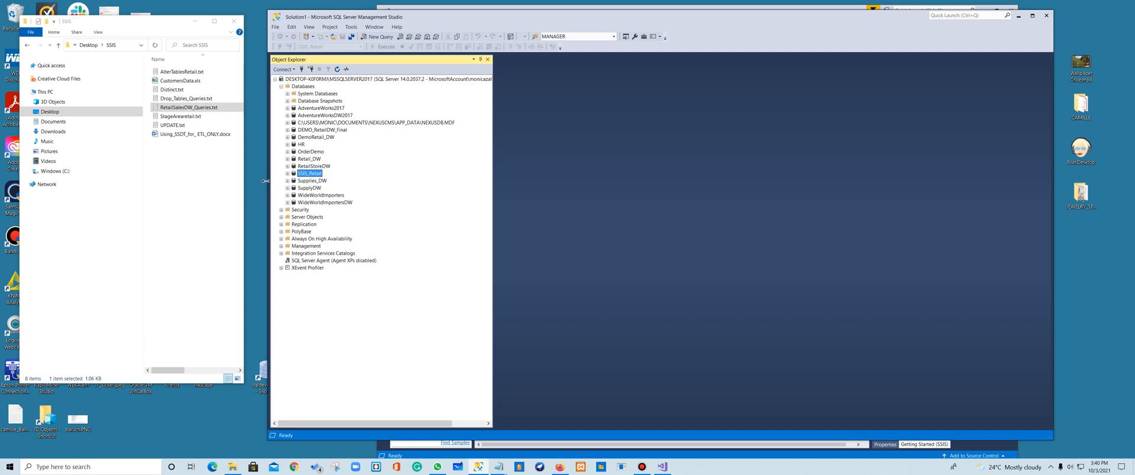
# Expand SSIS_Retail and its Tables folder to reveal DimCustomer, DimDate, DimLocation, DimStore and FactSales.
pyautogui.click(281, 174)
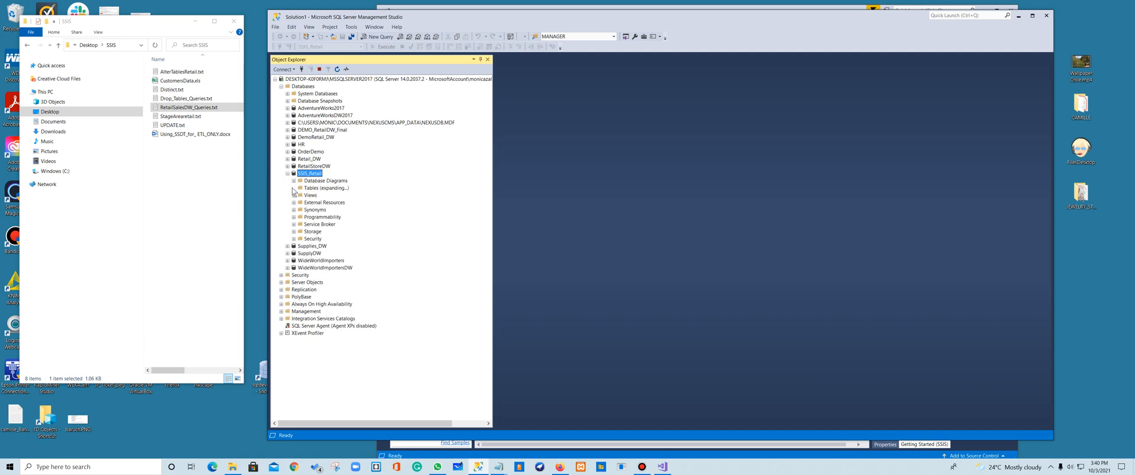
pyautogui.click(294, 188)
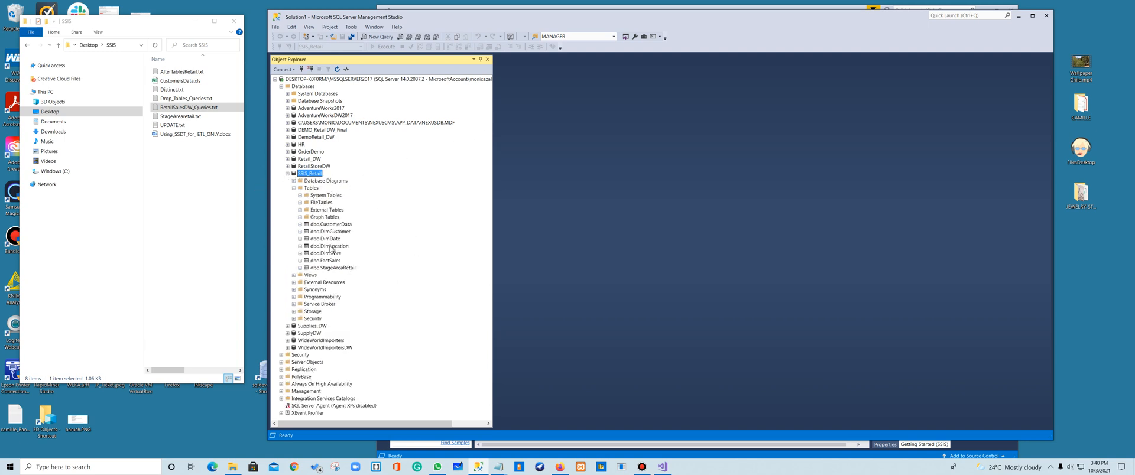